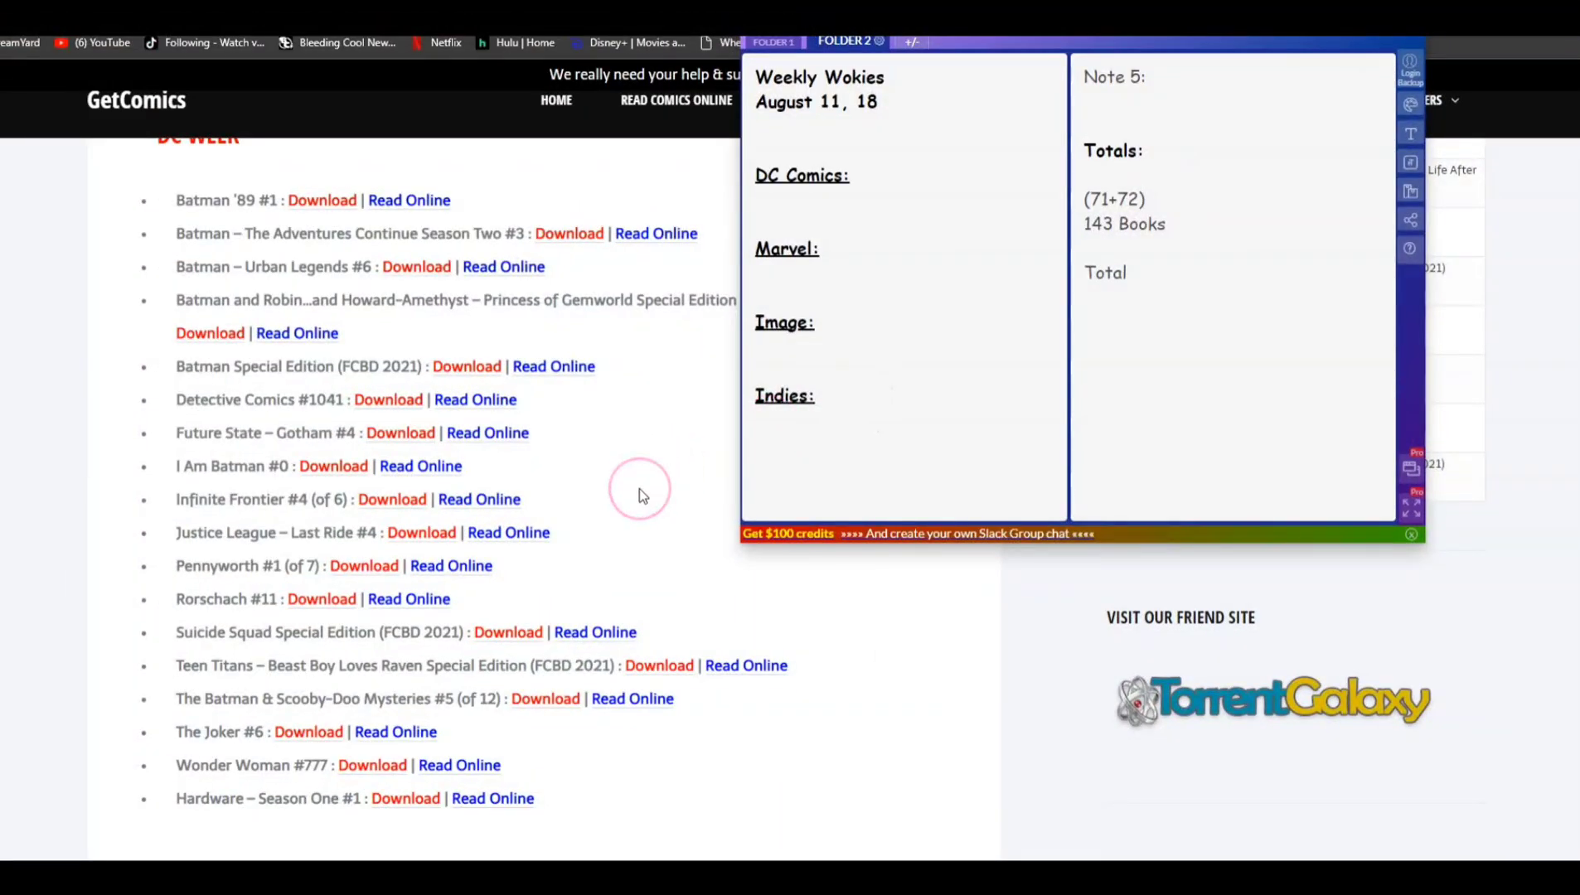
mouse_move(643, 496)
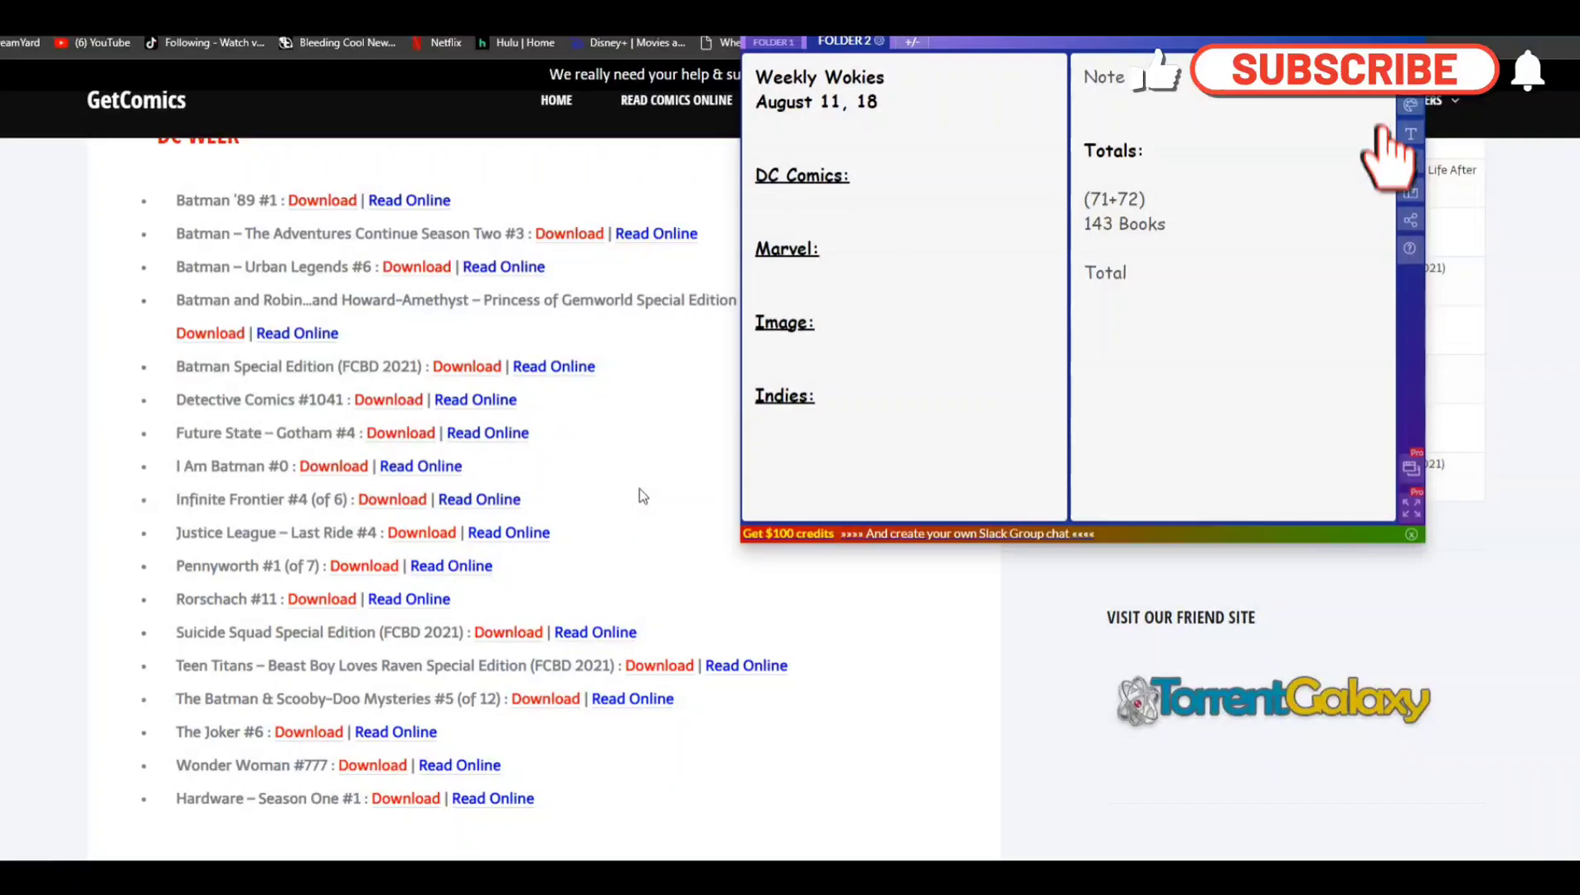
- Dismiss the Weekly Wokies note overlay to reveal the GetComics DC Week release list
left_click(1342, 70)
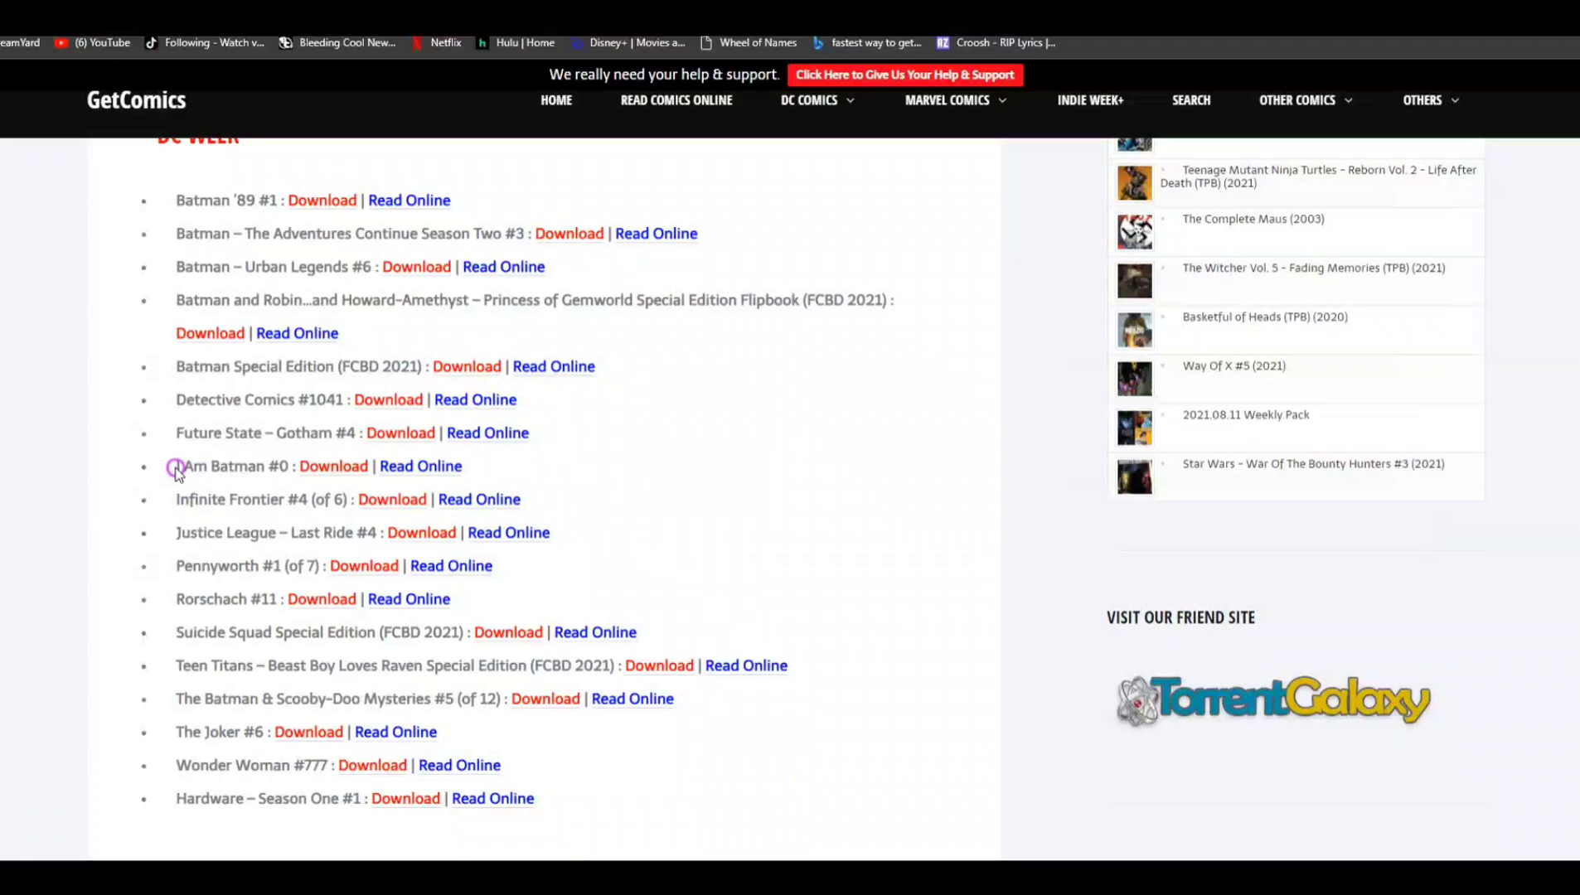
- Reopen the Weekly Wokies note and enter 2 on the line under DC Comics
double_click(236, 466)
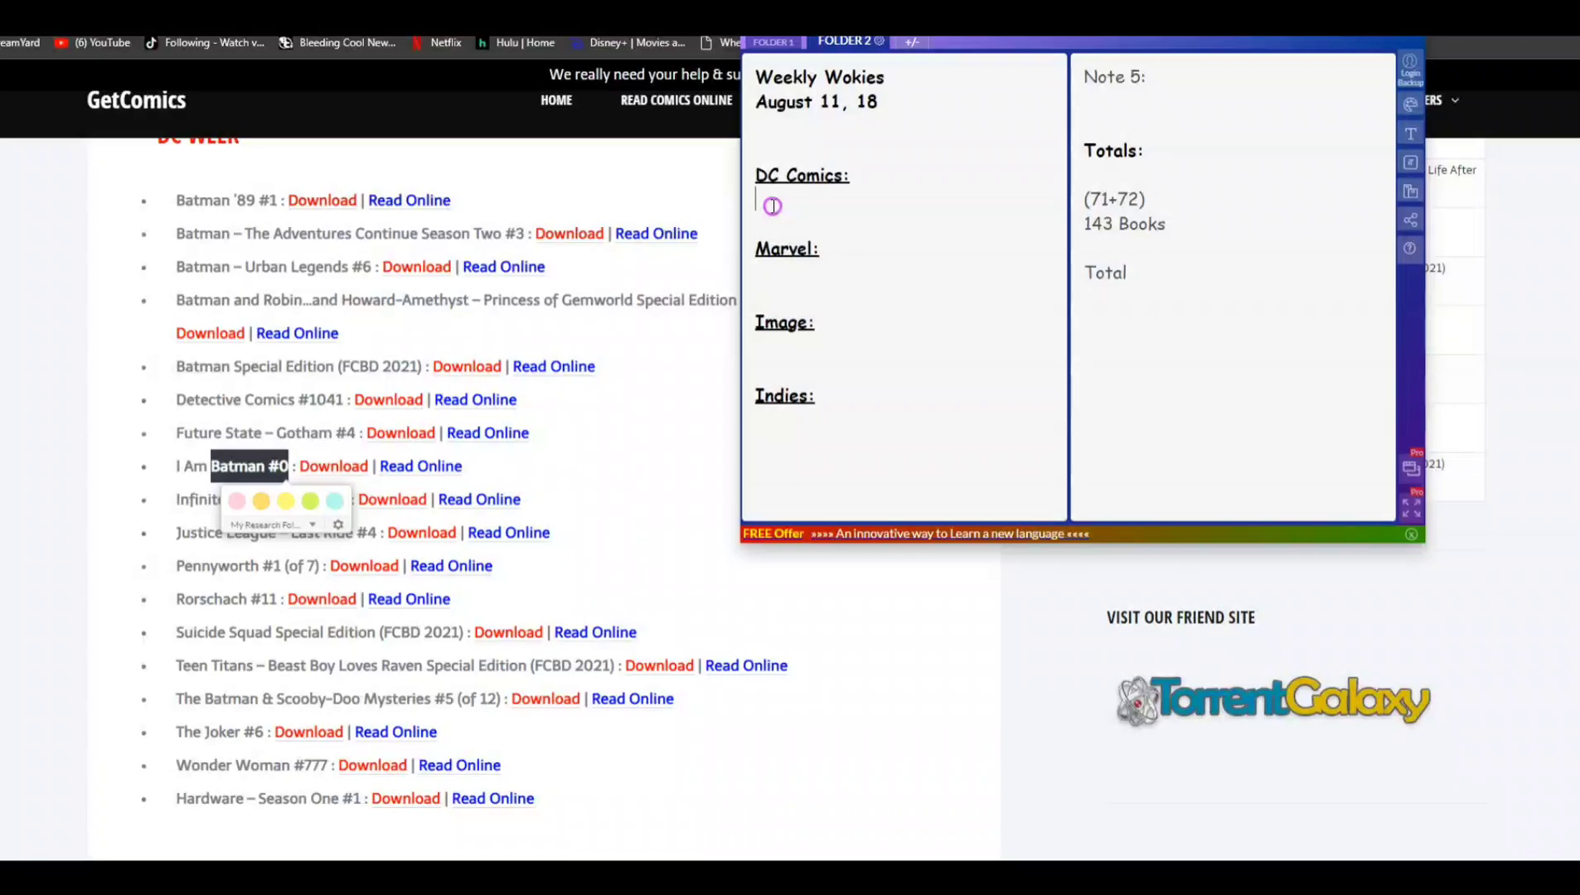
left_click(772, 206)
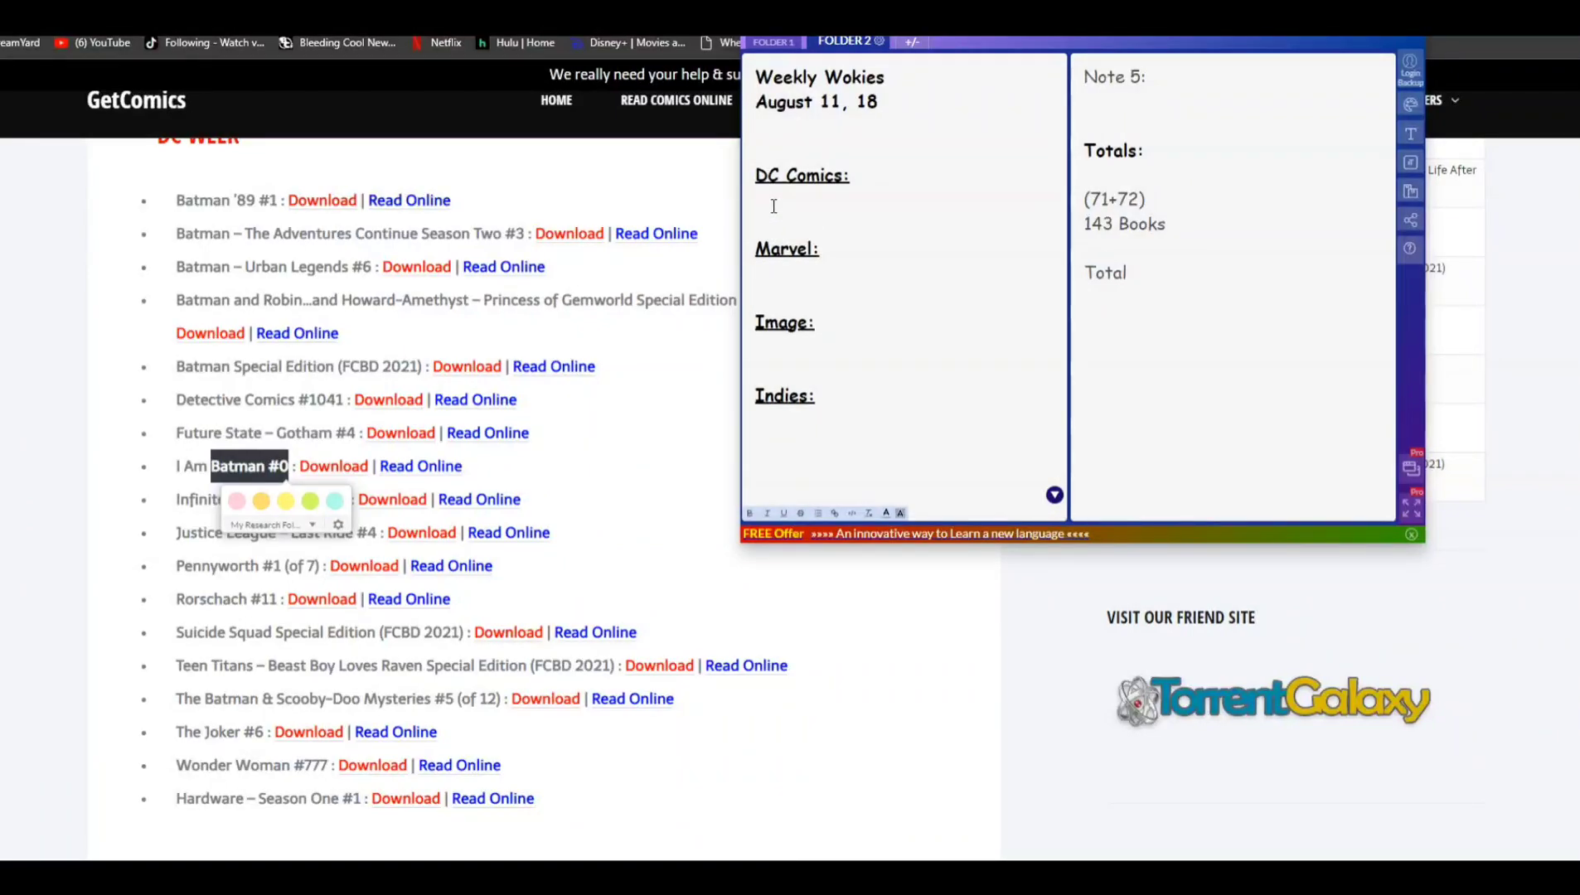
left_click(783, 205)
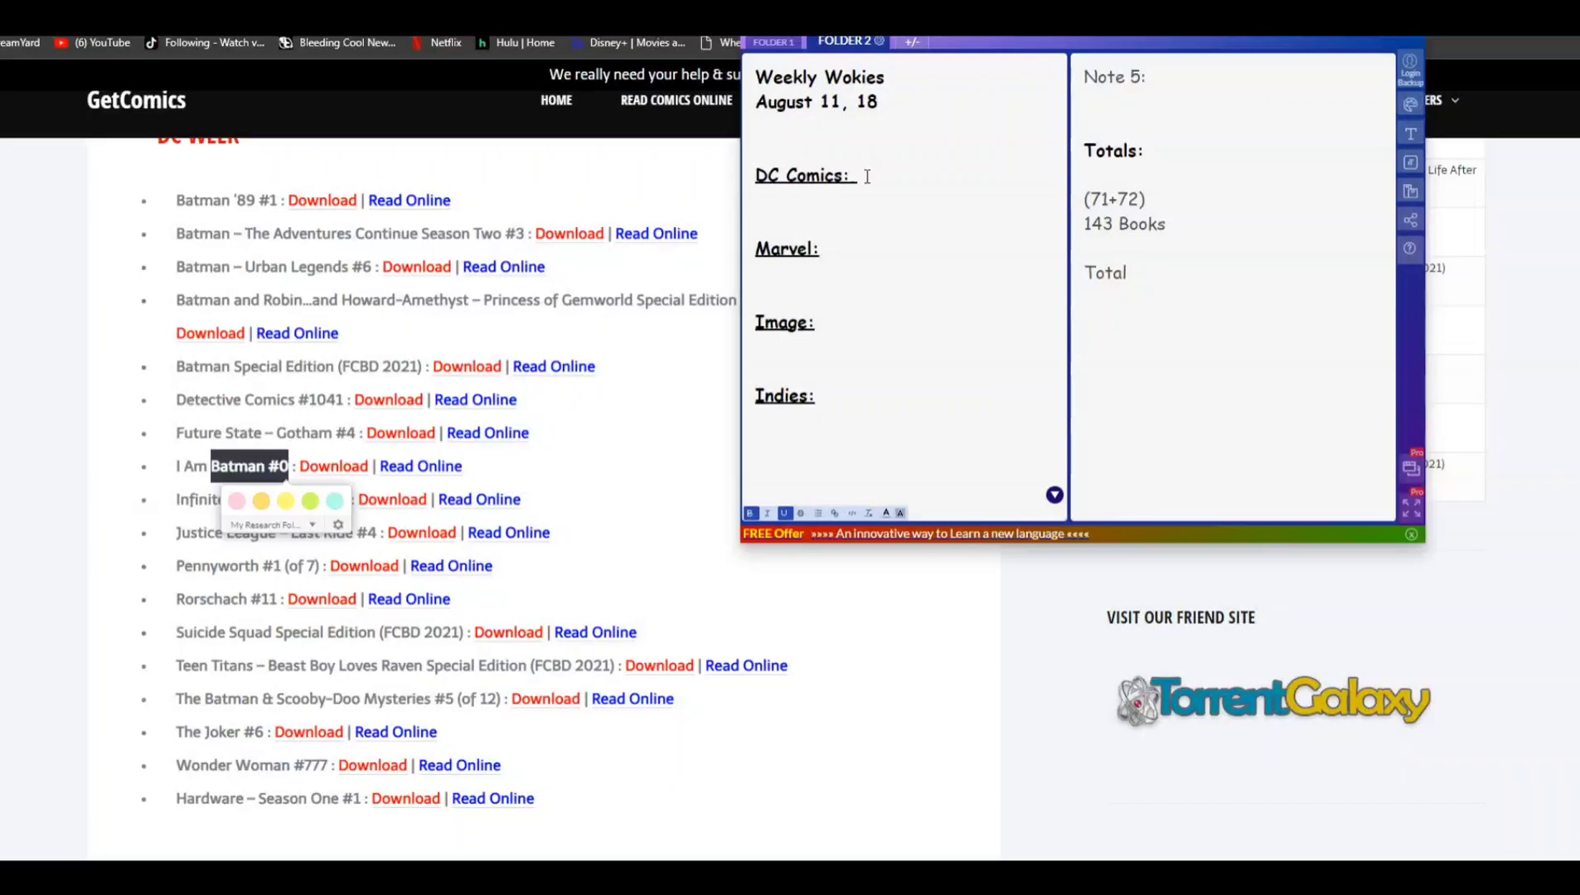
type("2")
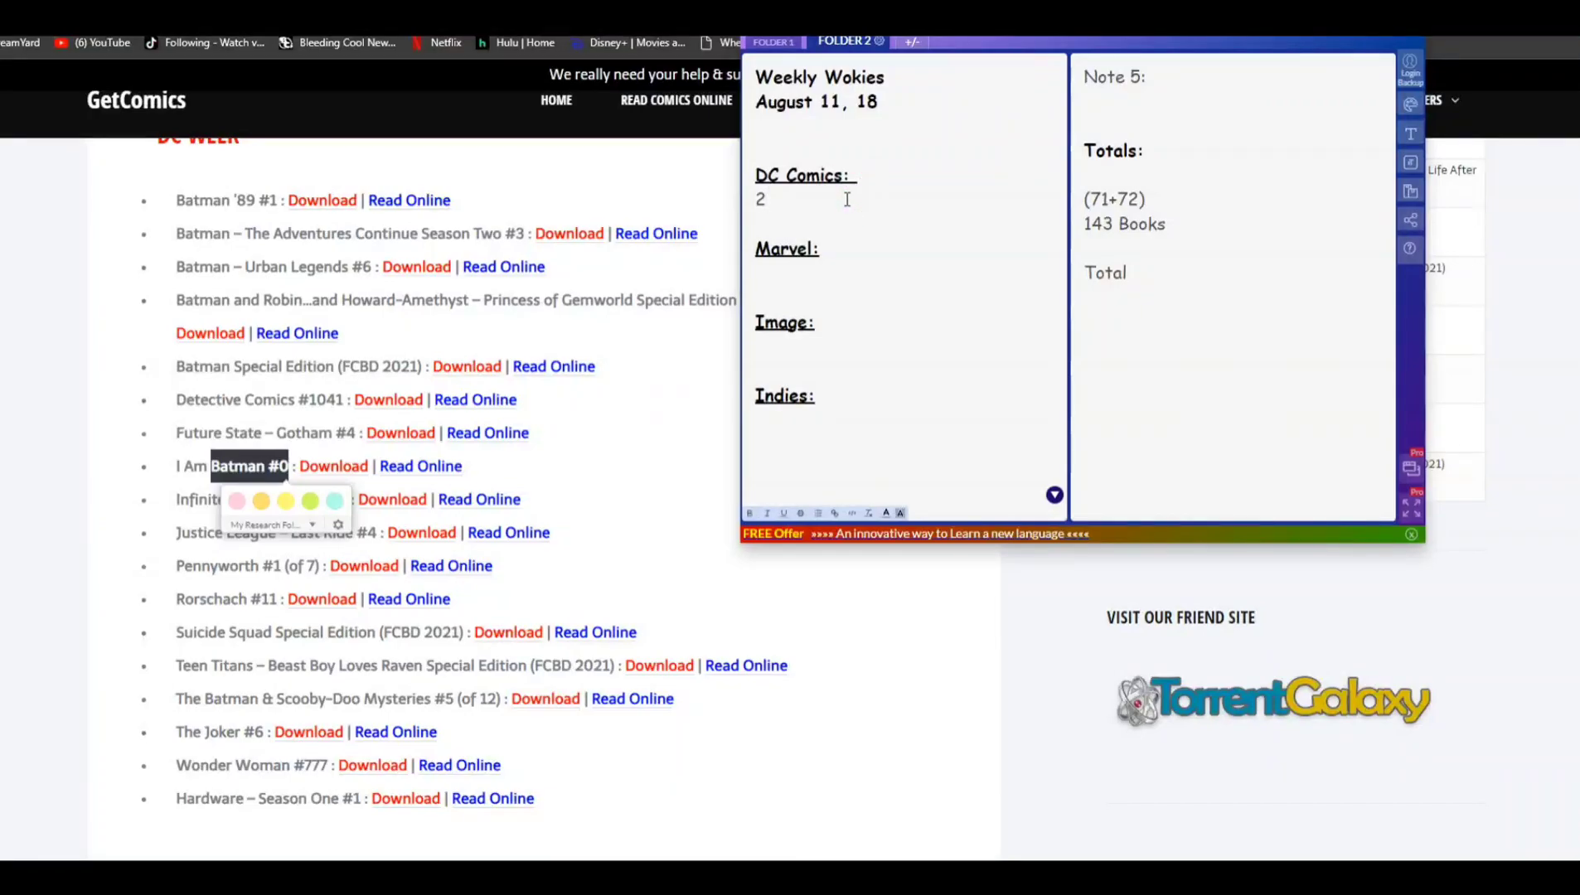
- Enter Marvel count 1 and Image count 0 on their blank note lines
scroll("down", 3)
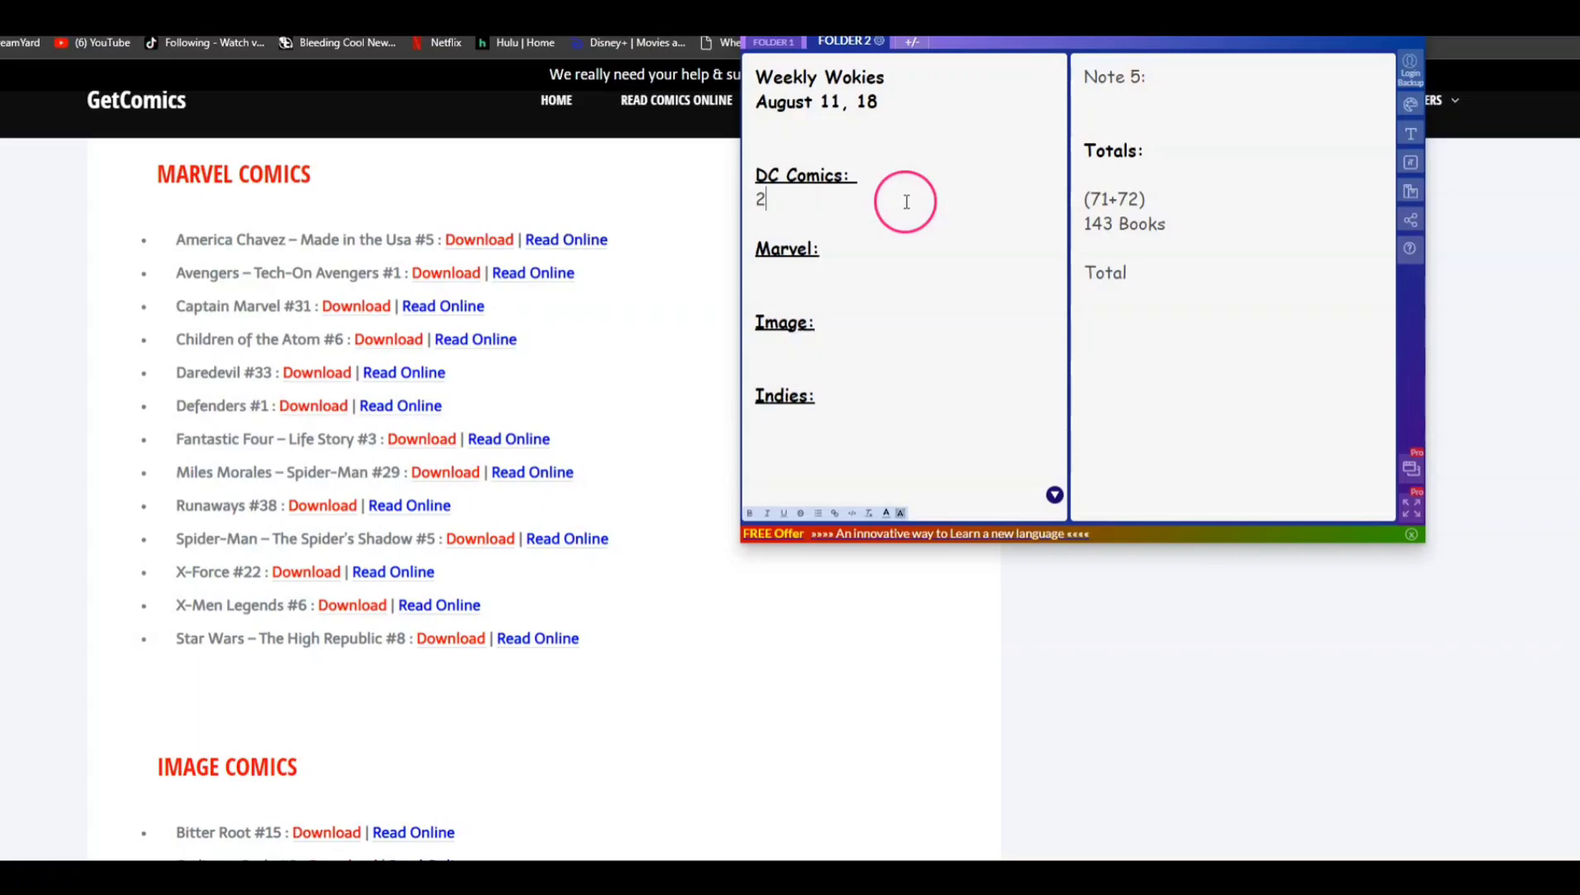
left_click(782, 281)
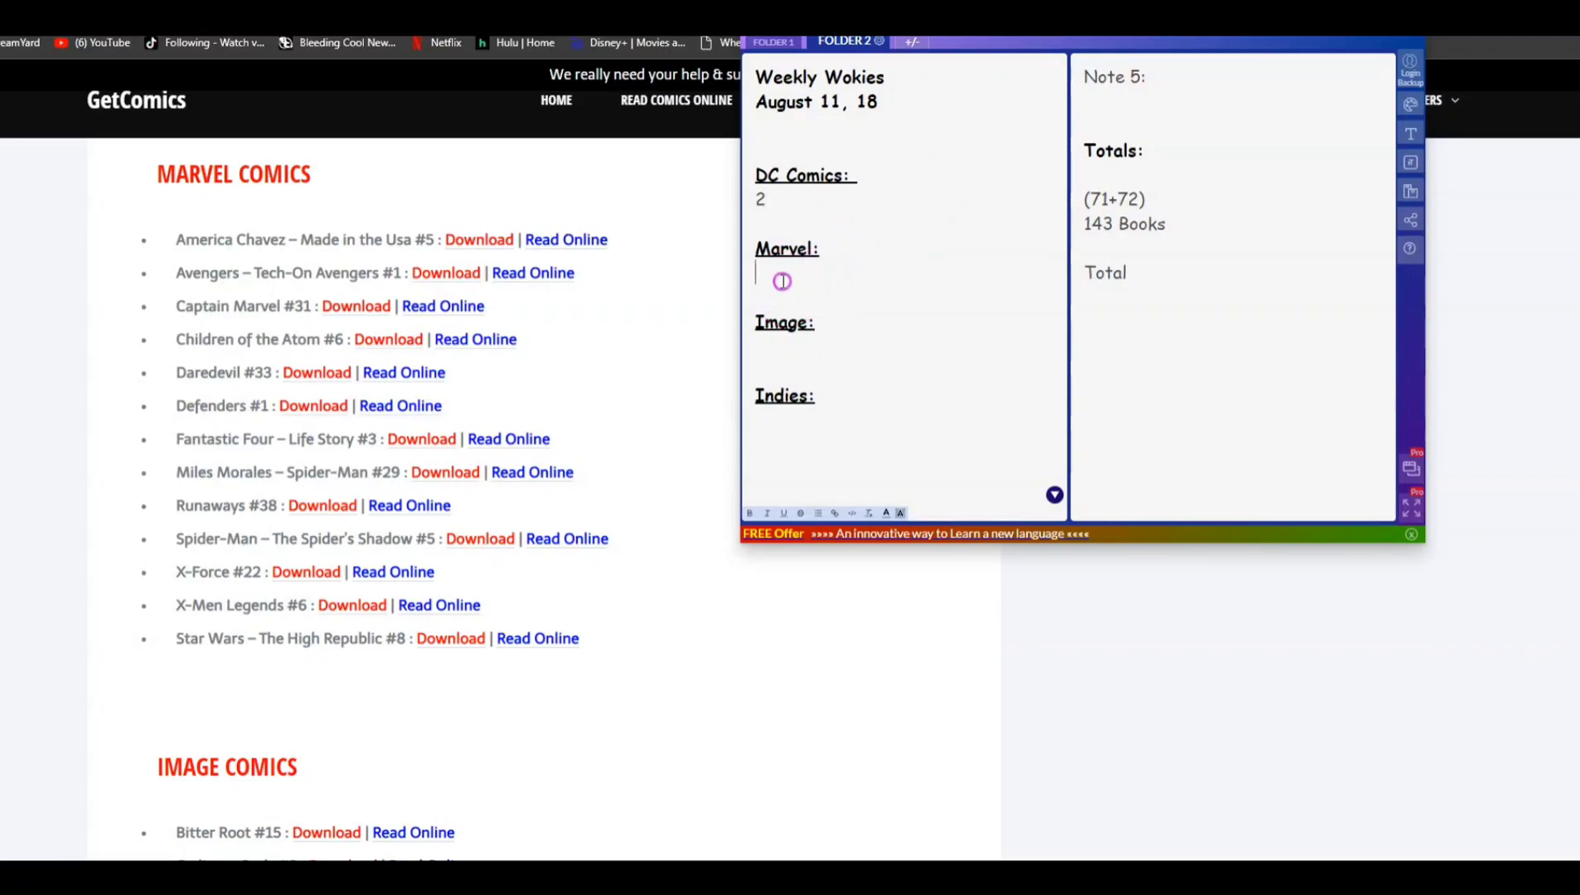
type("1")
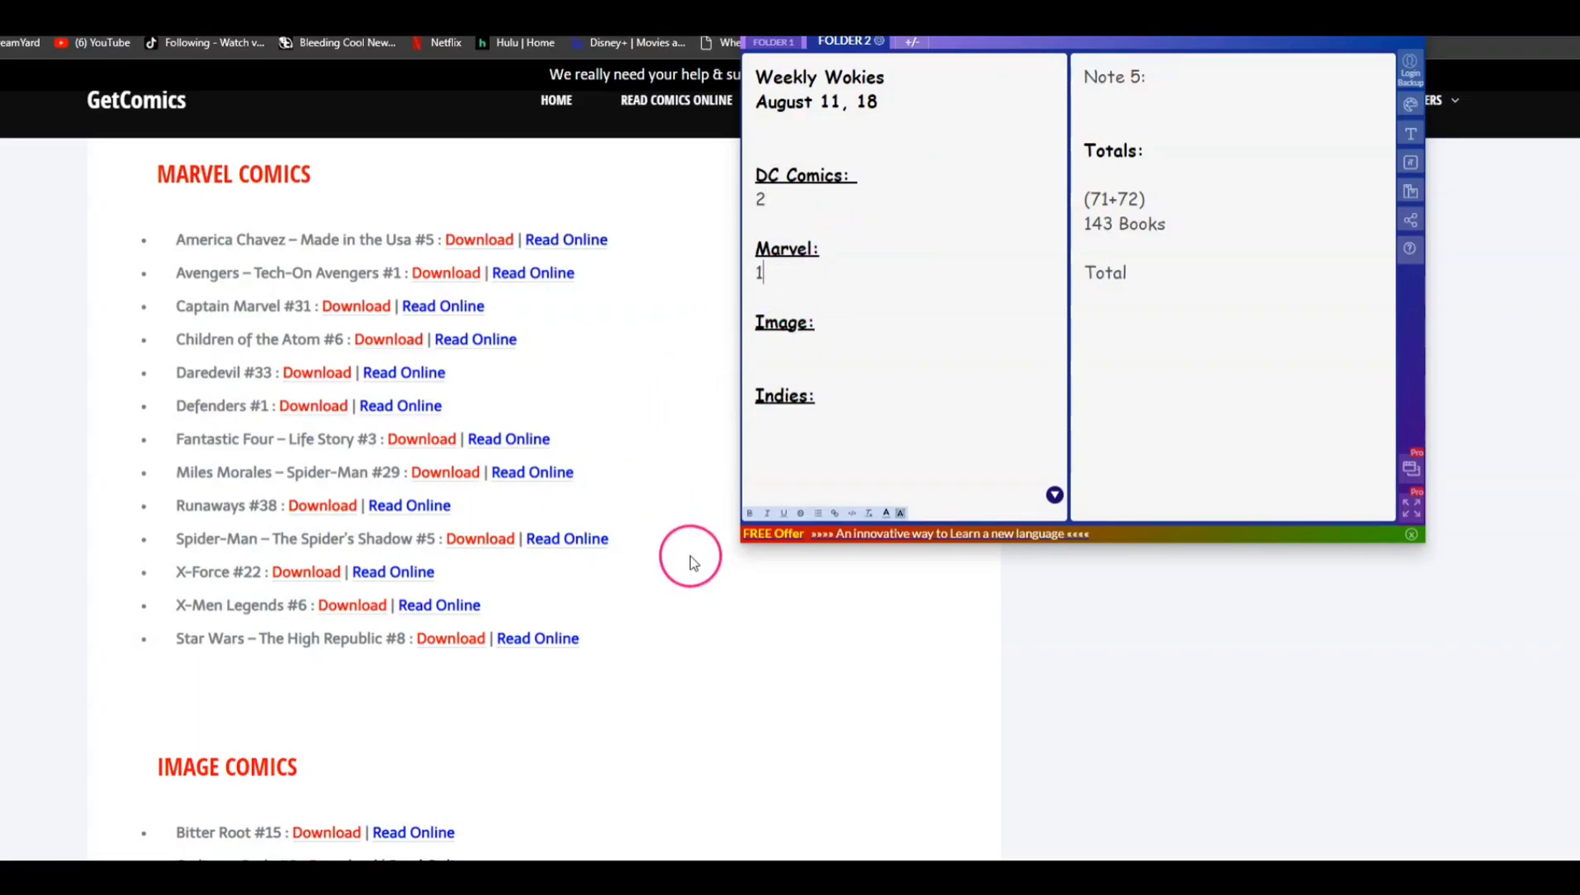
scroll("down", 3)
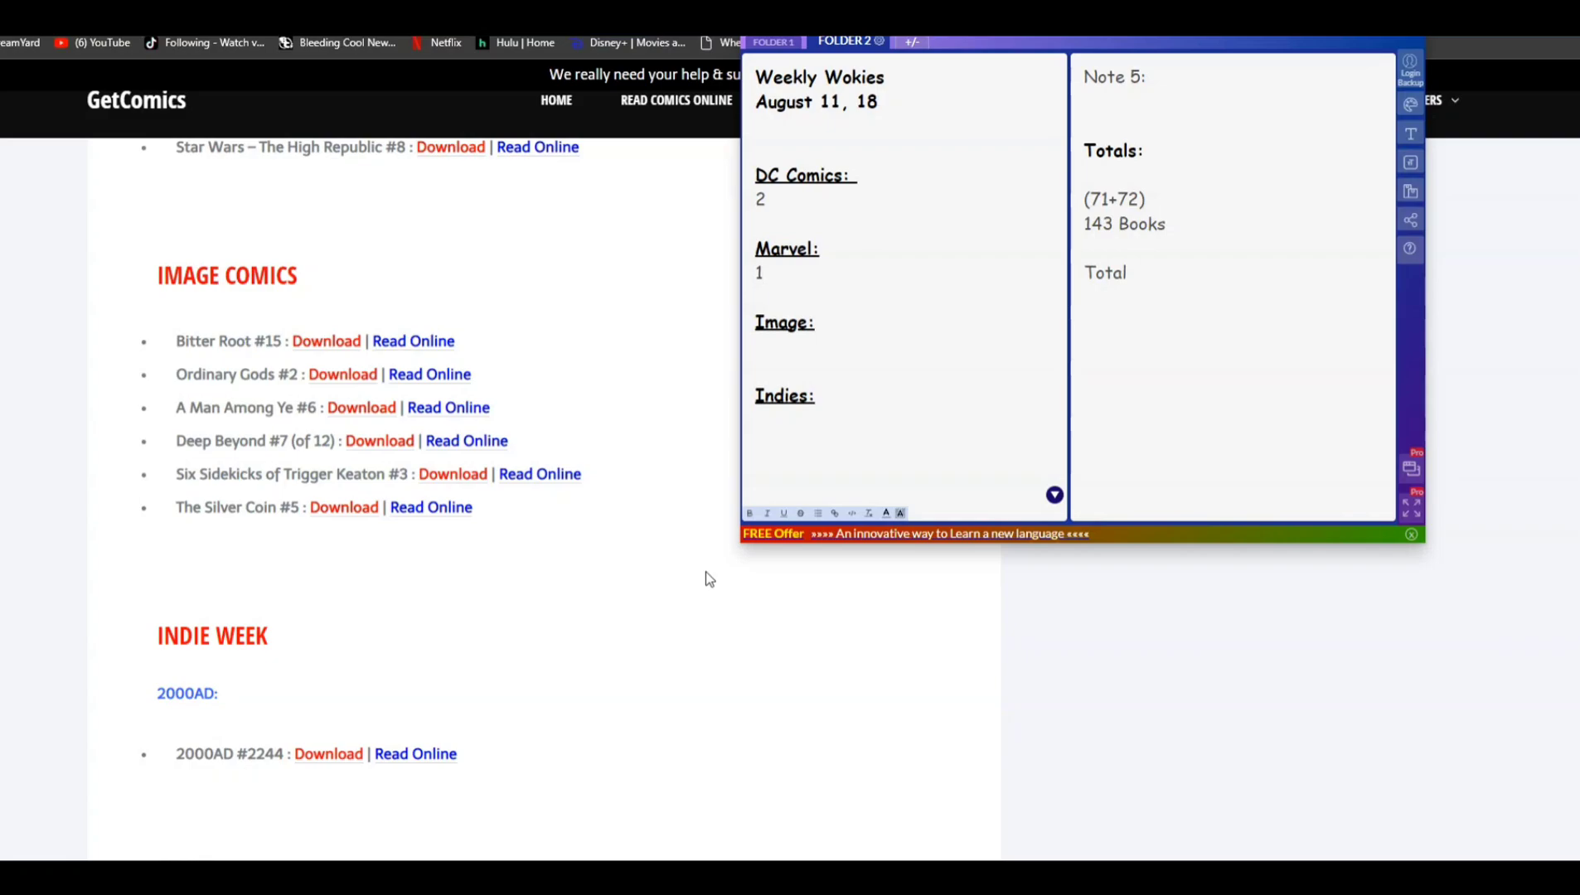
left_click(761, 274)
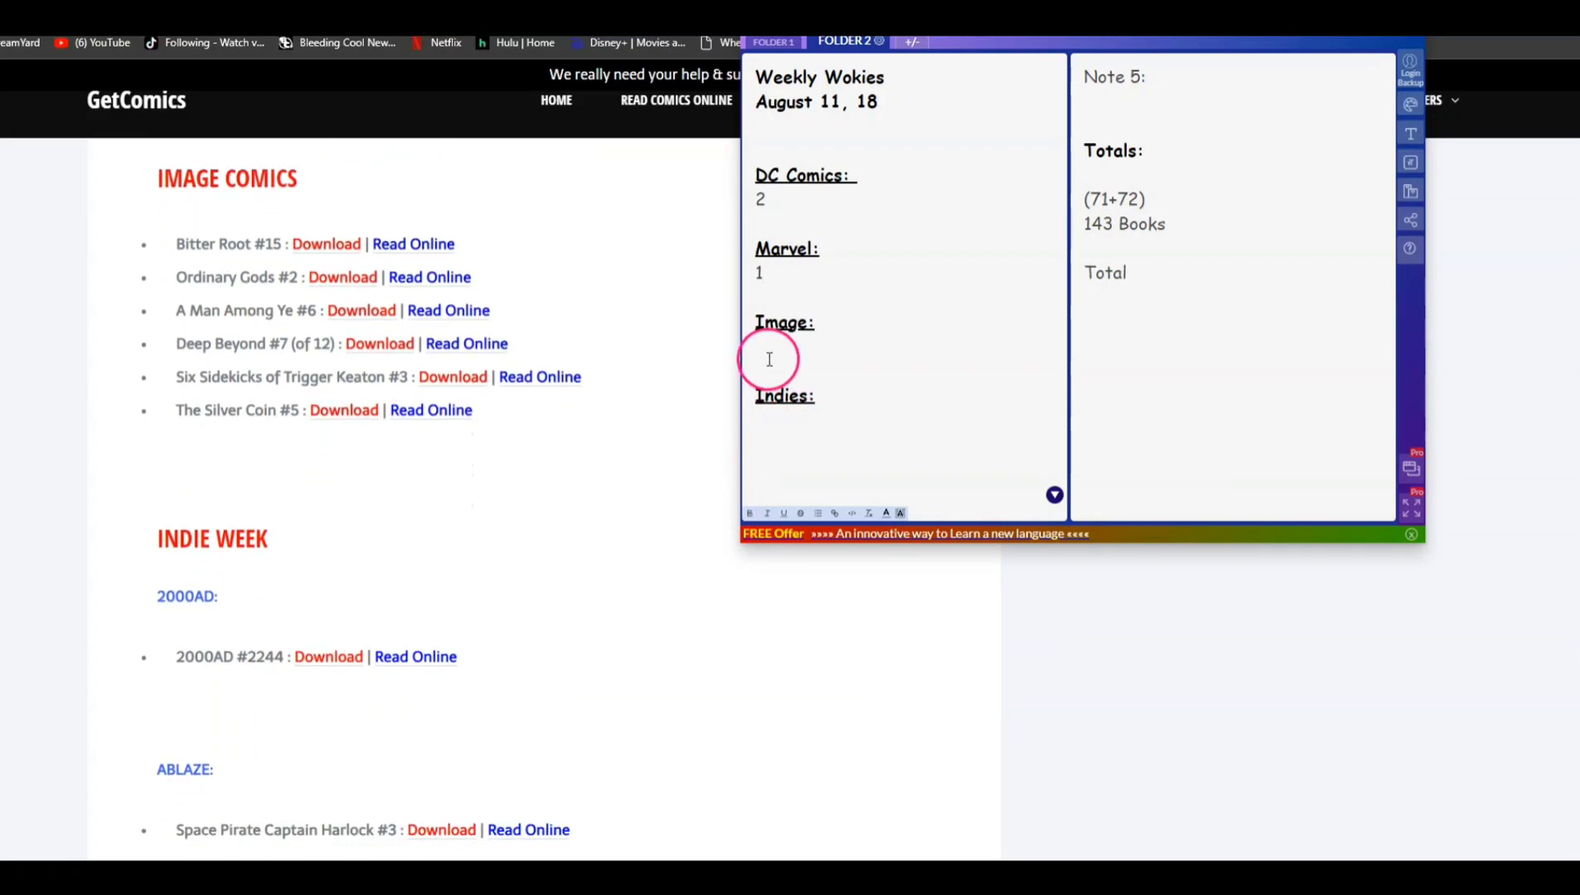
type("0")
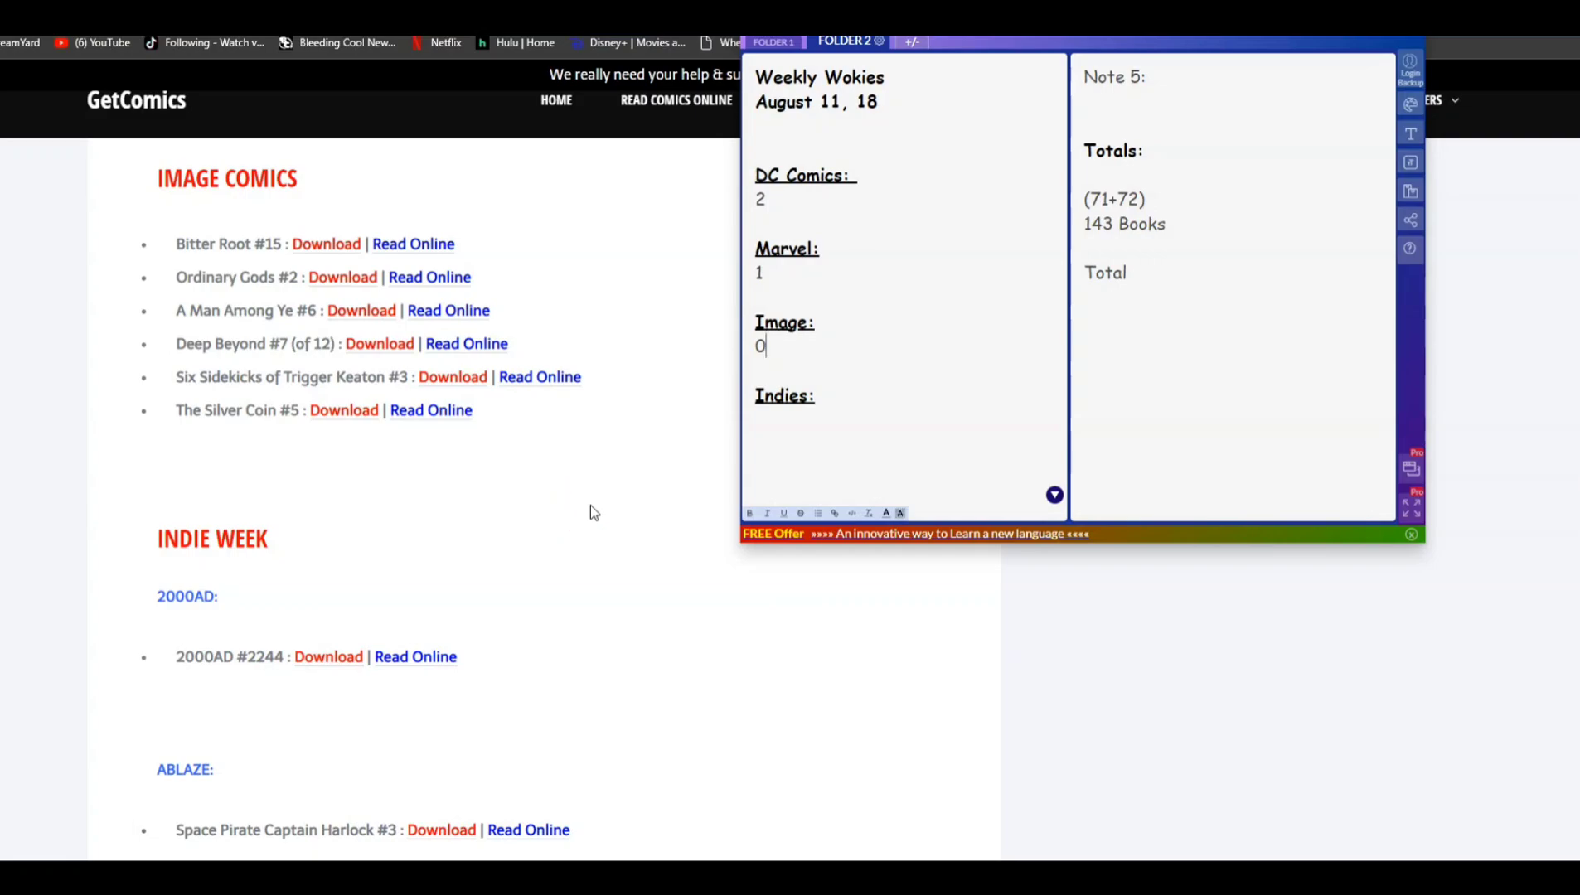
- Scroll down through the GetComics indie publisher listings to check this week's indie releases
scroll("down", 3)
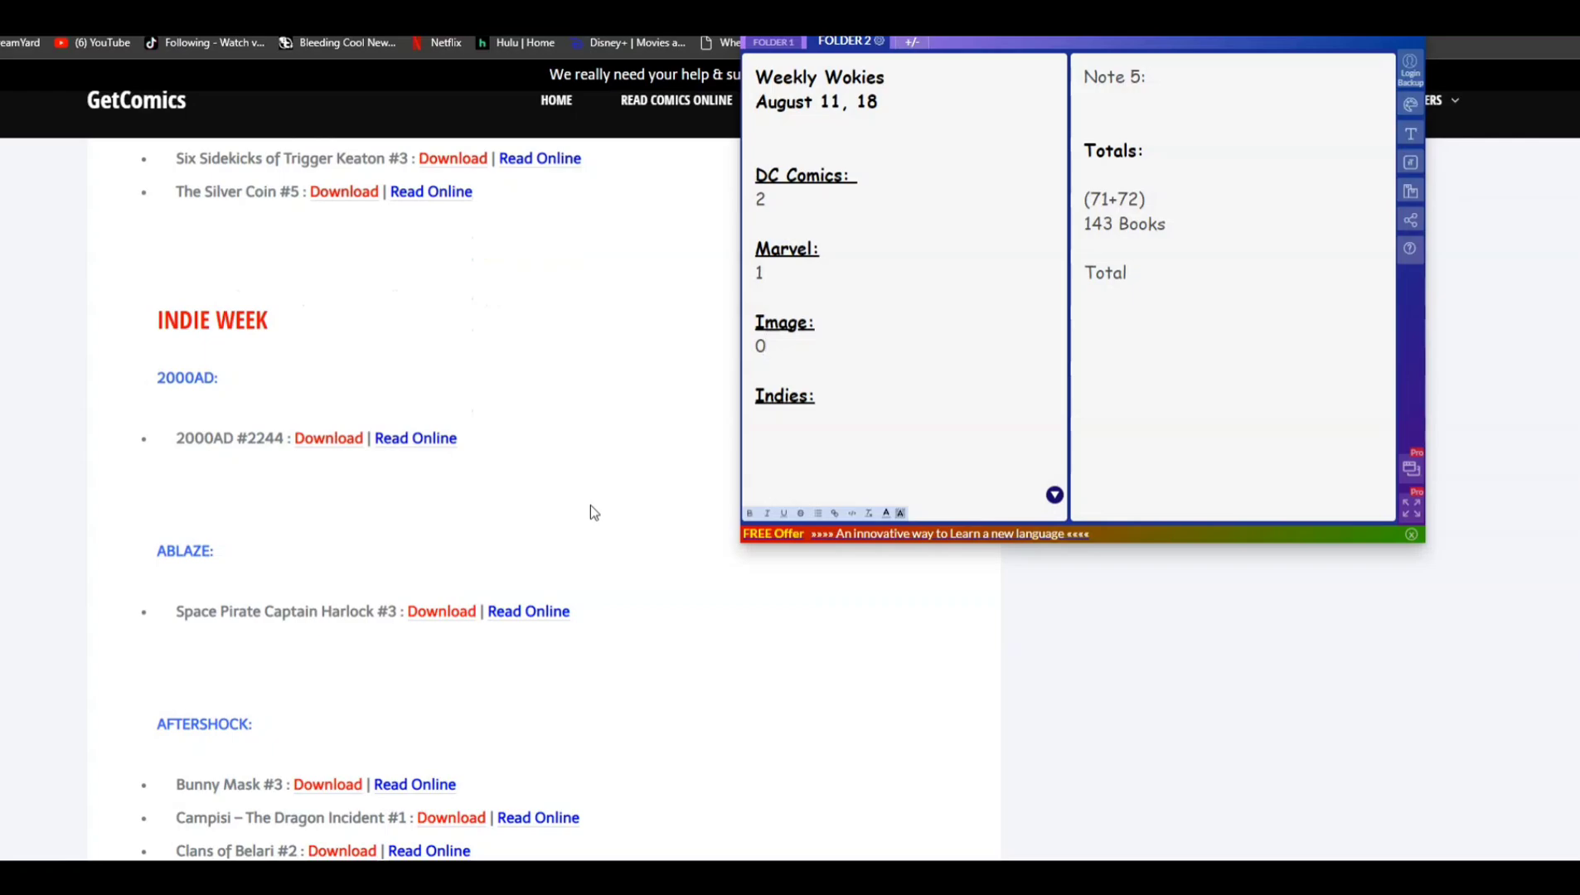
scroll("down", 3)
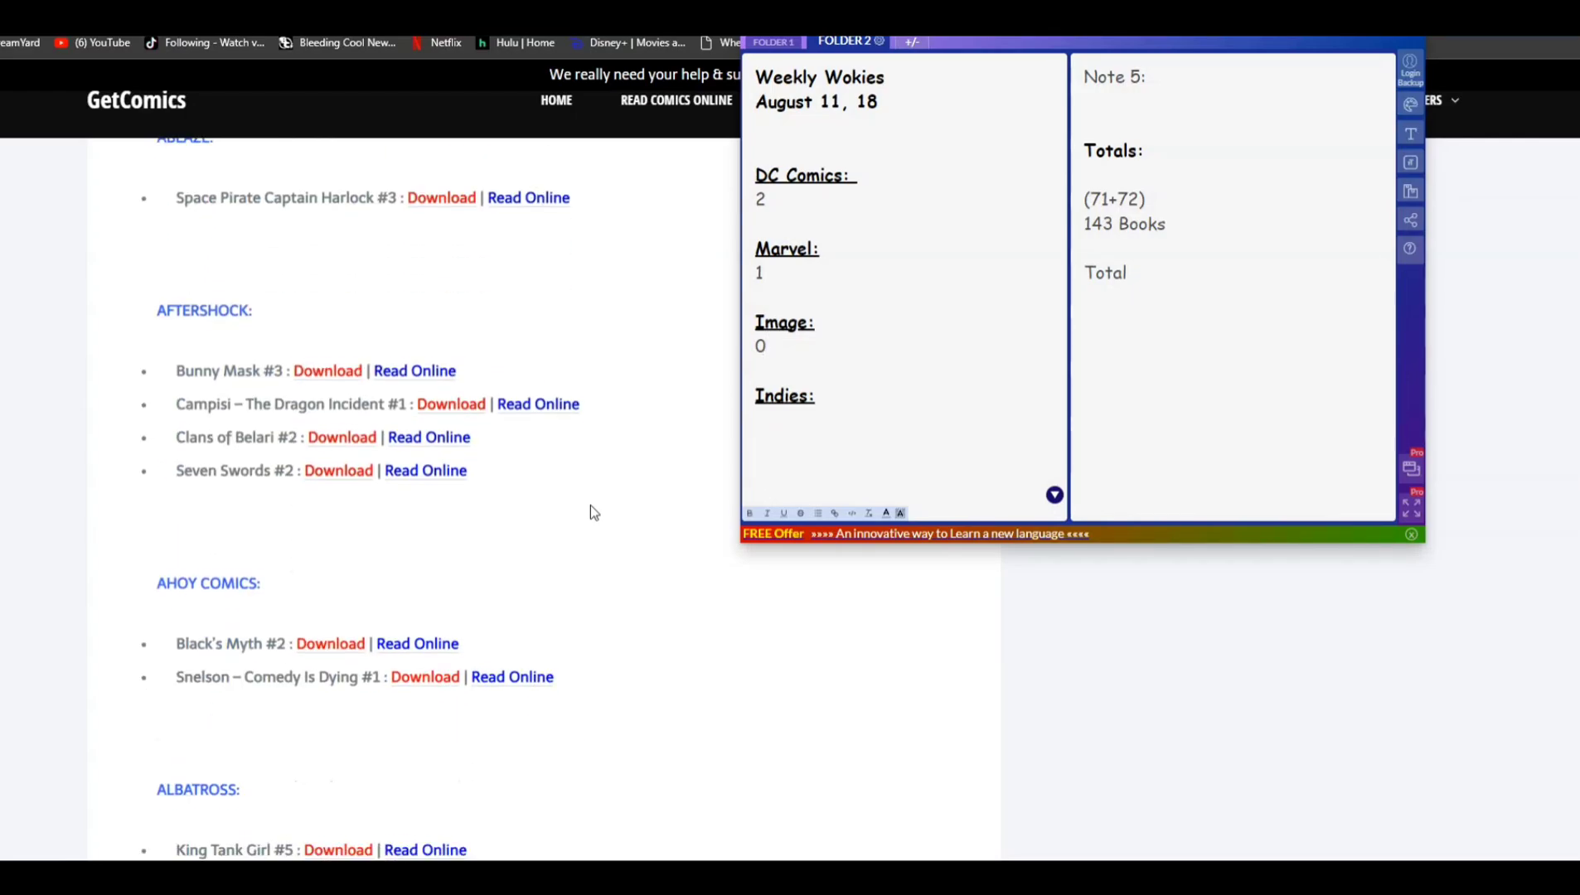
scroll("down", 3)
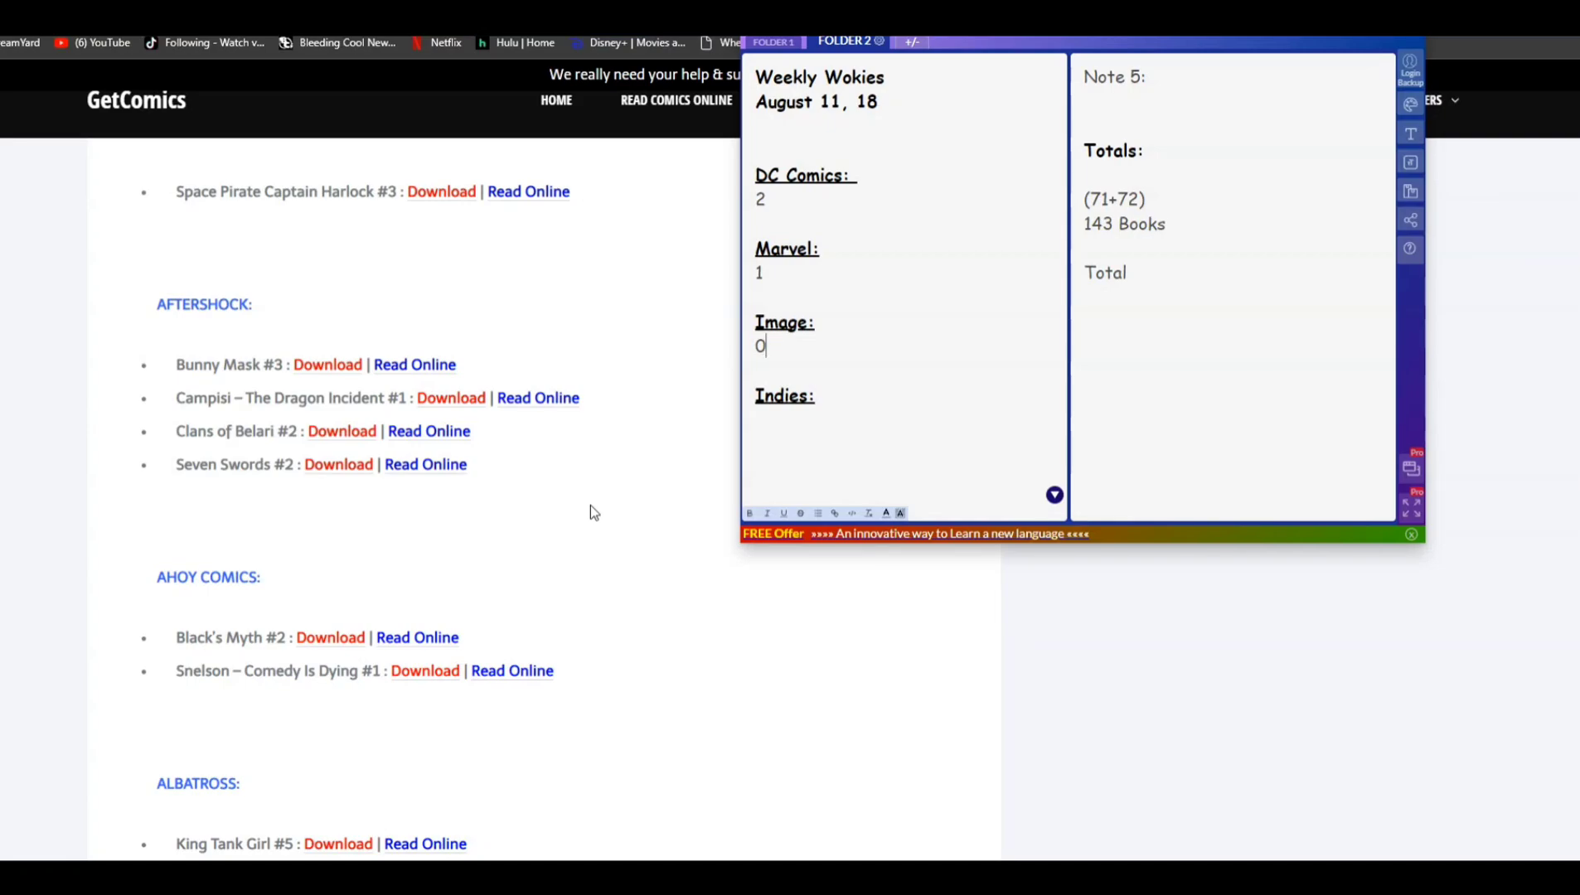
scroll("down", 3)
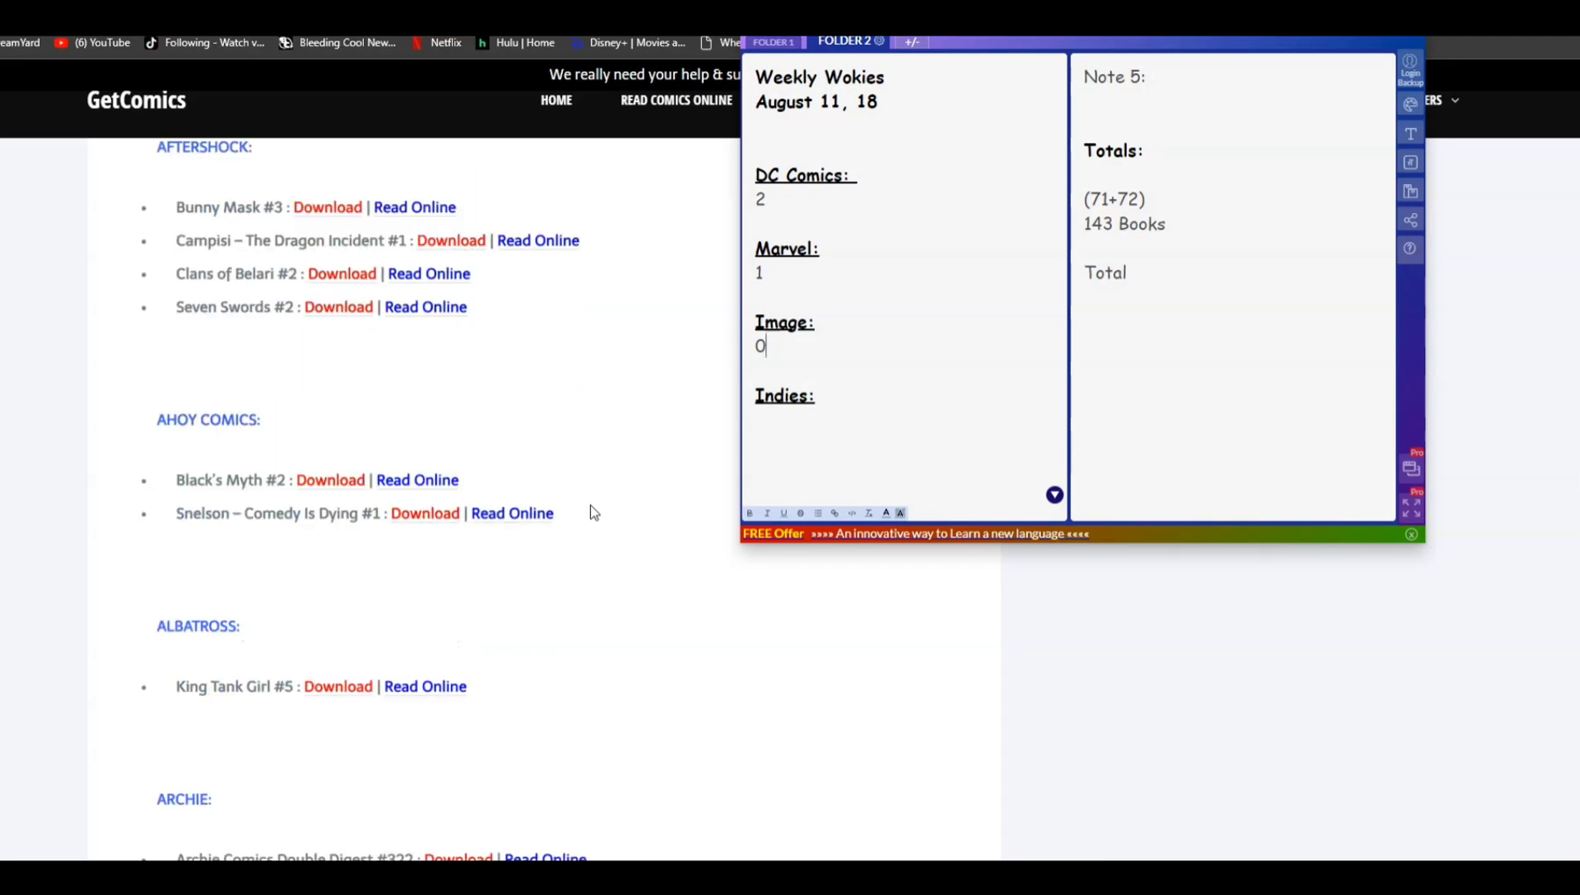
scroll("down", 3)
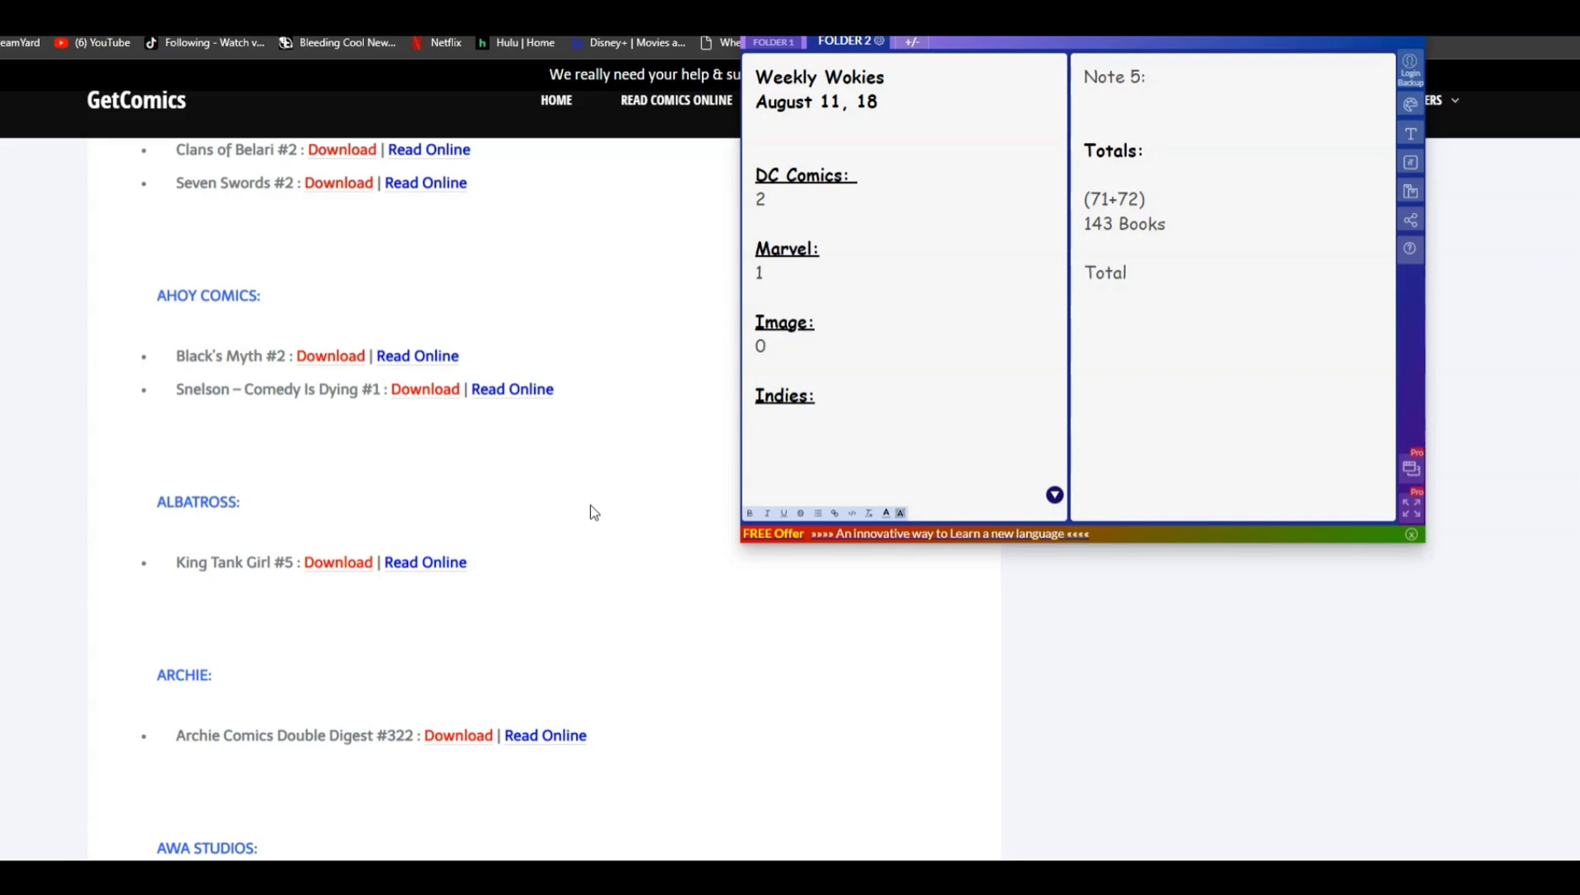
scroll("down", 3)
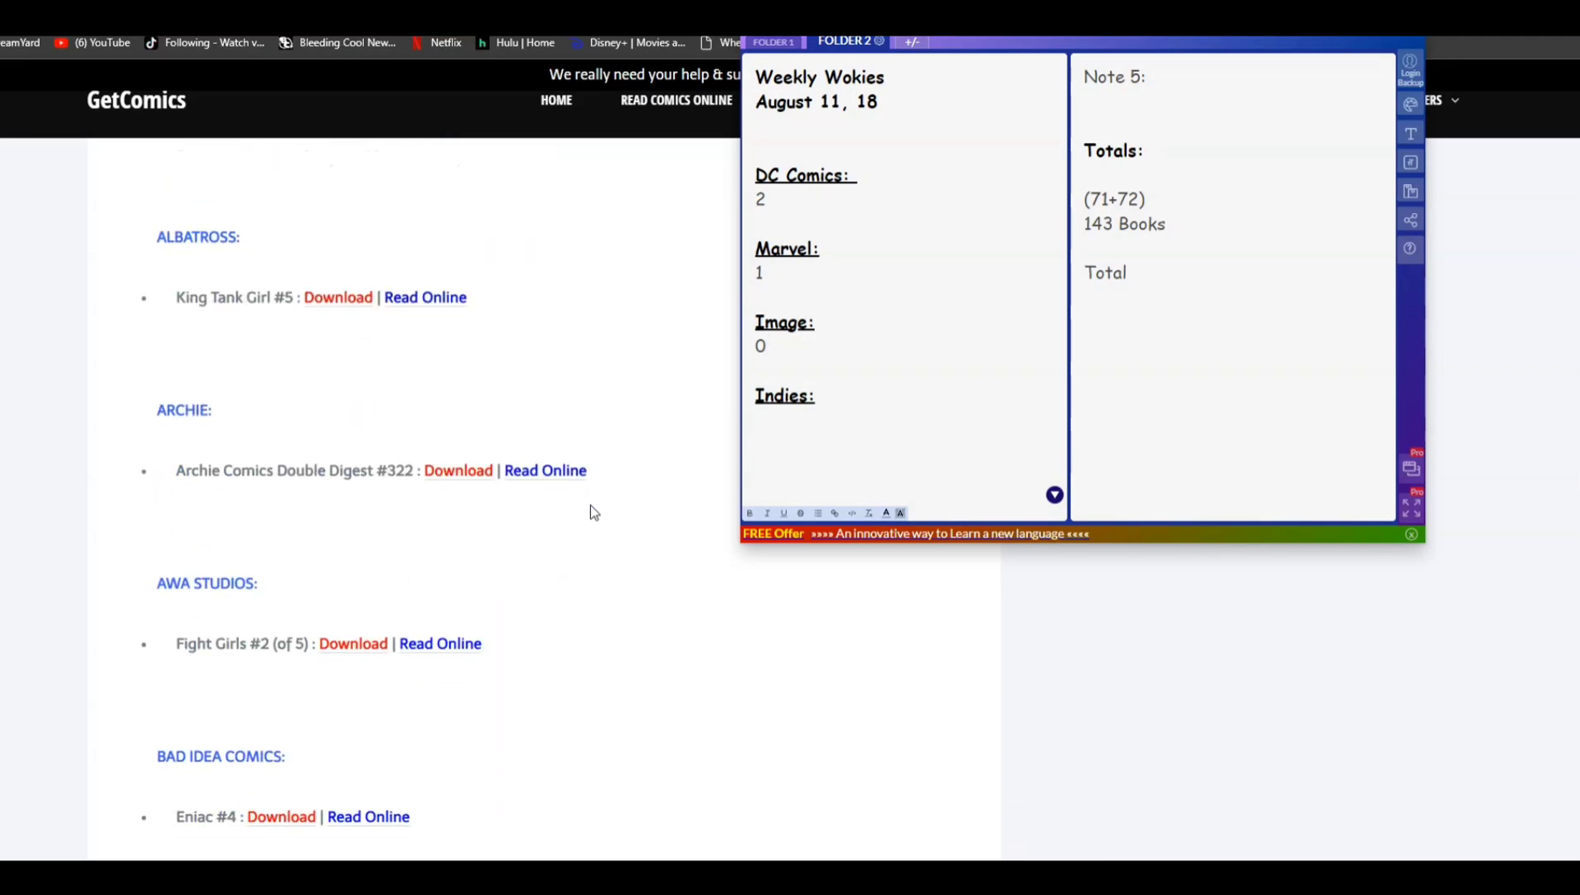
scroll("down", 3)
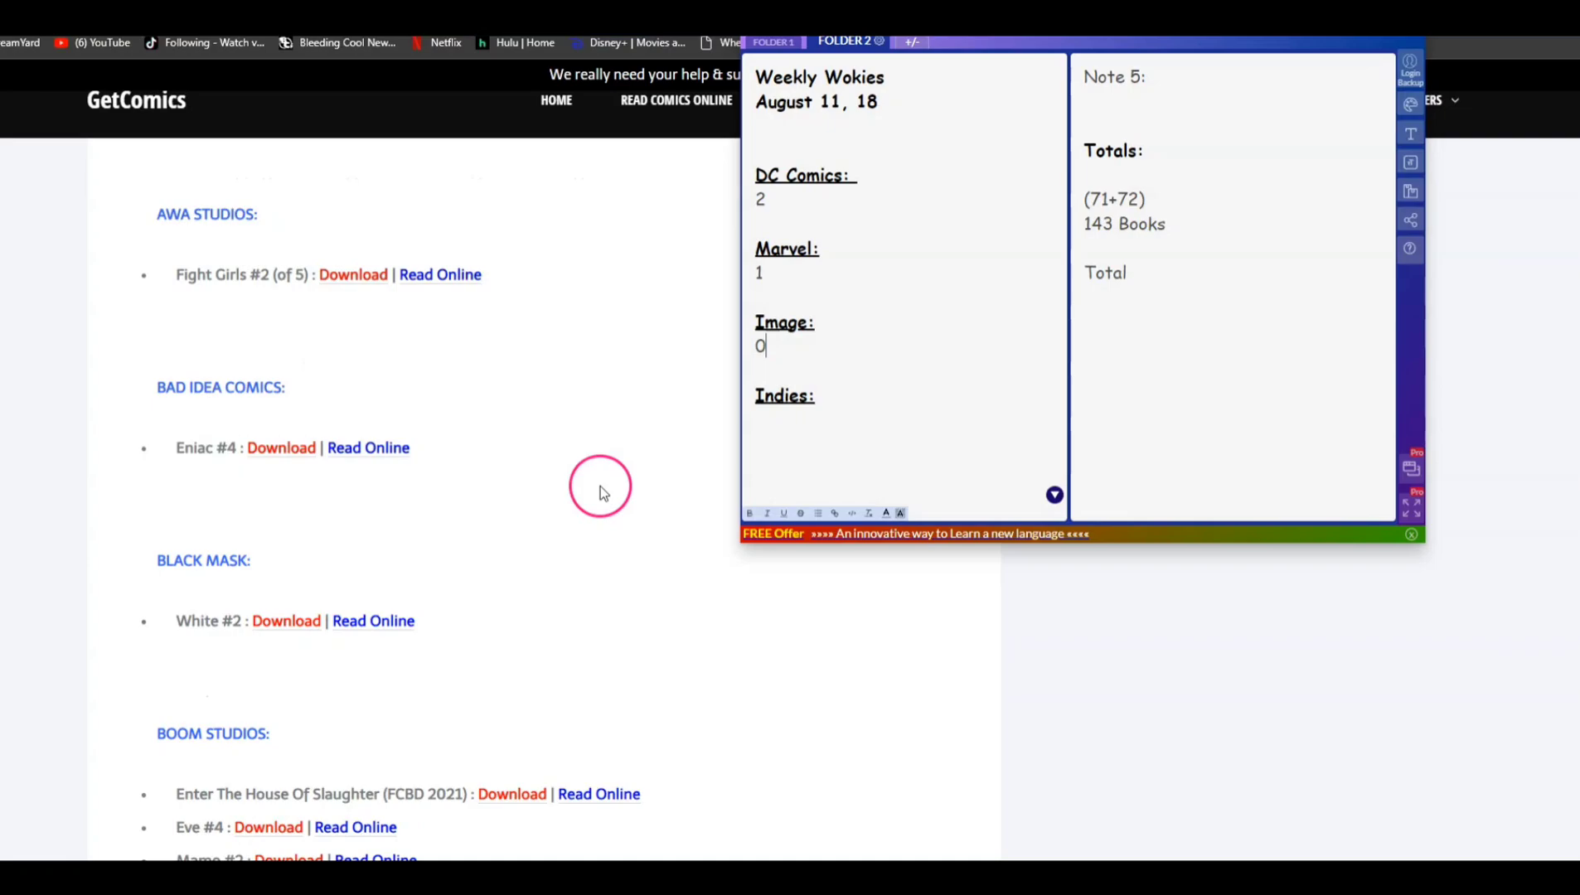
scroll("down", 3)
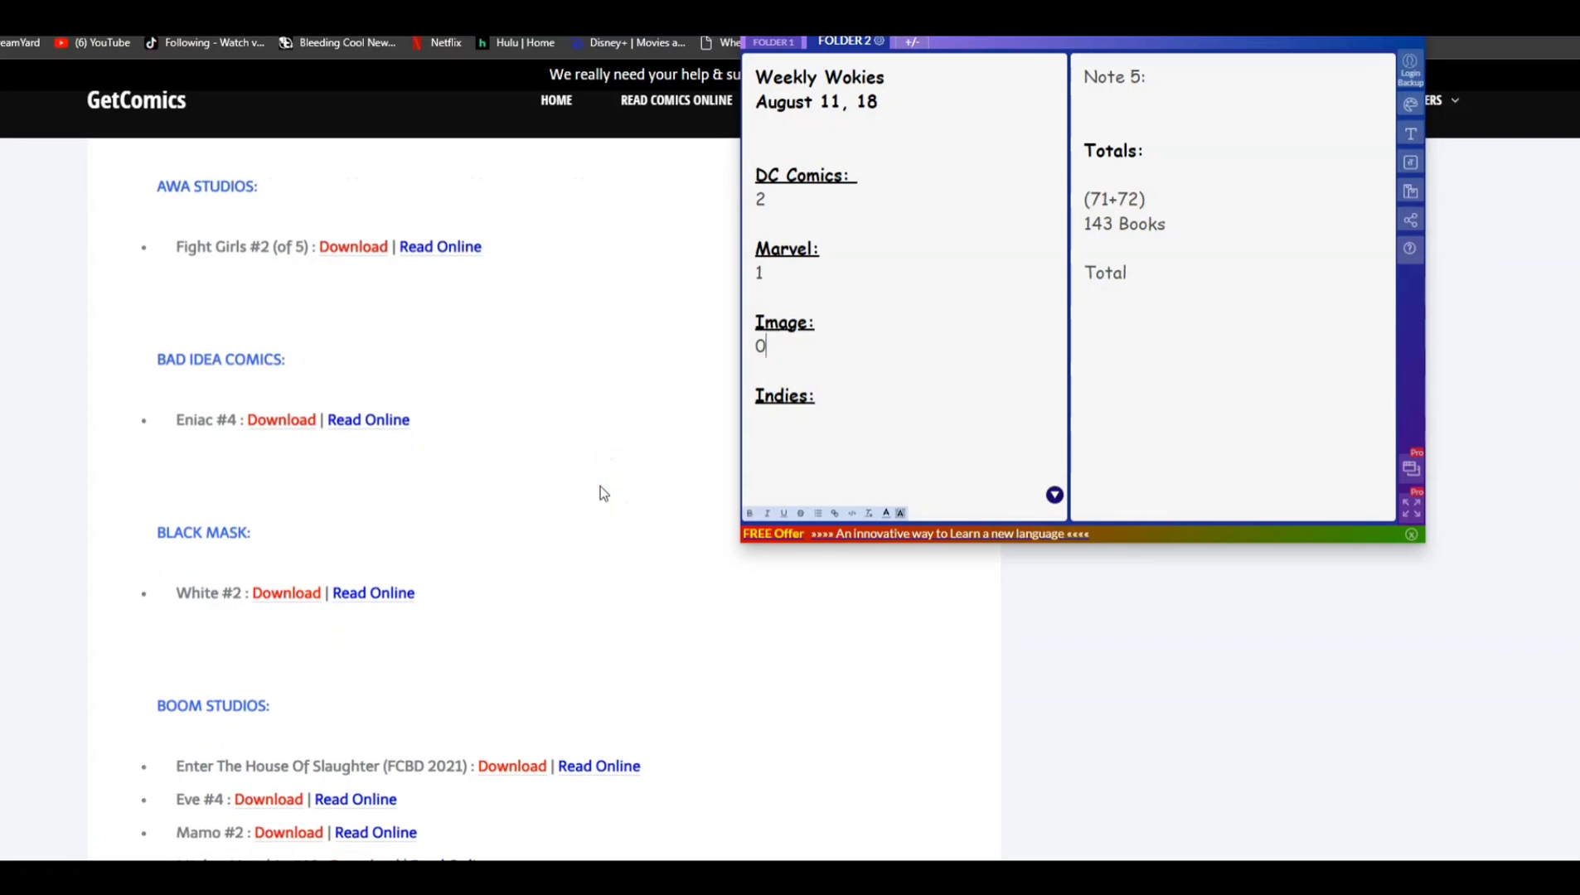
scroll("down", 3)
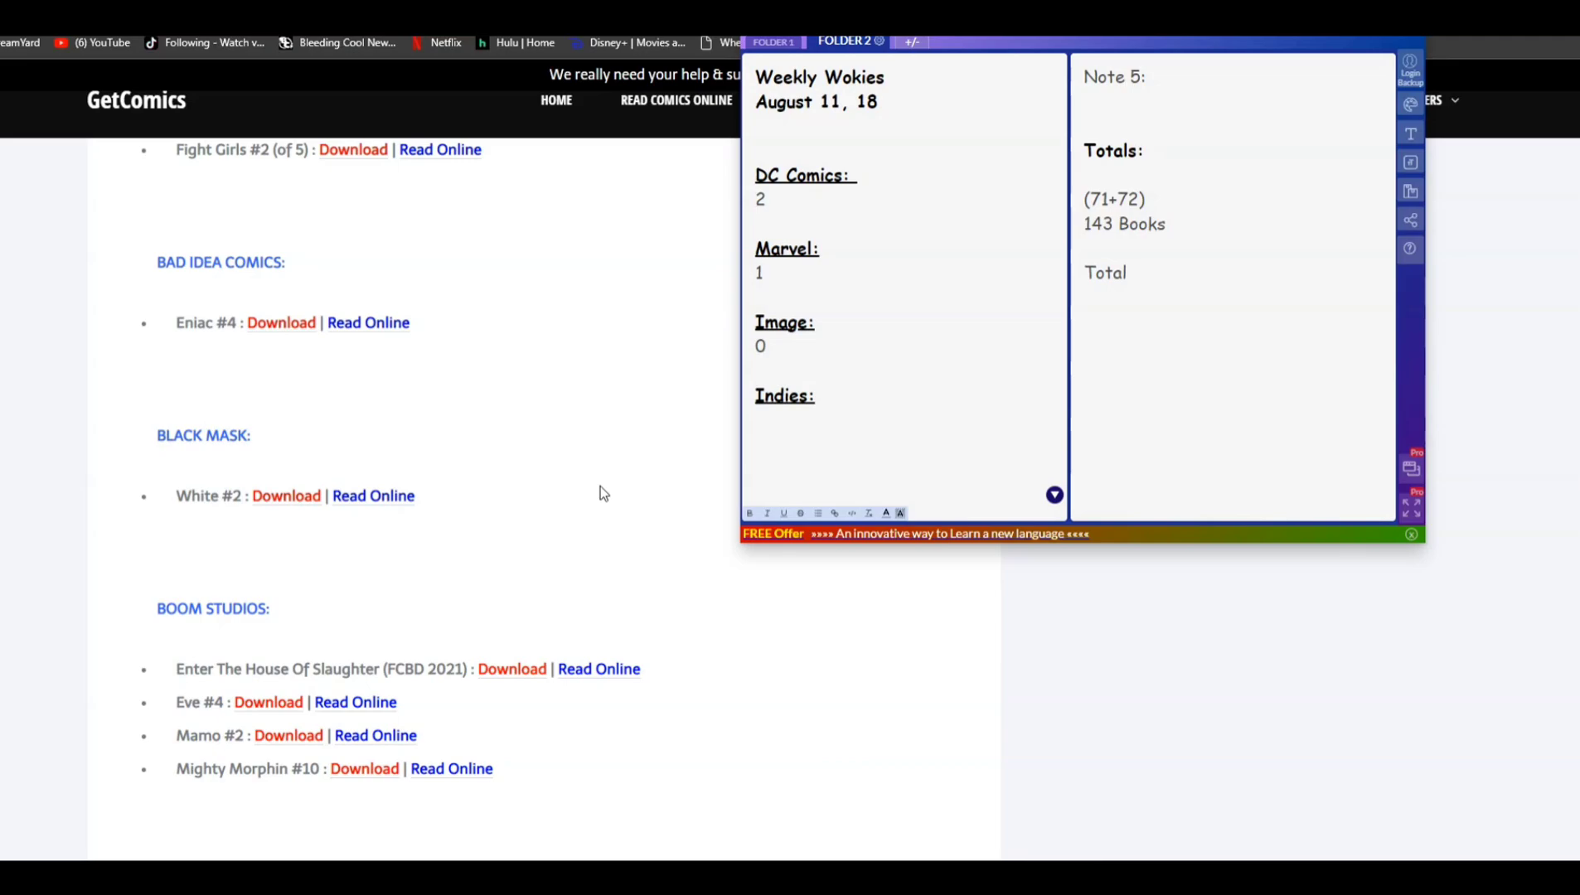
scroll("down", 3)
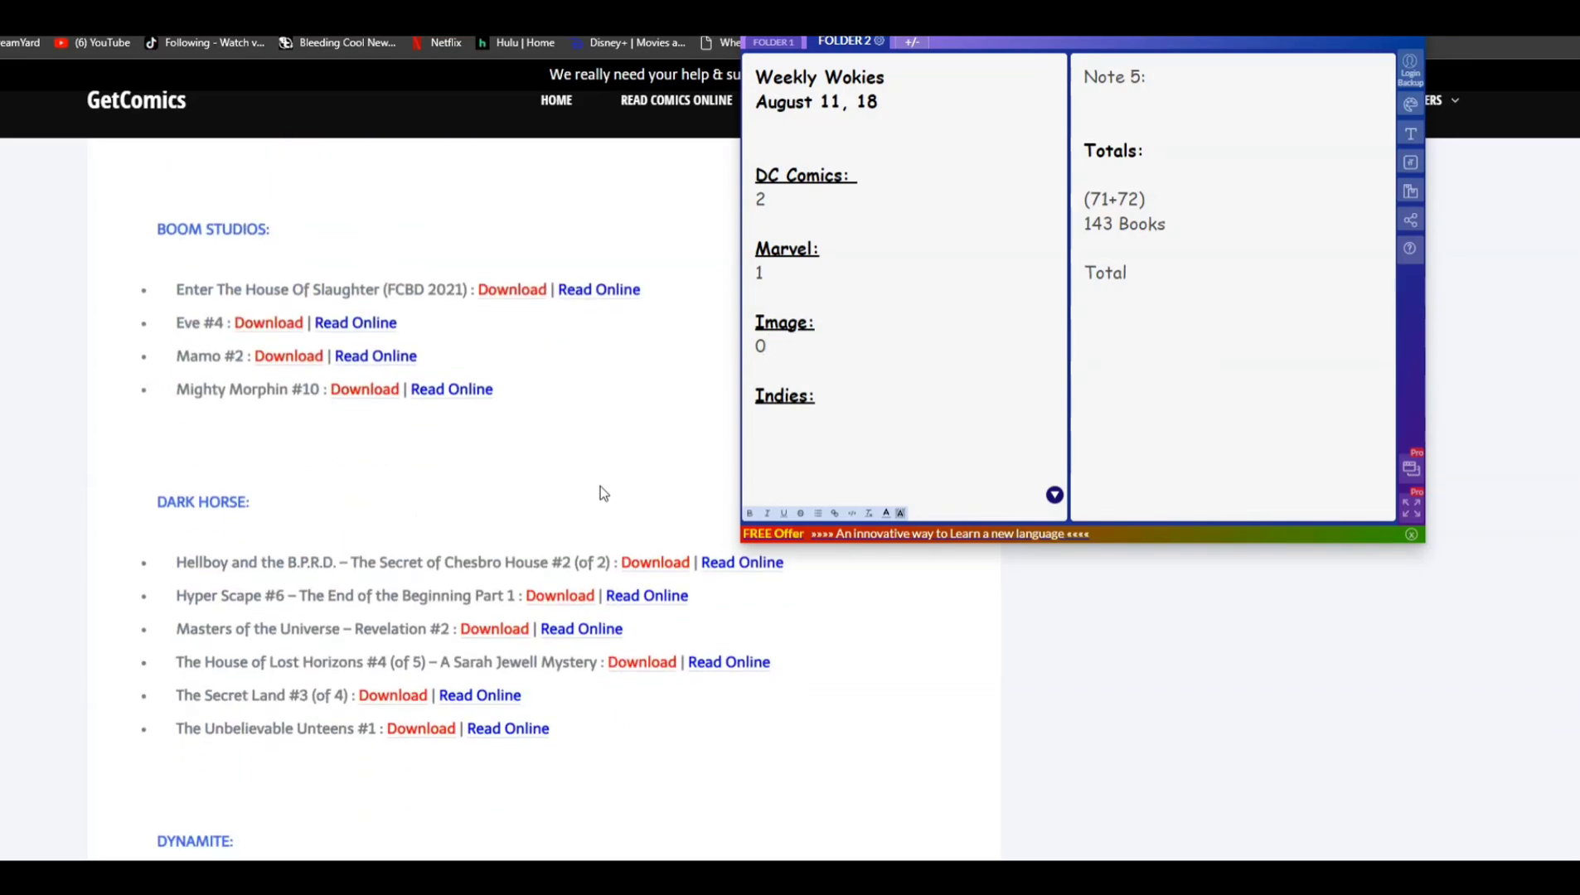
scroll("down", 3)
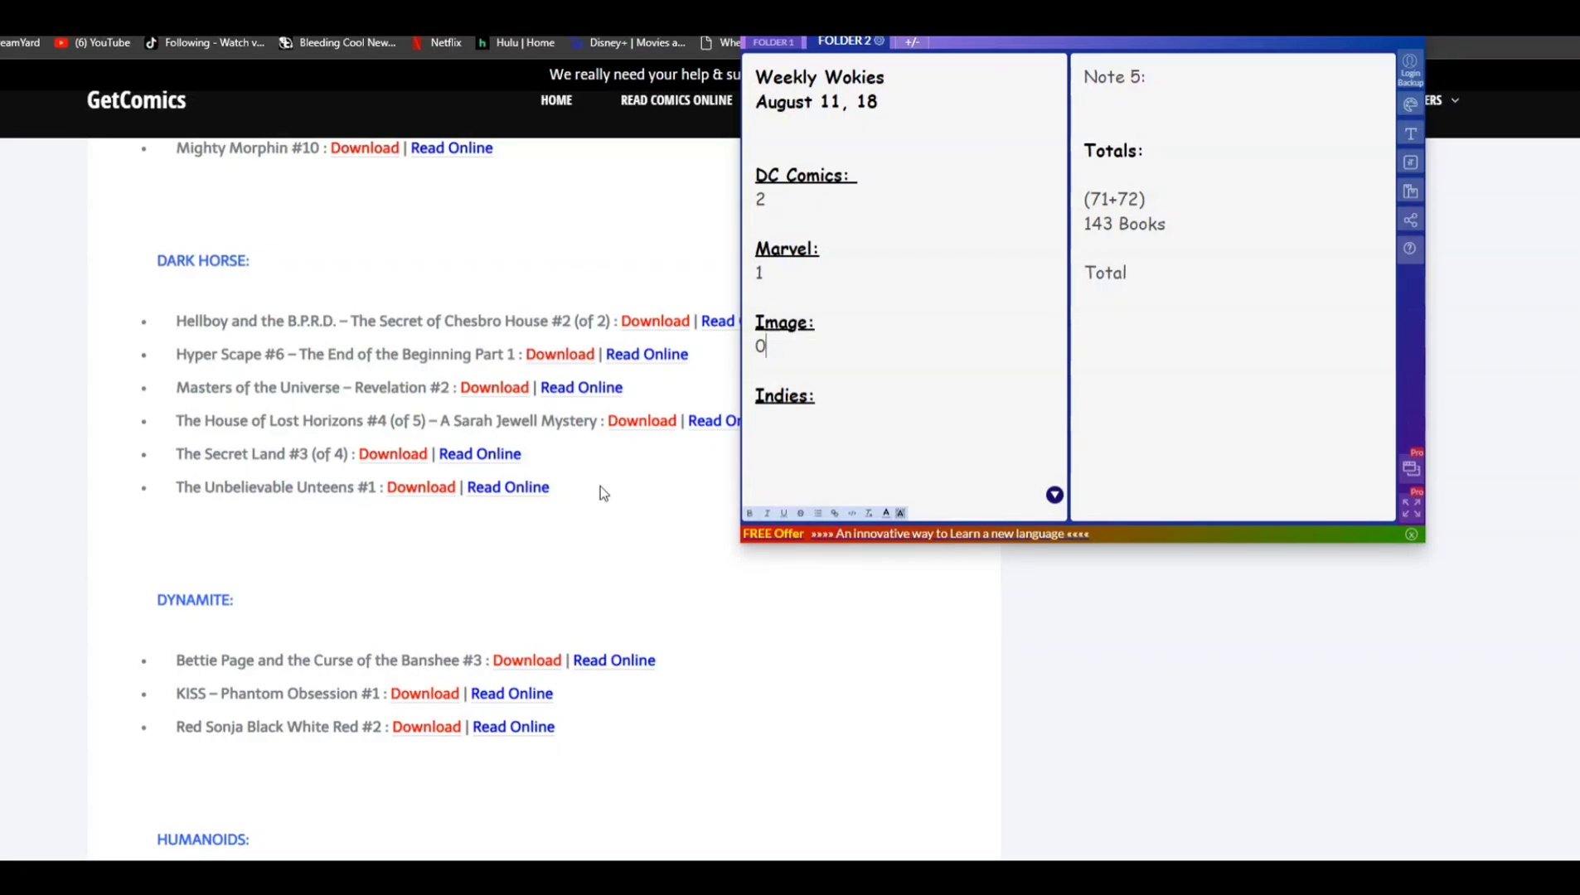
scroll("down", 3)
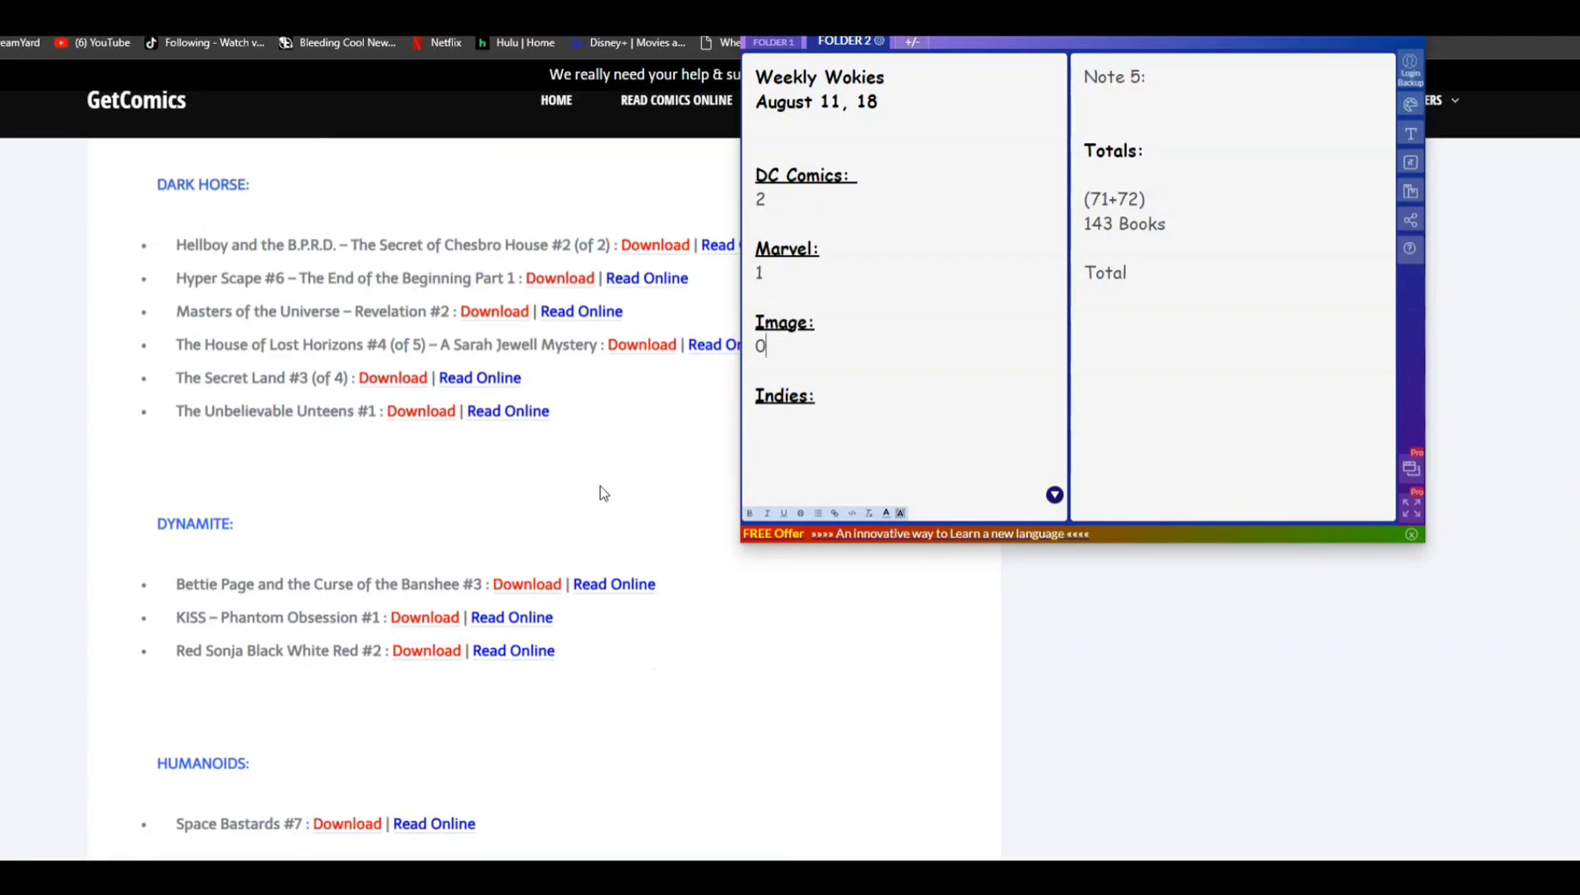
scroll("down", 3)
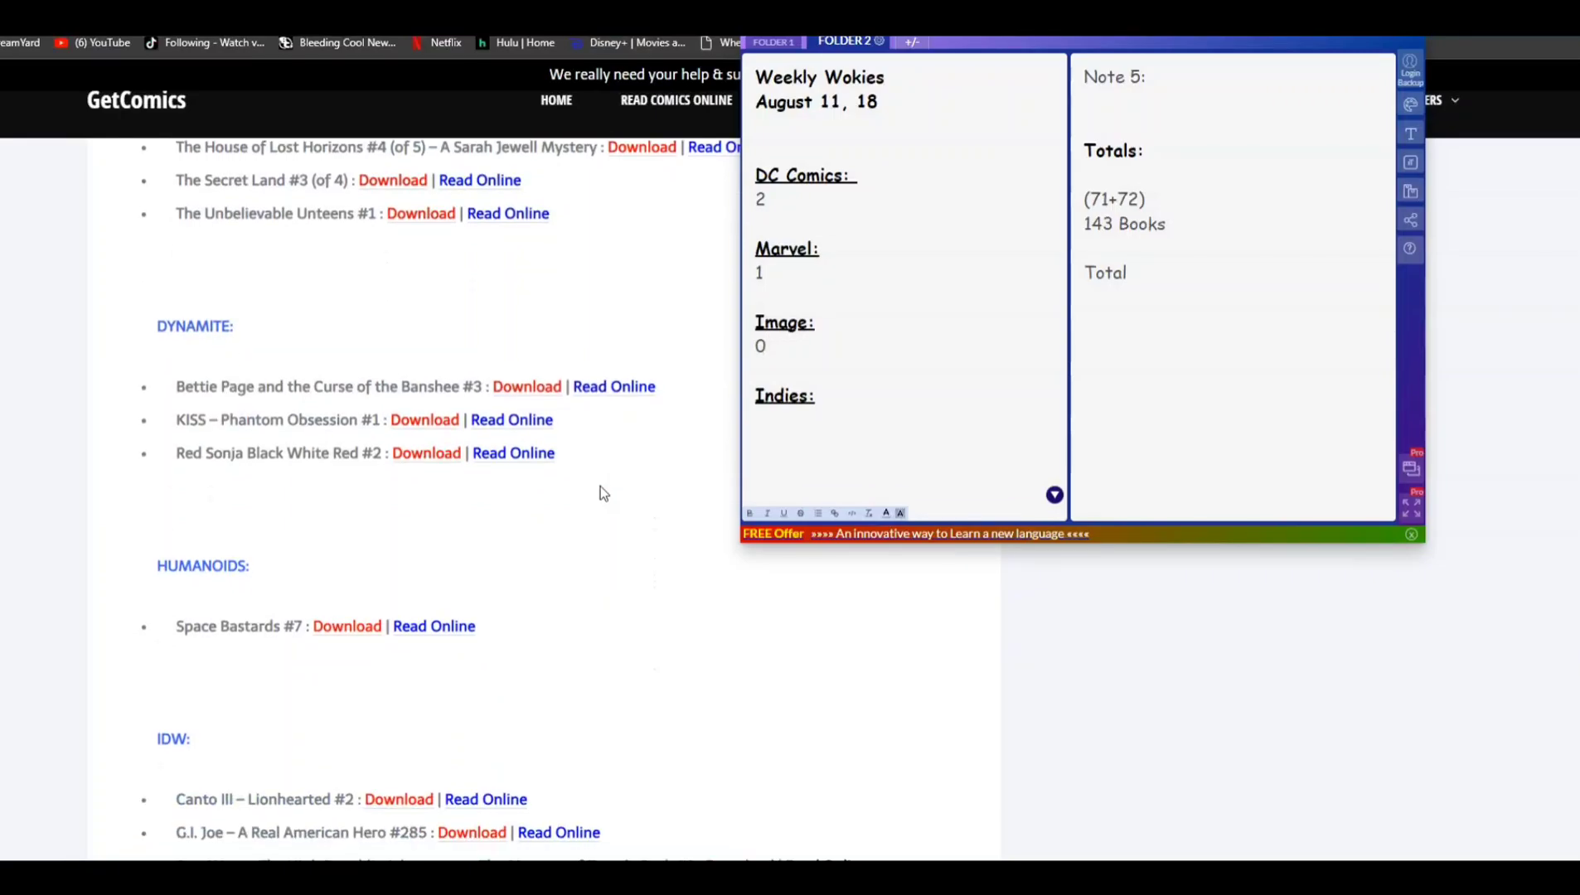
- Enter 1 under Indies in the Weekly Wokies note
left_click(328, 434)
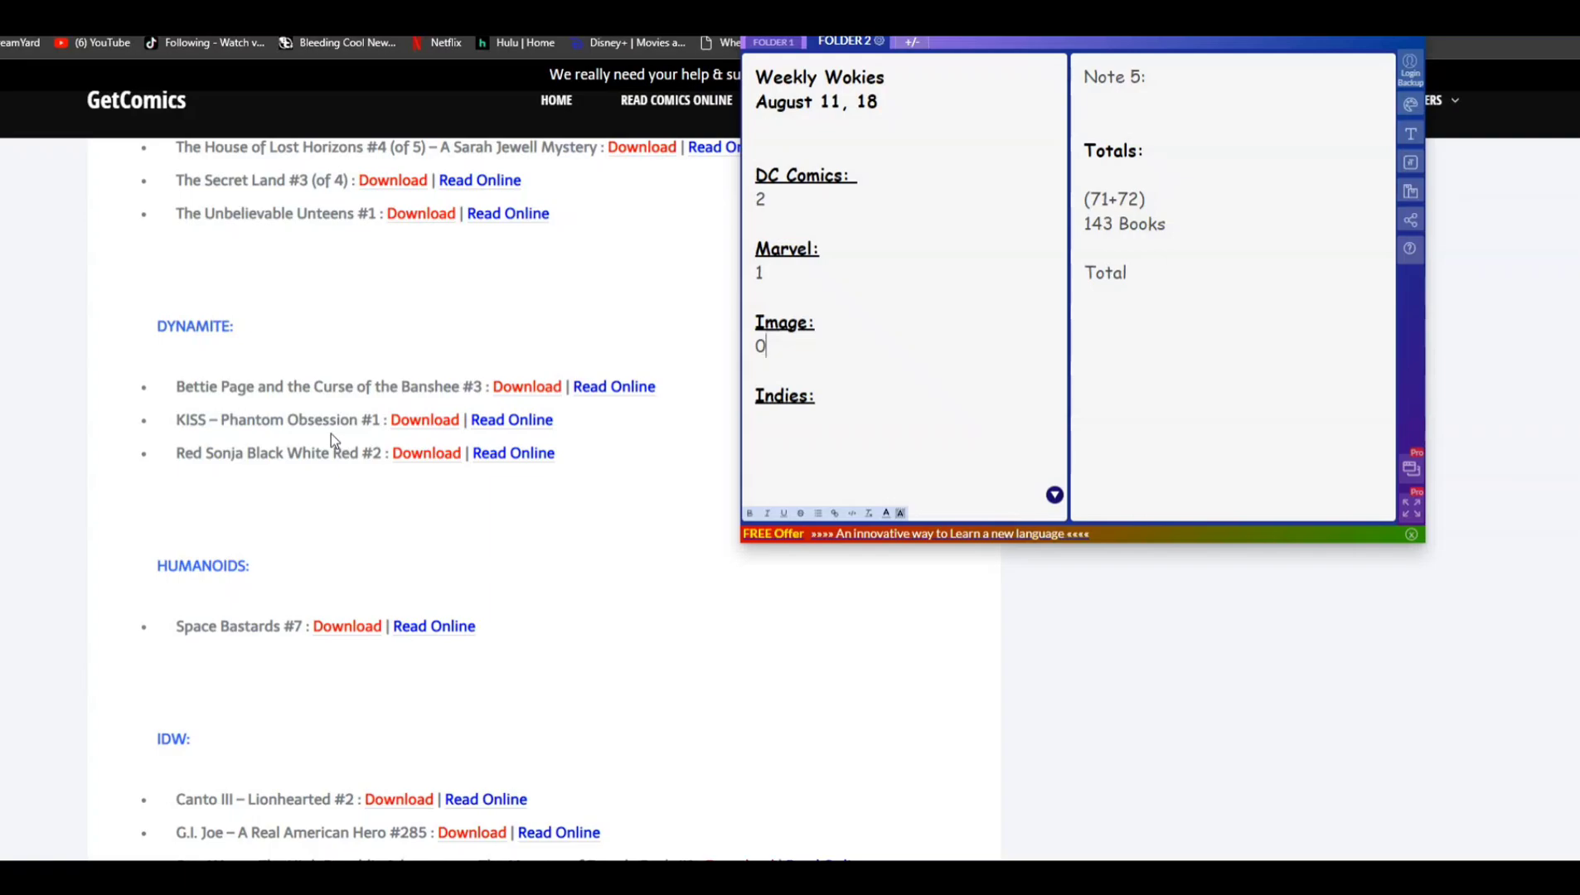
scroll("down", 3)
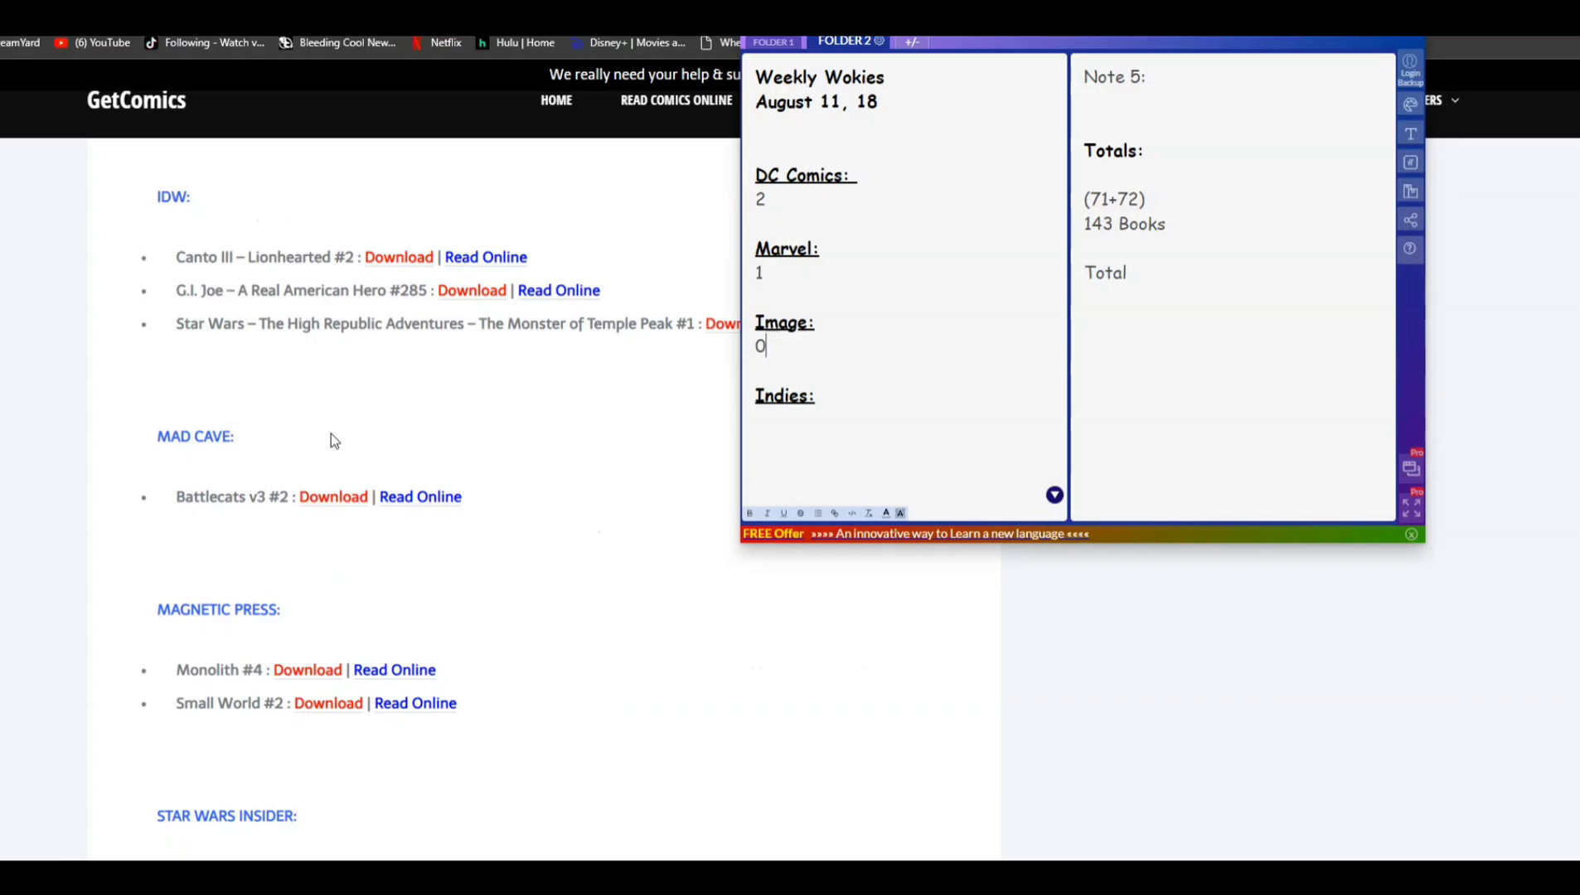
scroll("down", 3)
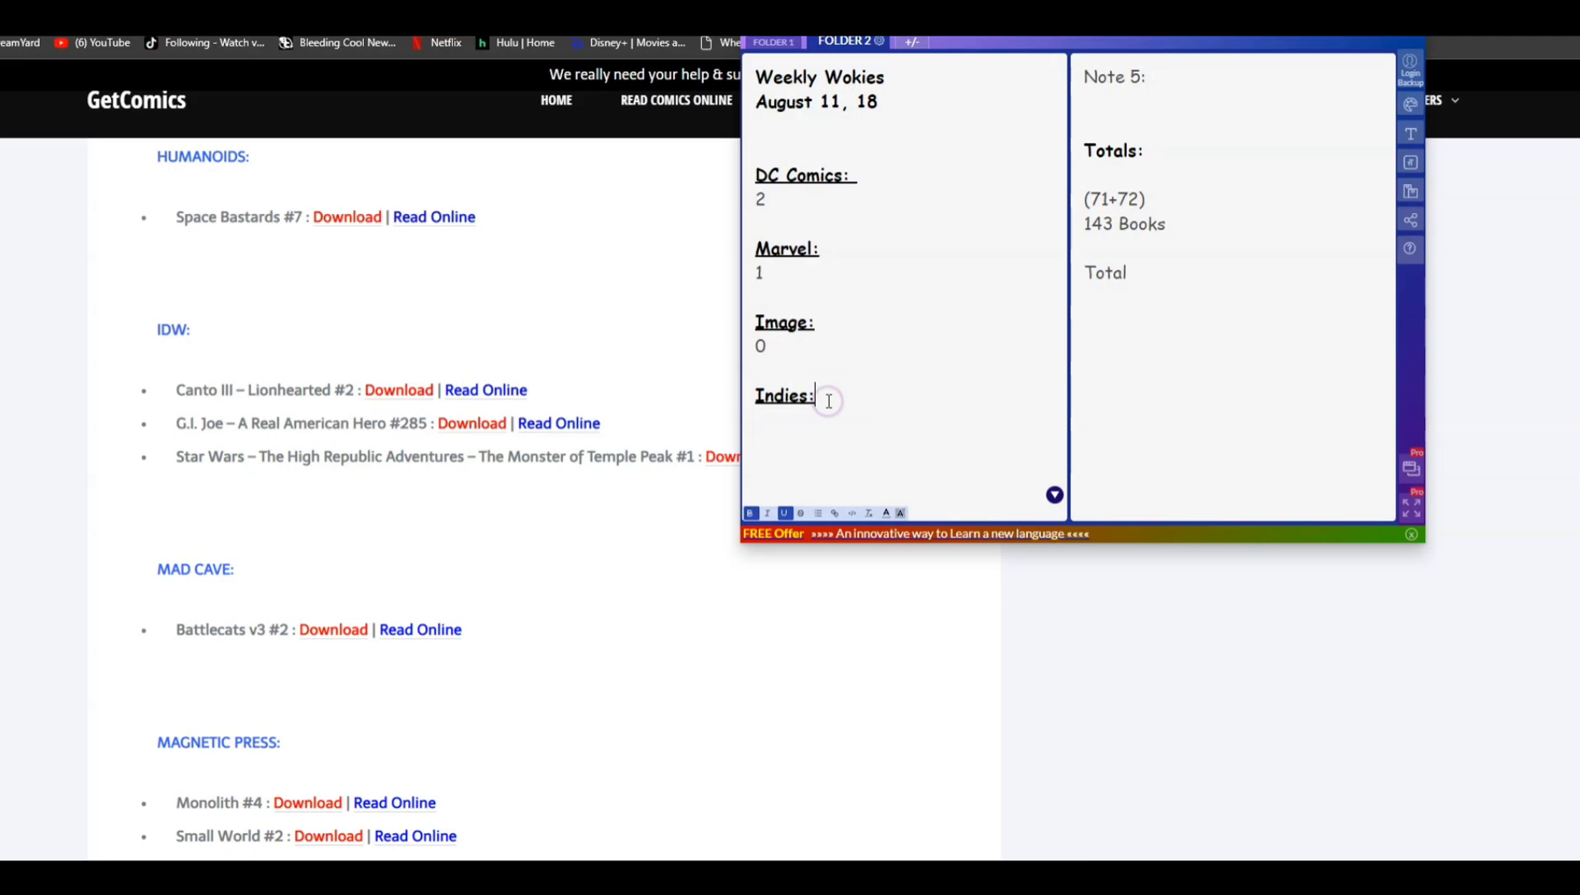
type("1")
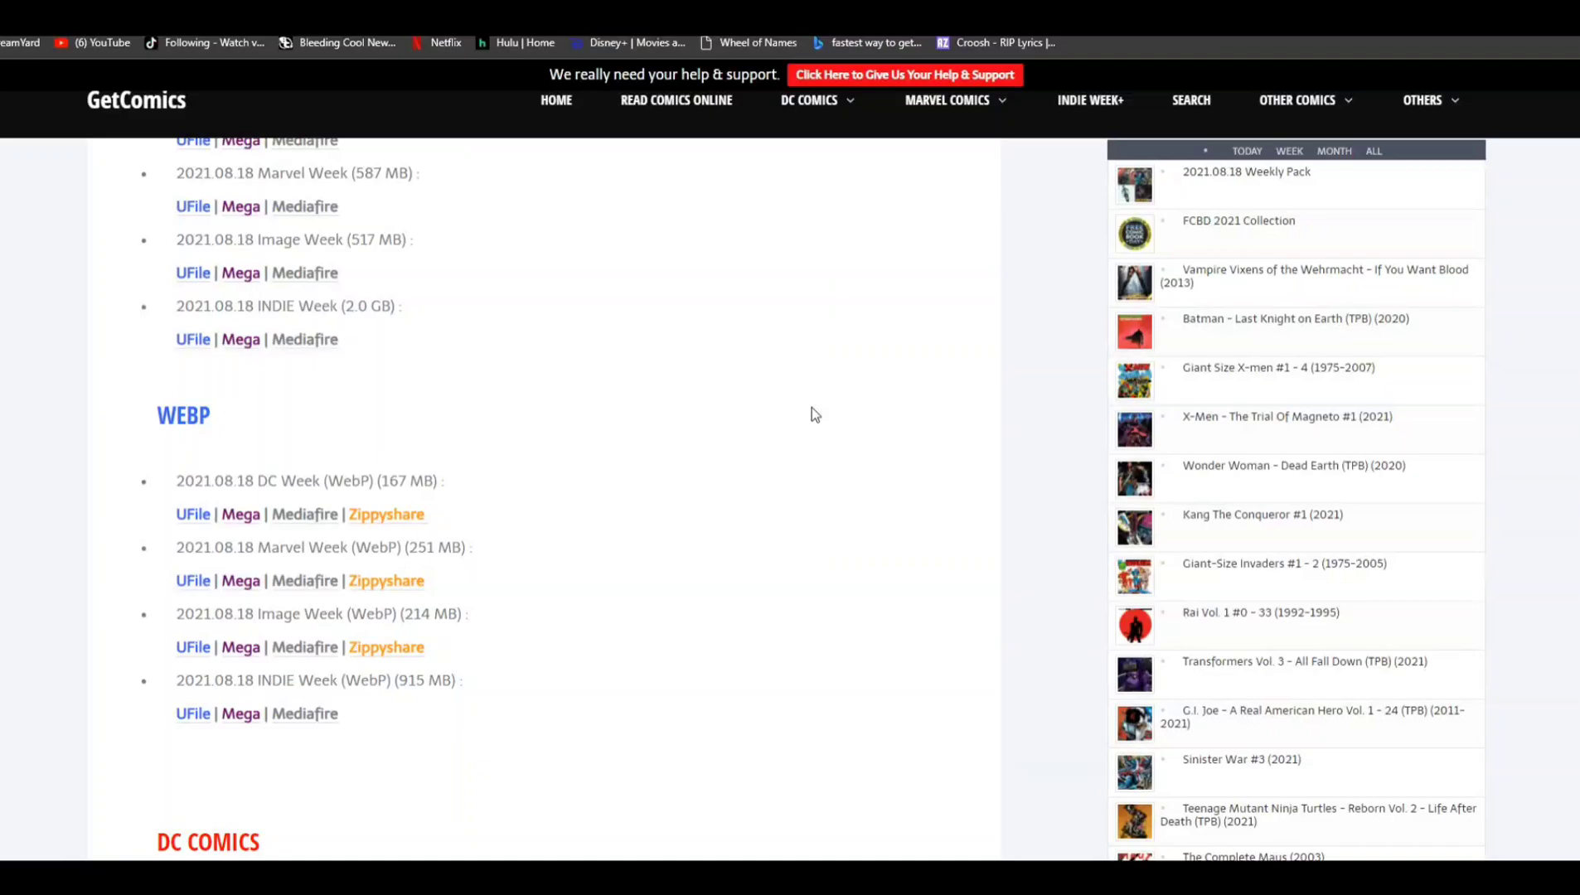
- Scroll to the DC COMICS issue list with the Weekly Wokies note showing again
scroll("down", 3)
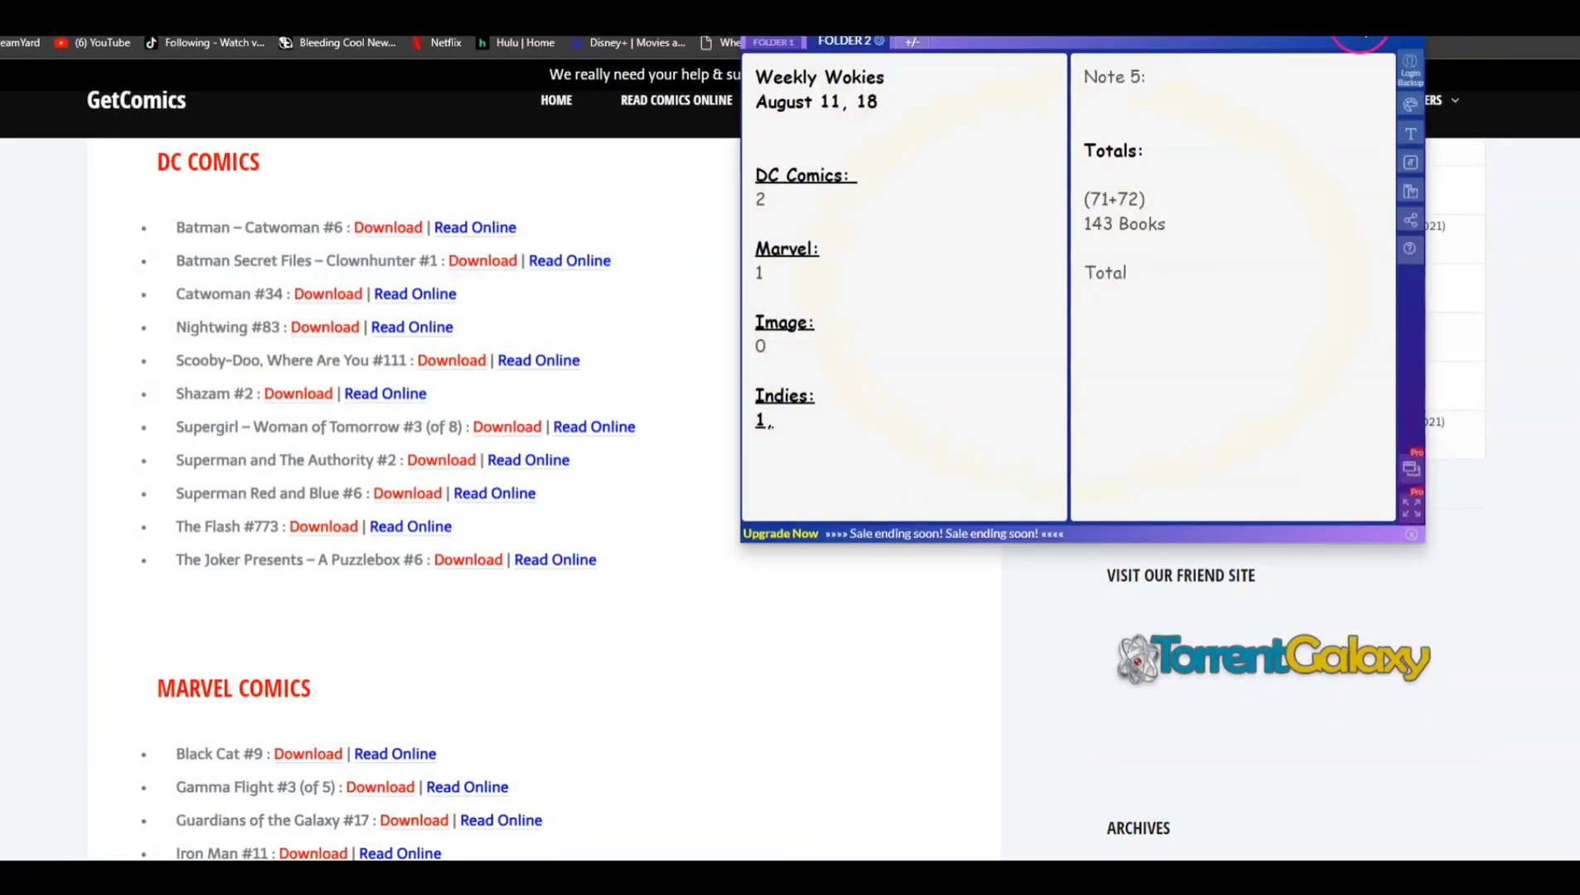
- Append second-week counts to the note: ', 2' for DC Comics and ', 1' for Marvel
left_click(771, 199)
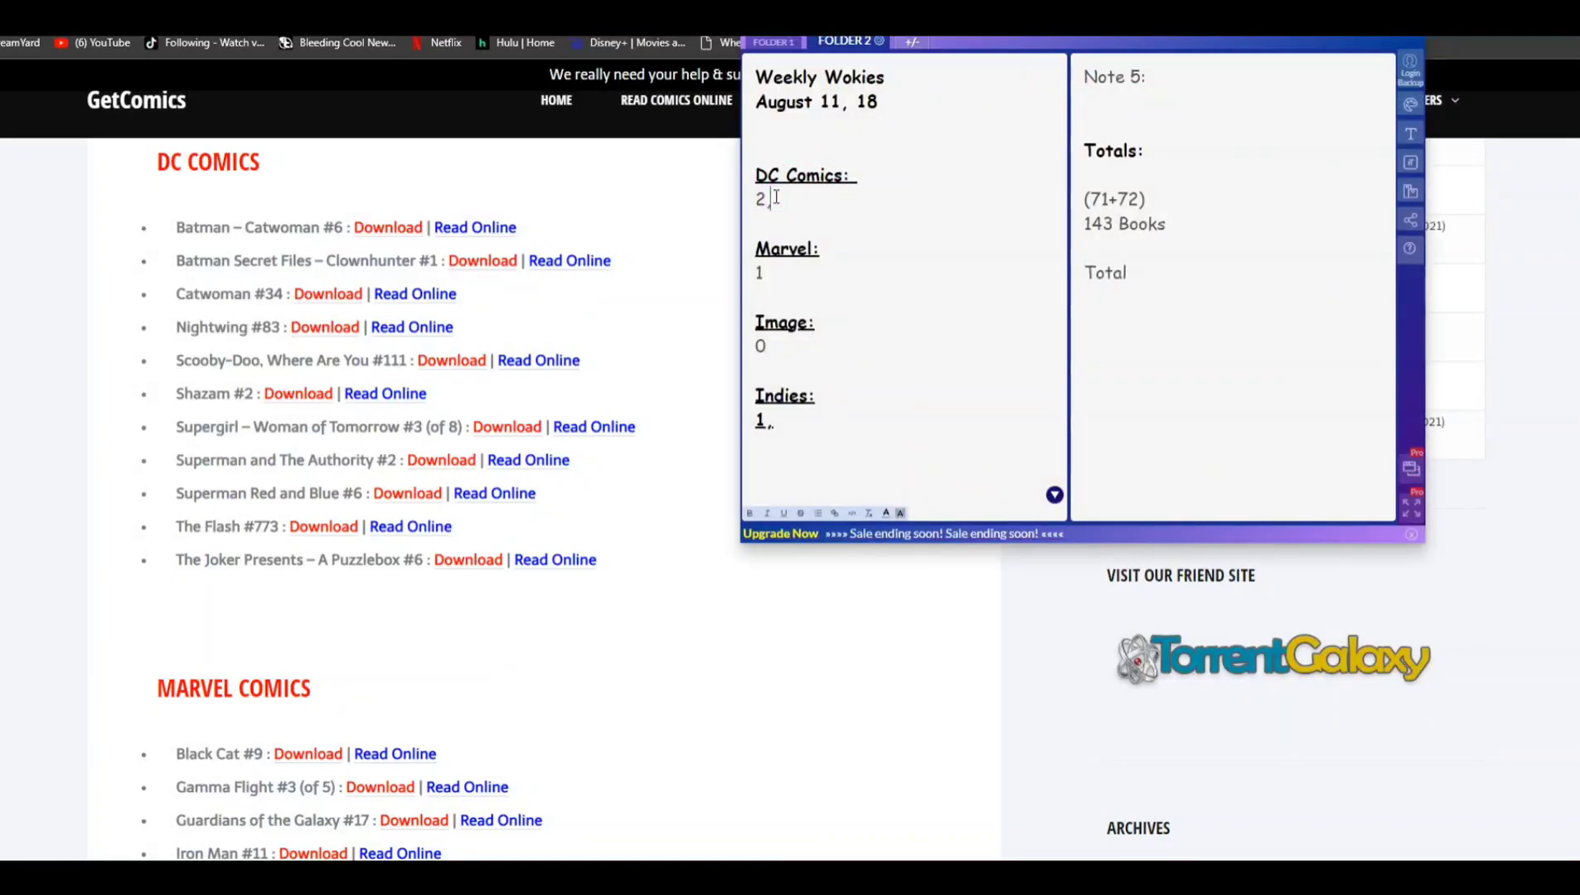
type(",")
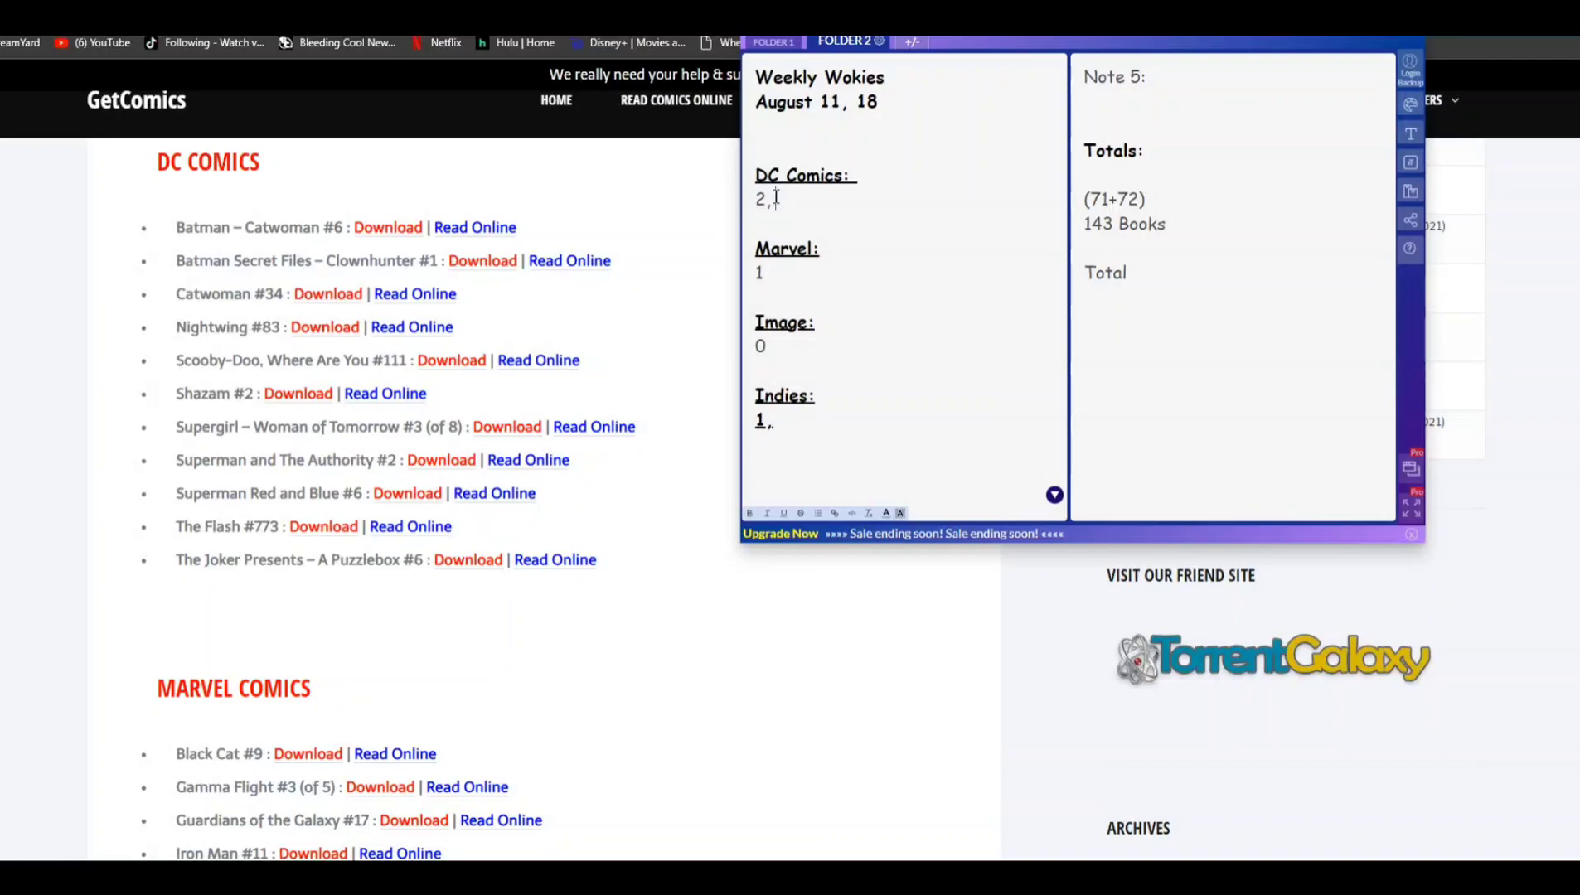
type("2")
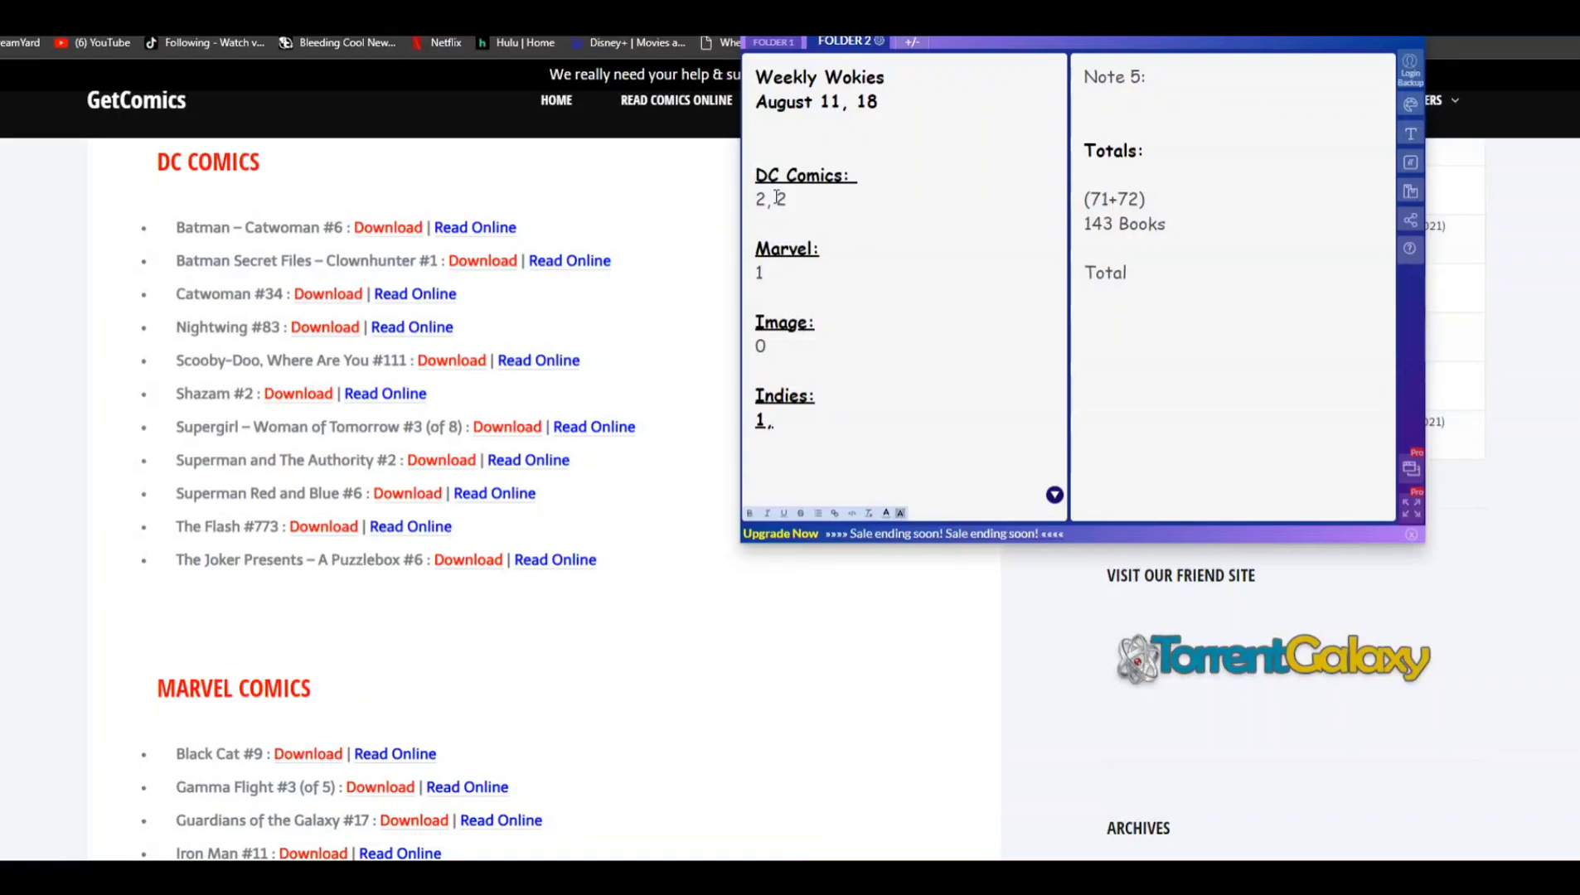
scroll("down", 3)
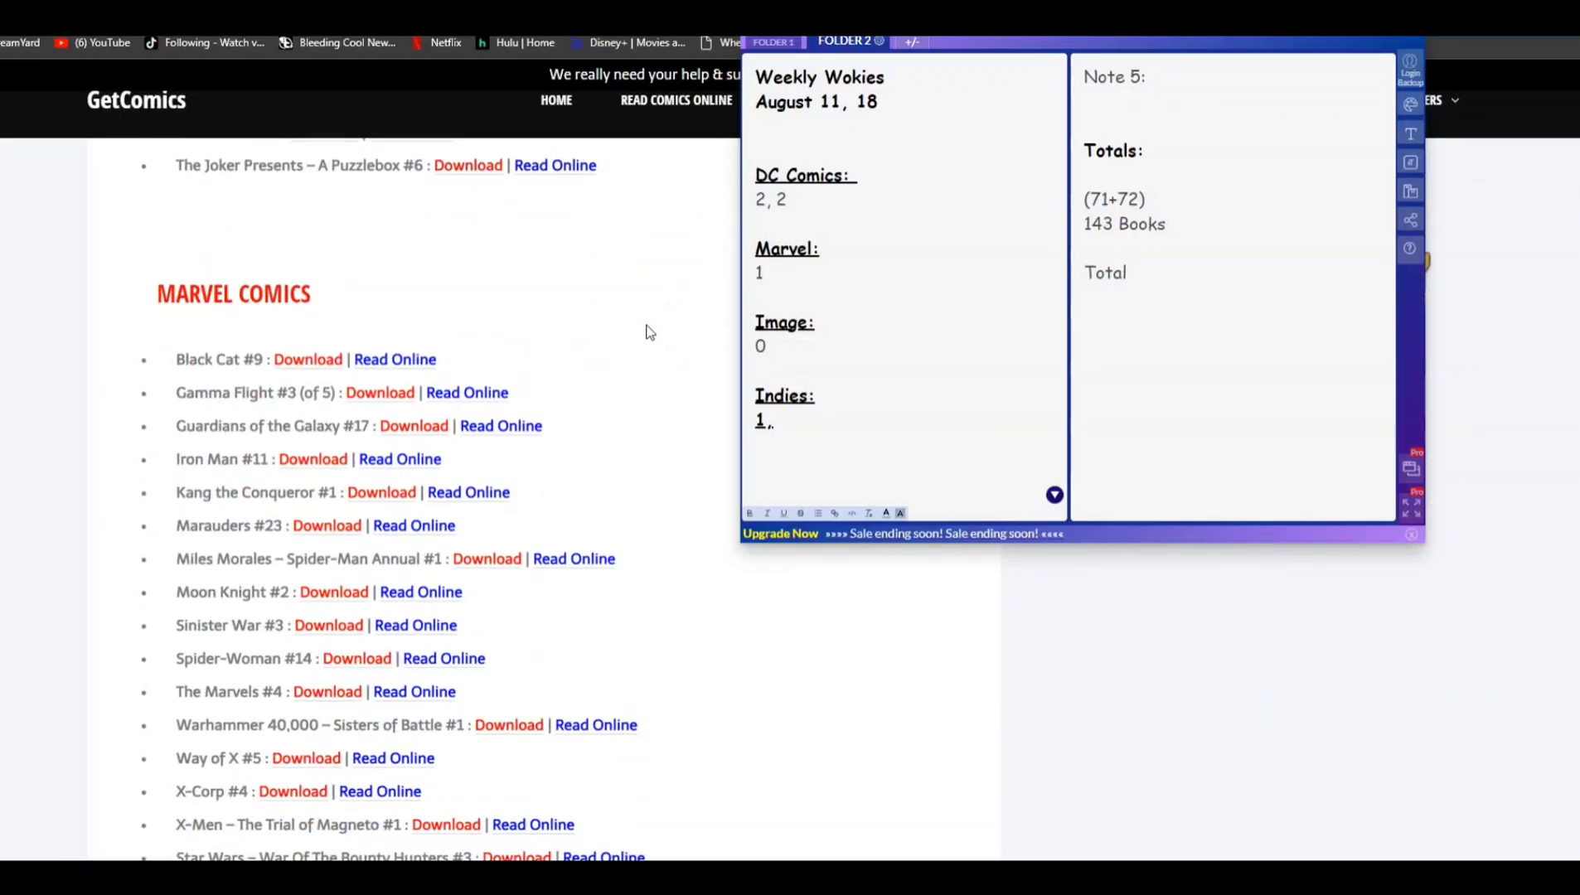
scroll("down", 3)
type(",")
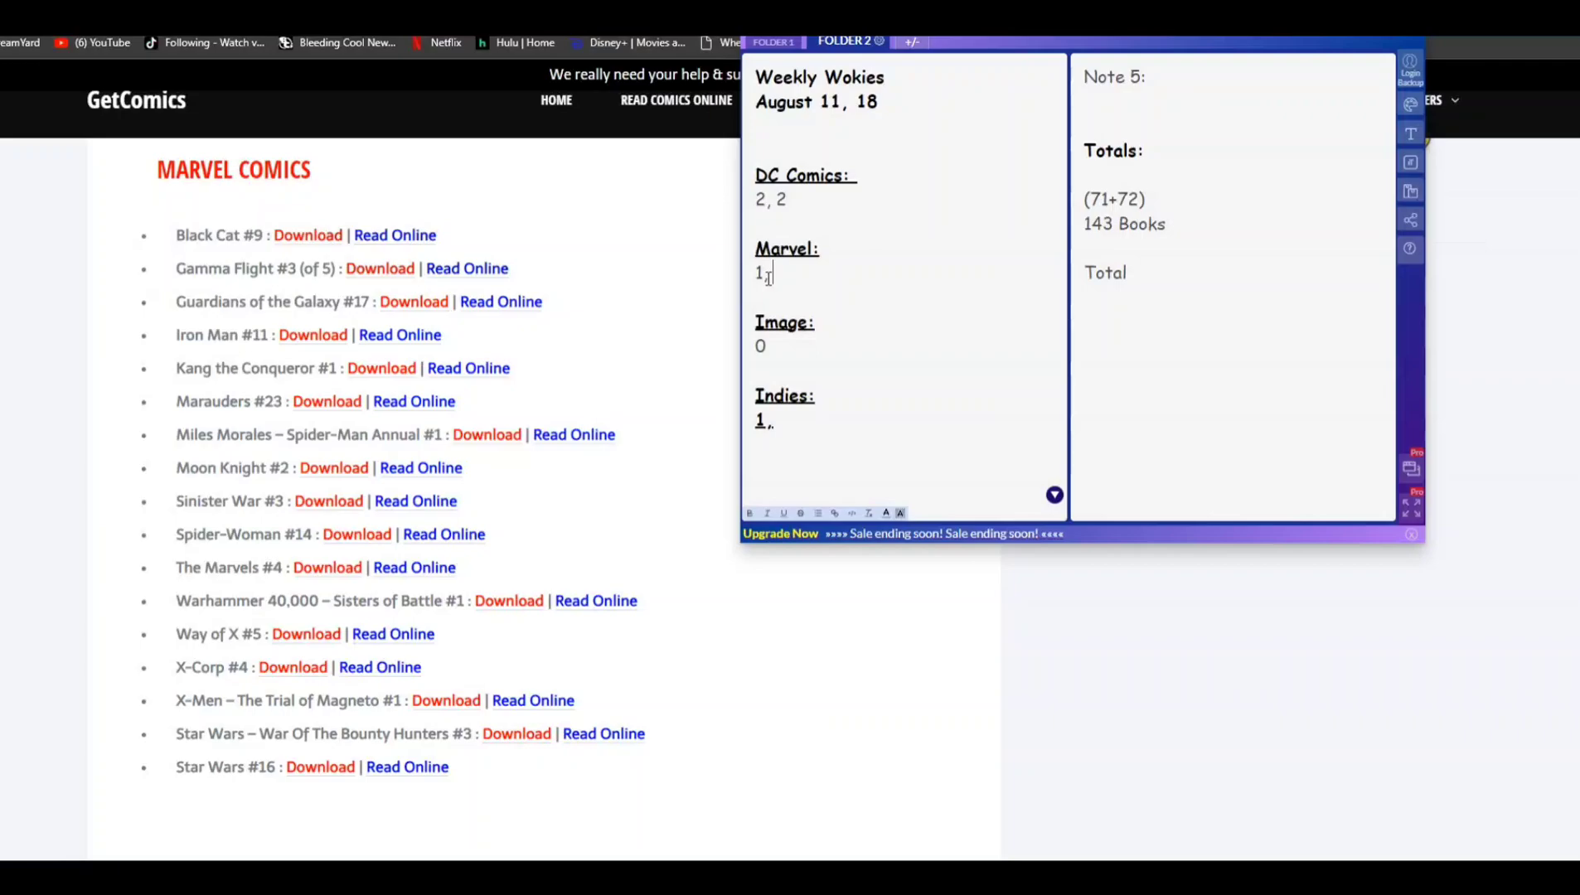
type("1")
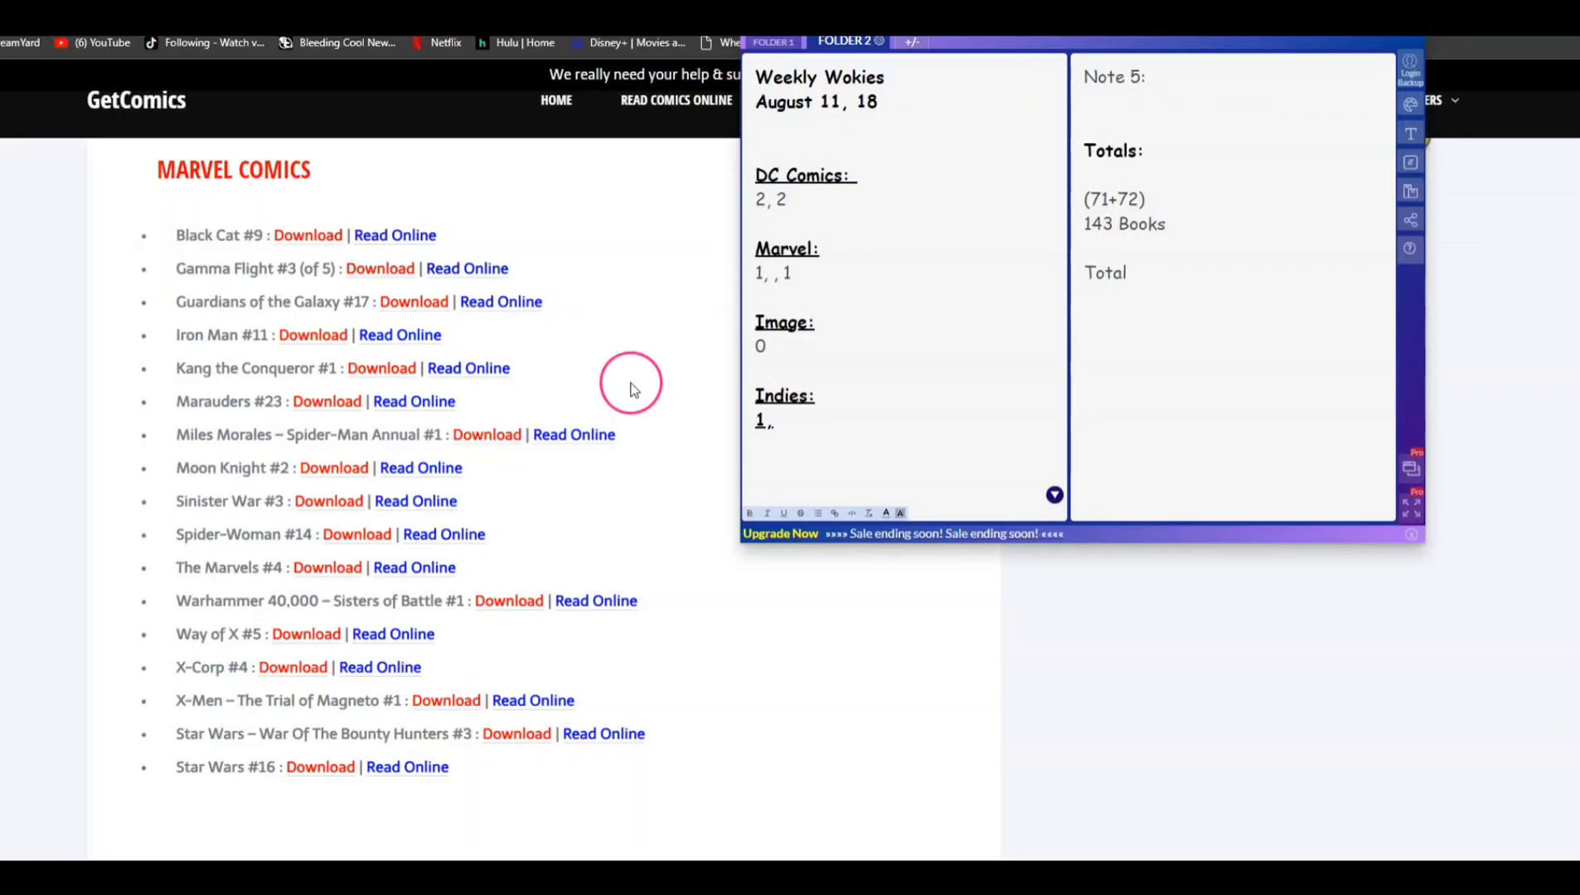
scroll("down", 3)
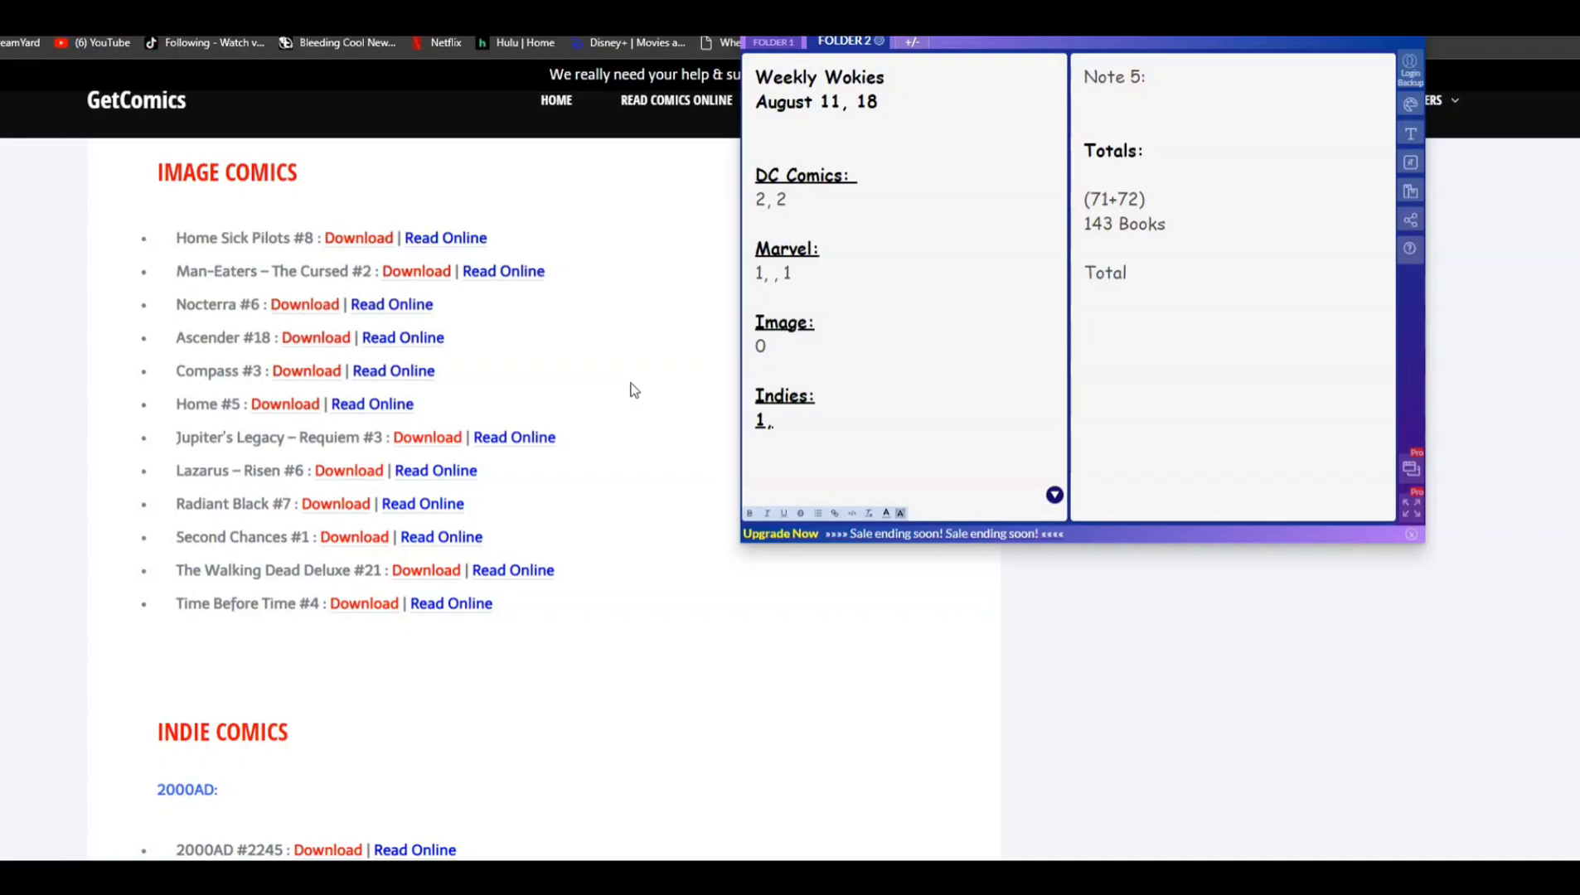
- Extend the note's Image line from '0' to '0, 2'
left_click(787, 273)
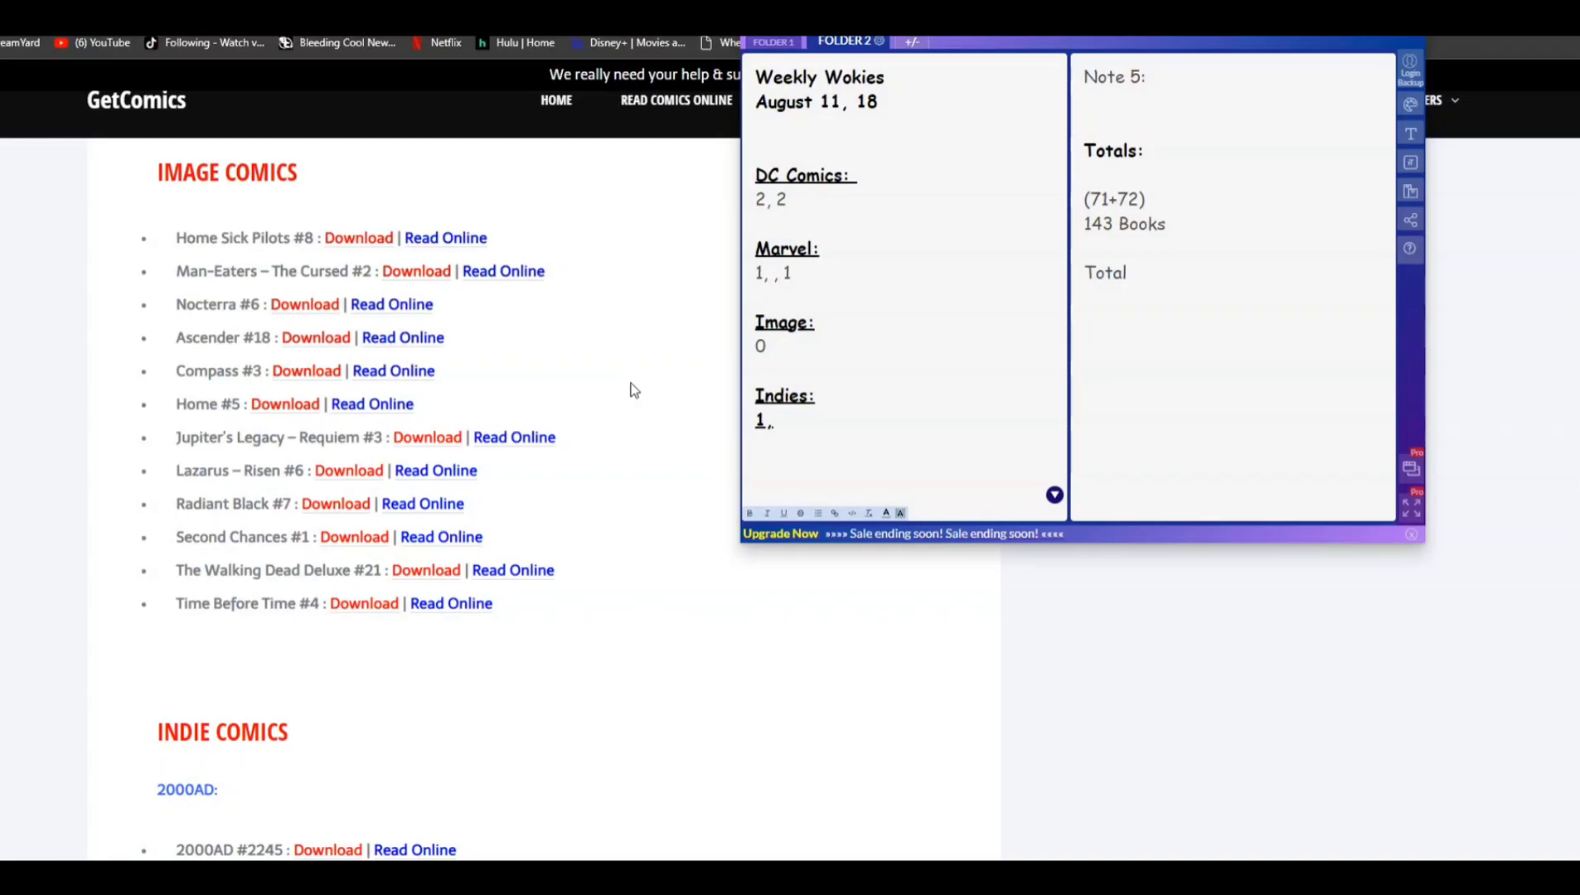
left_click(770, 346)
type(", 2")
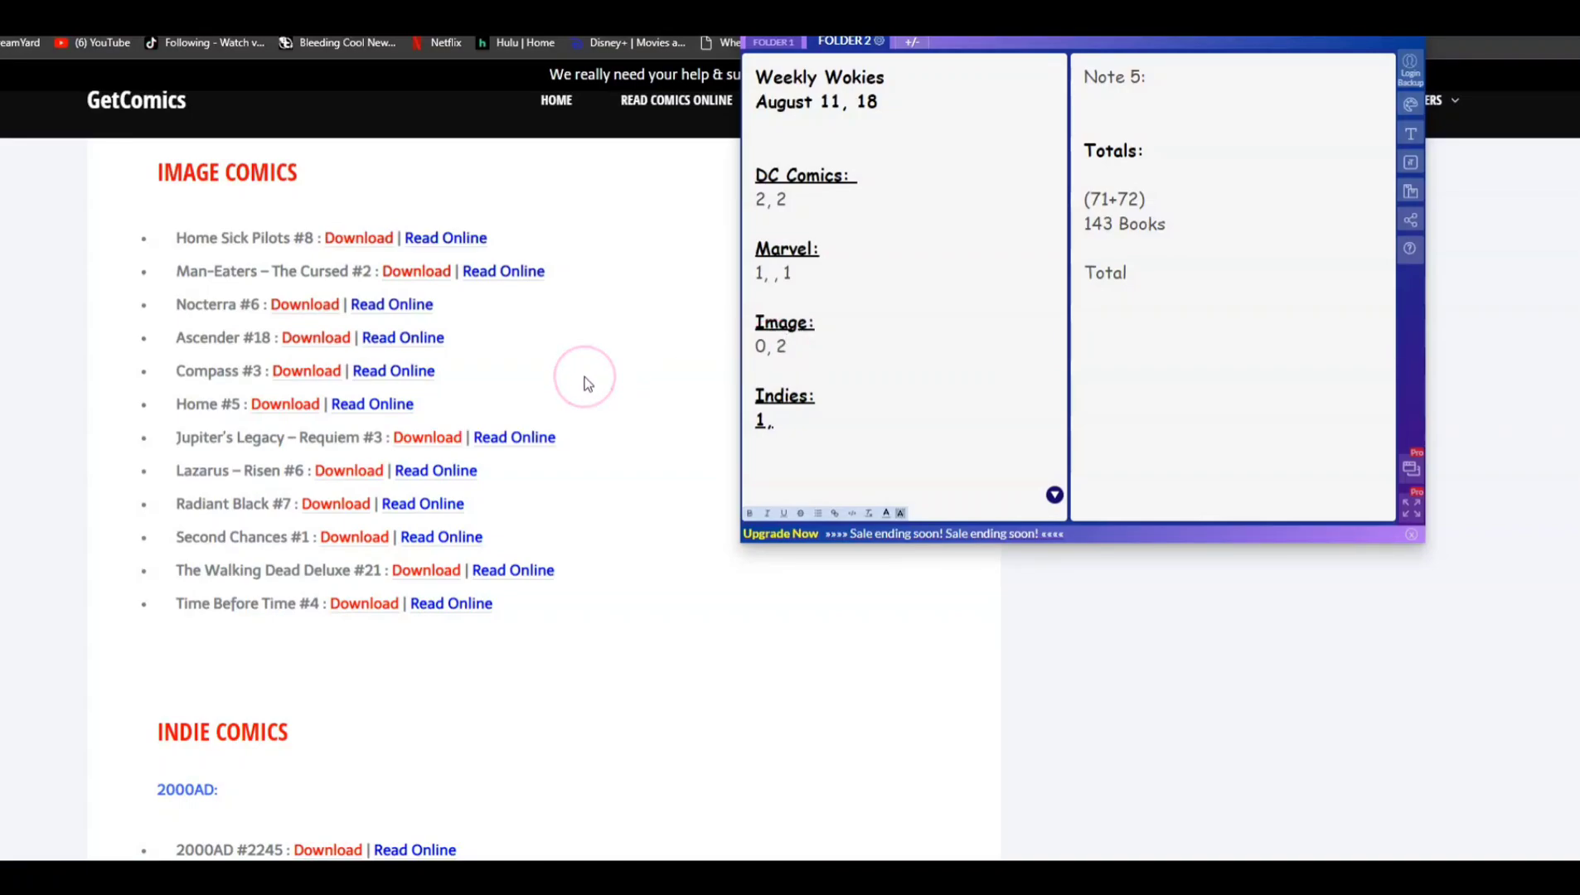
scroll("down", 3)
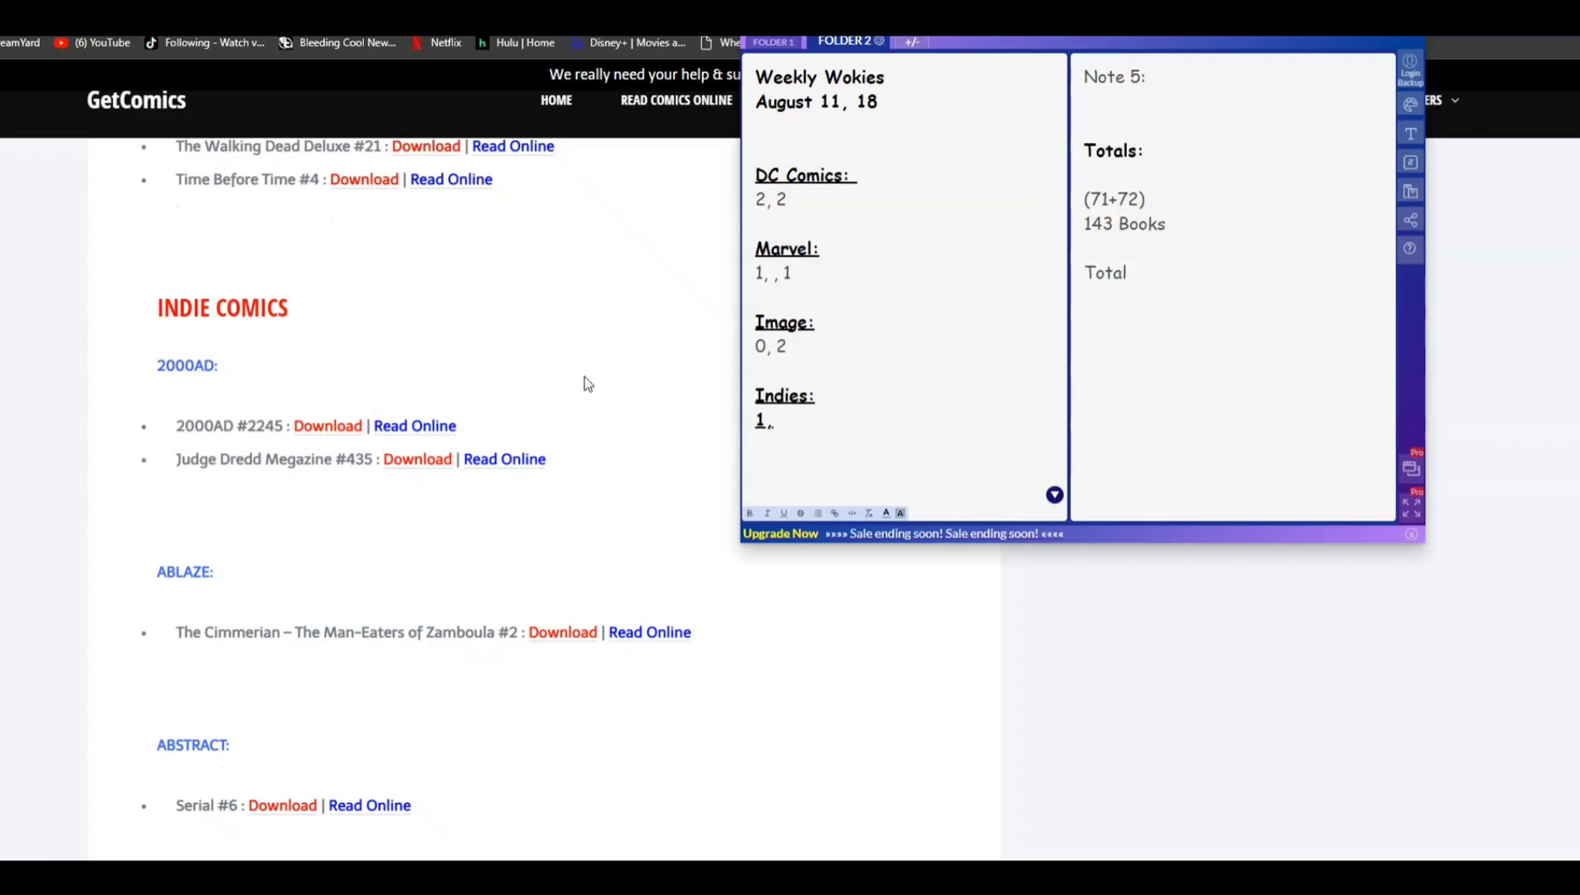
left_click(583, 436)
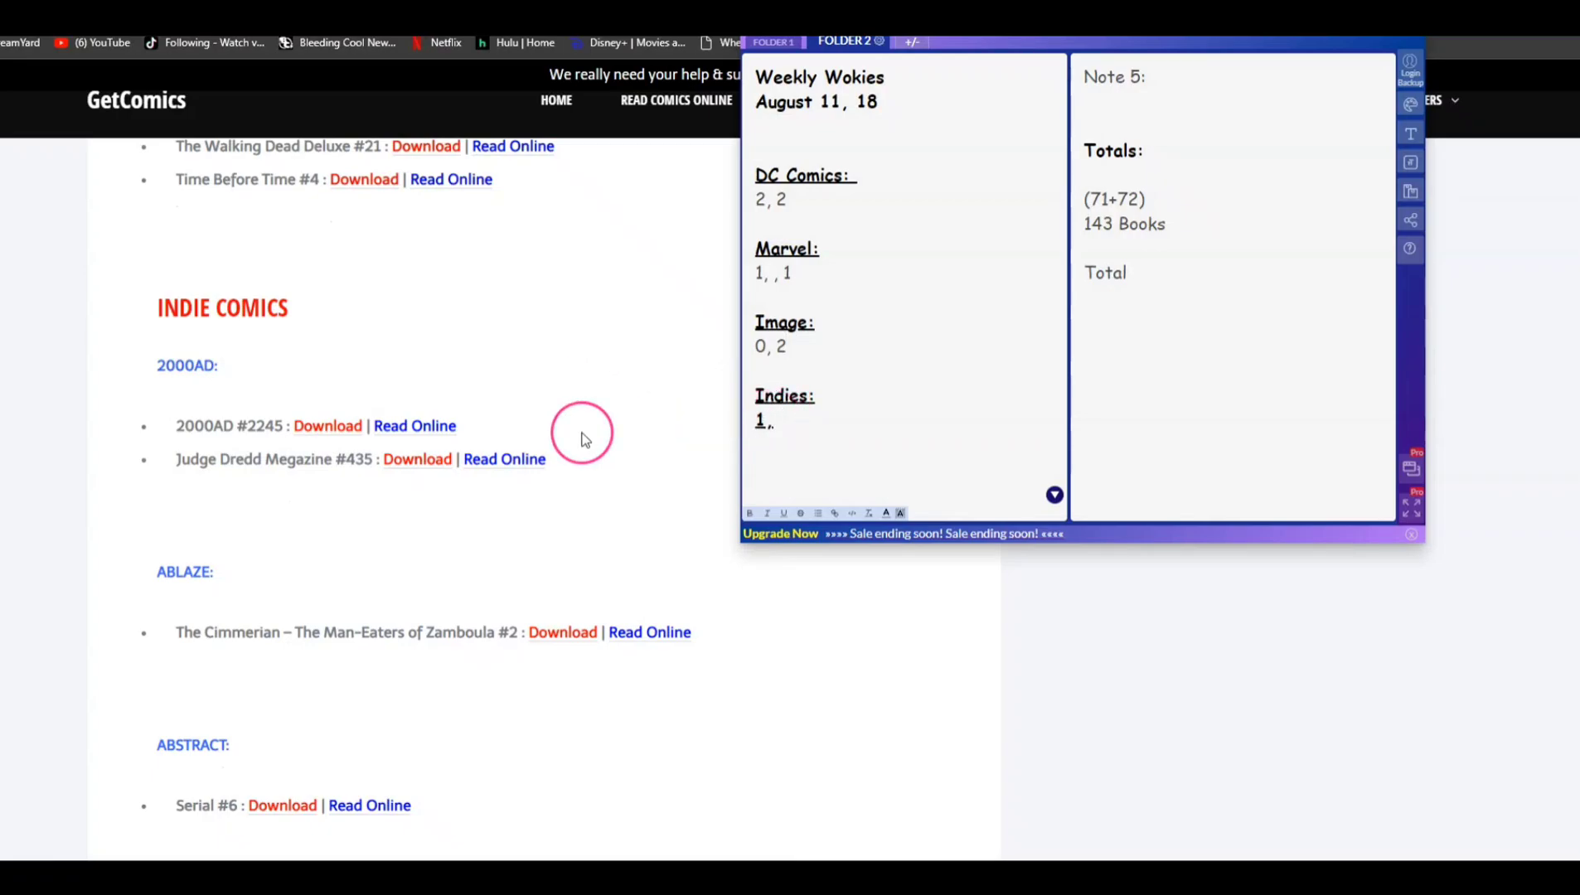
scroll("down", 3)
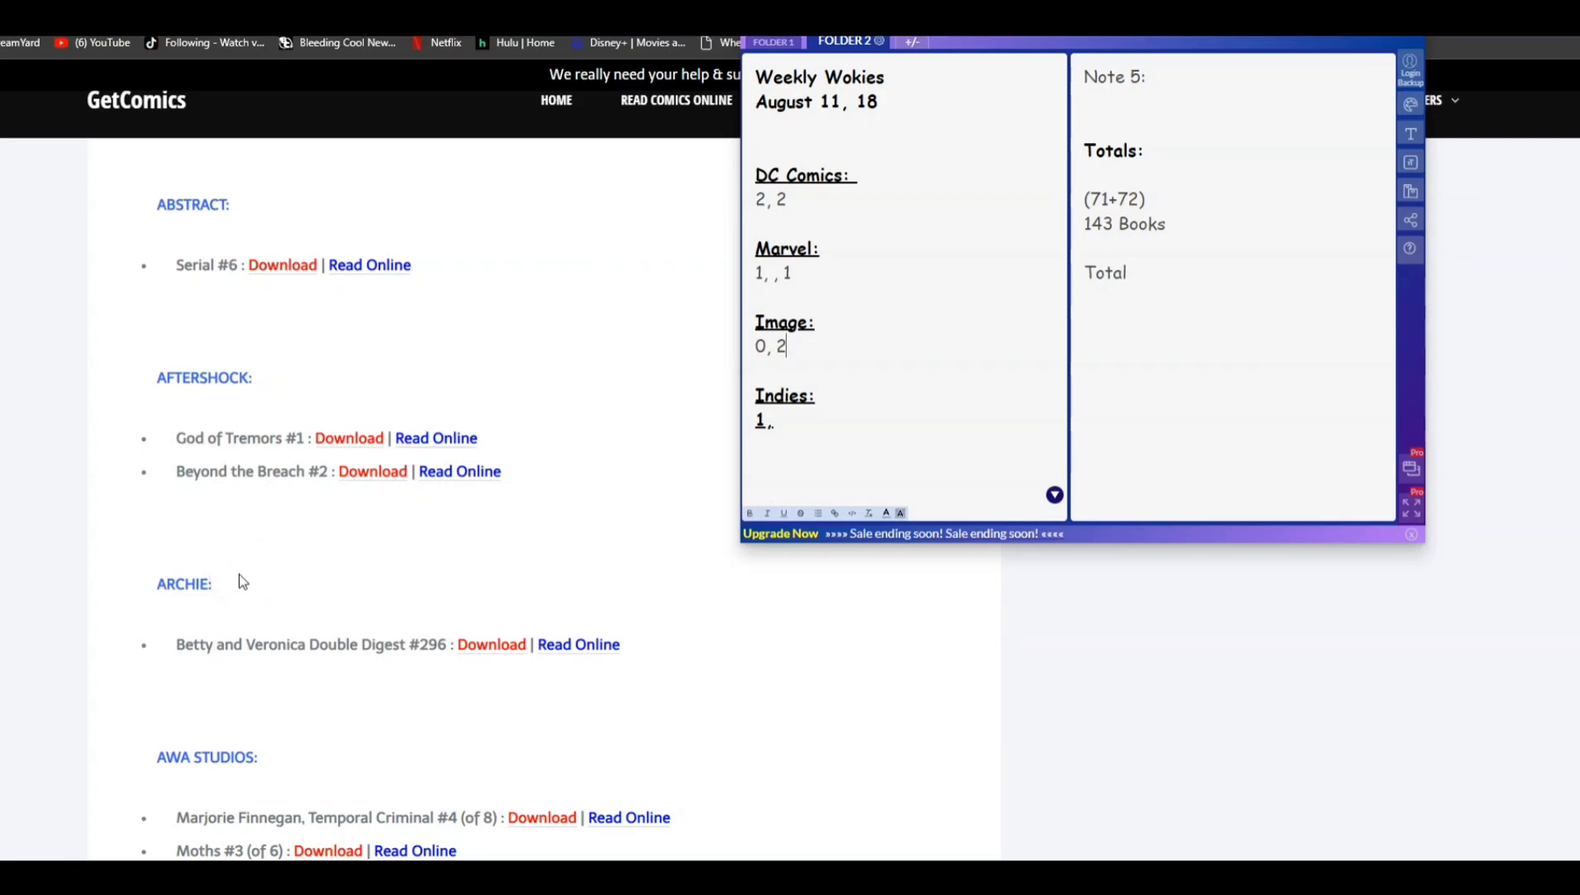
scroll("down", 3)
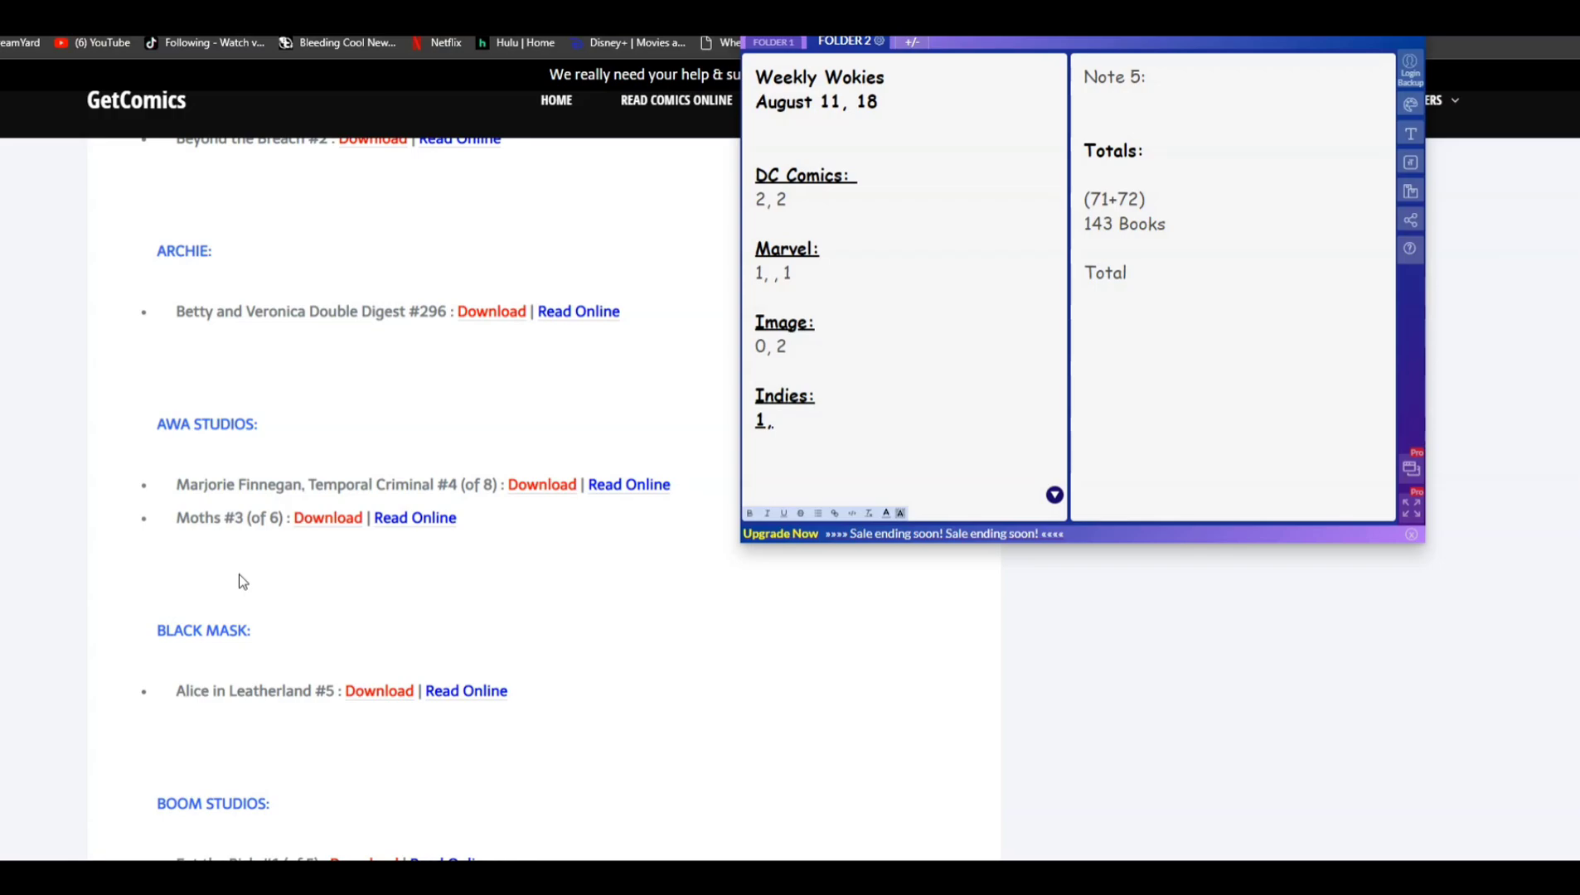
scroll("down", 3)
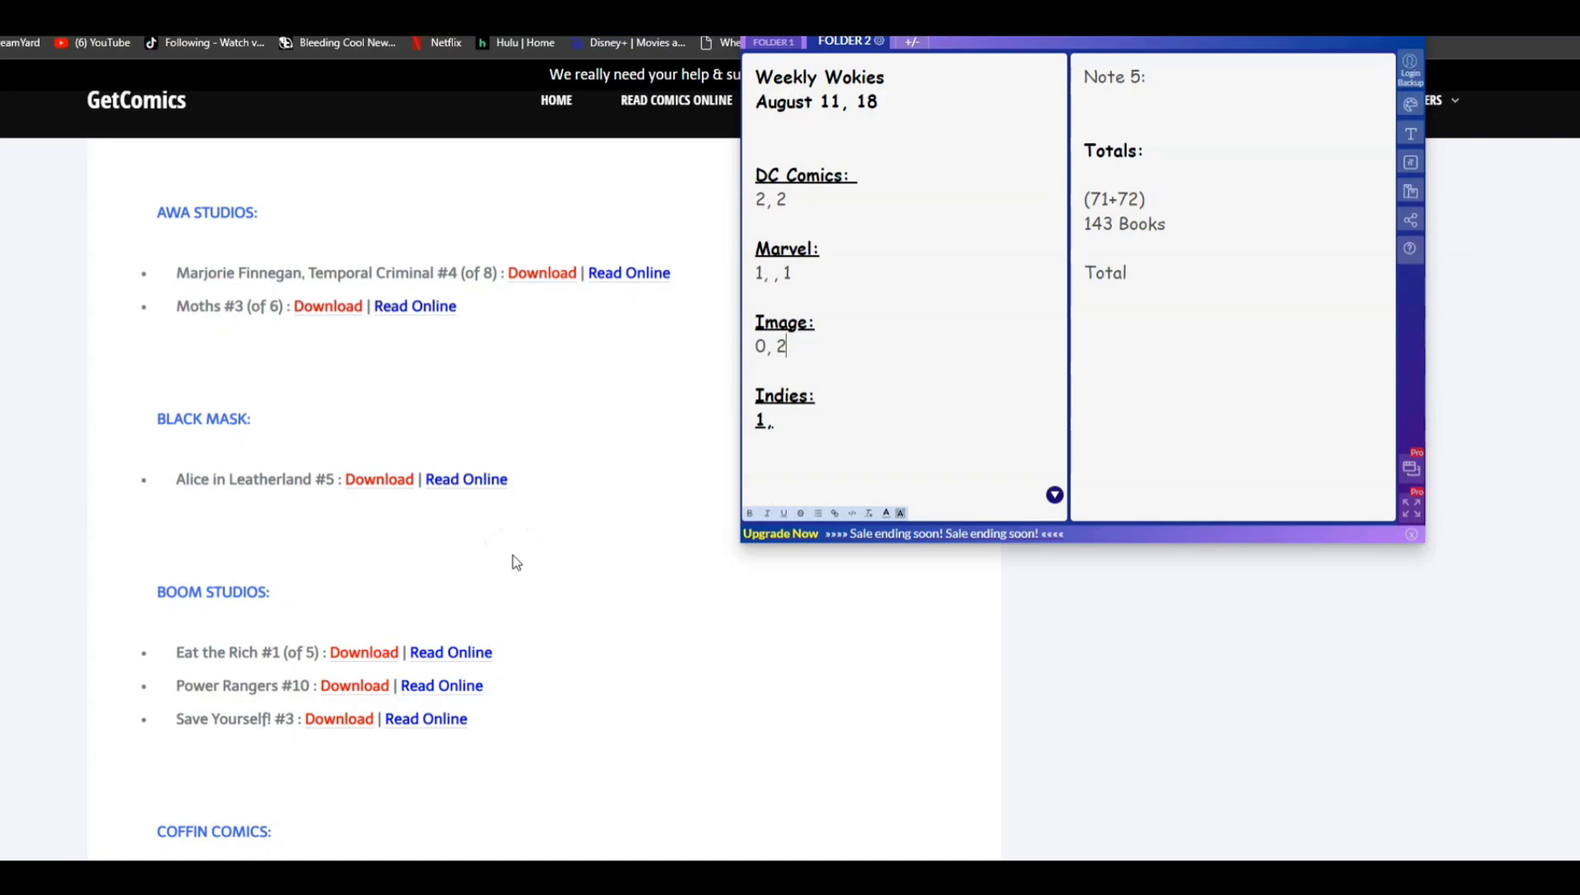
scroll("down", 3)
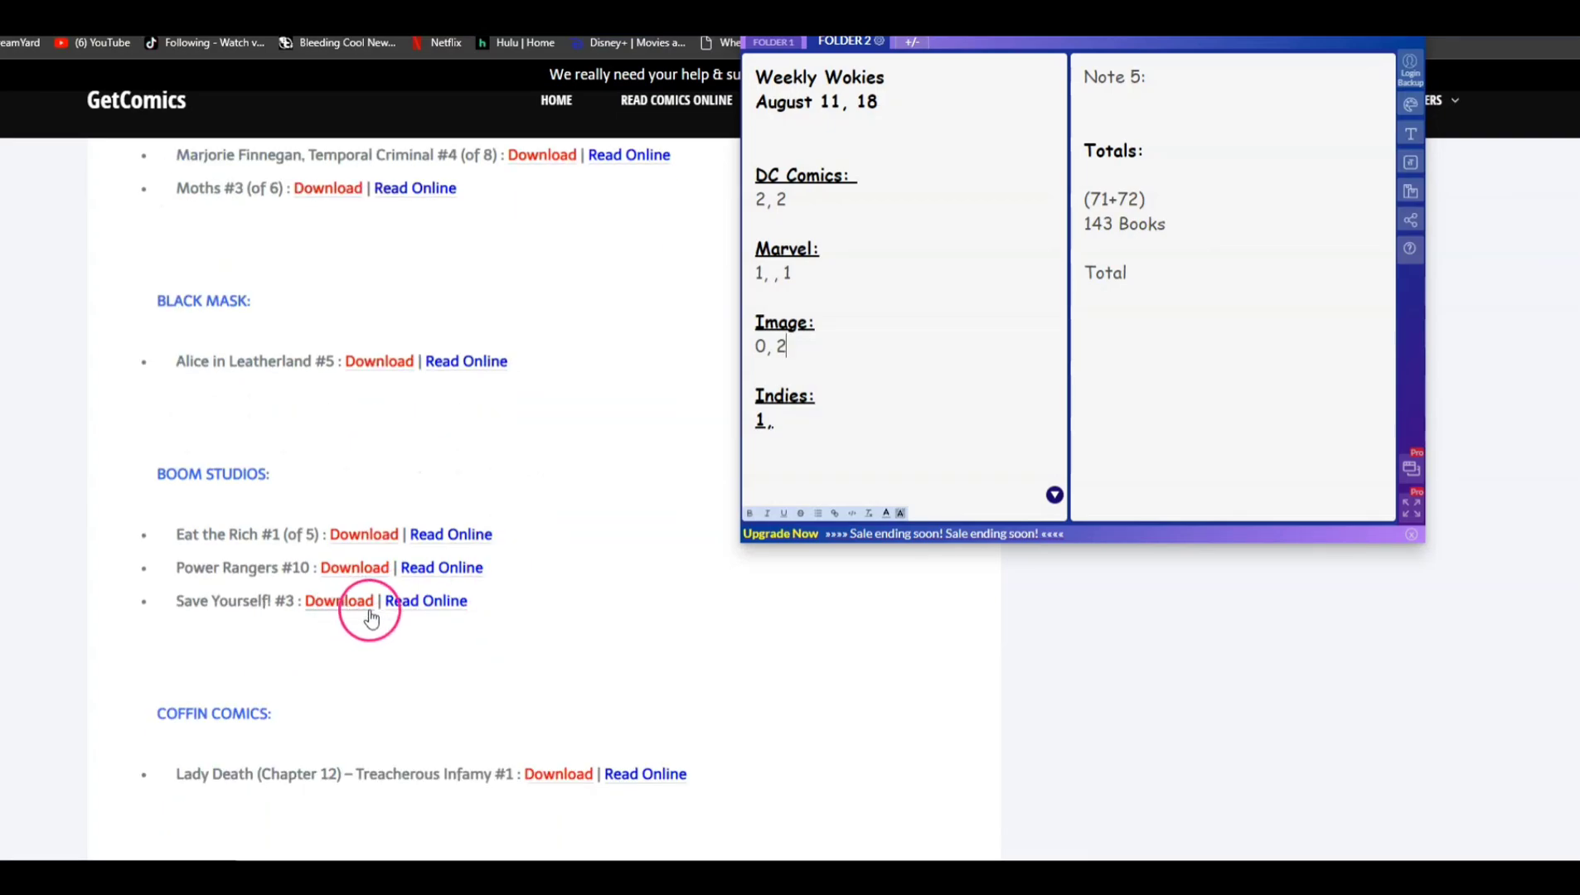
mouse_move(621, 667)
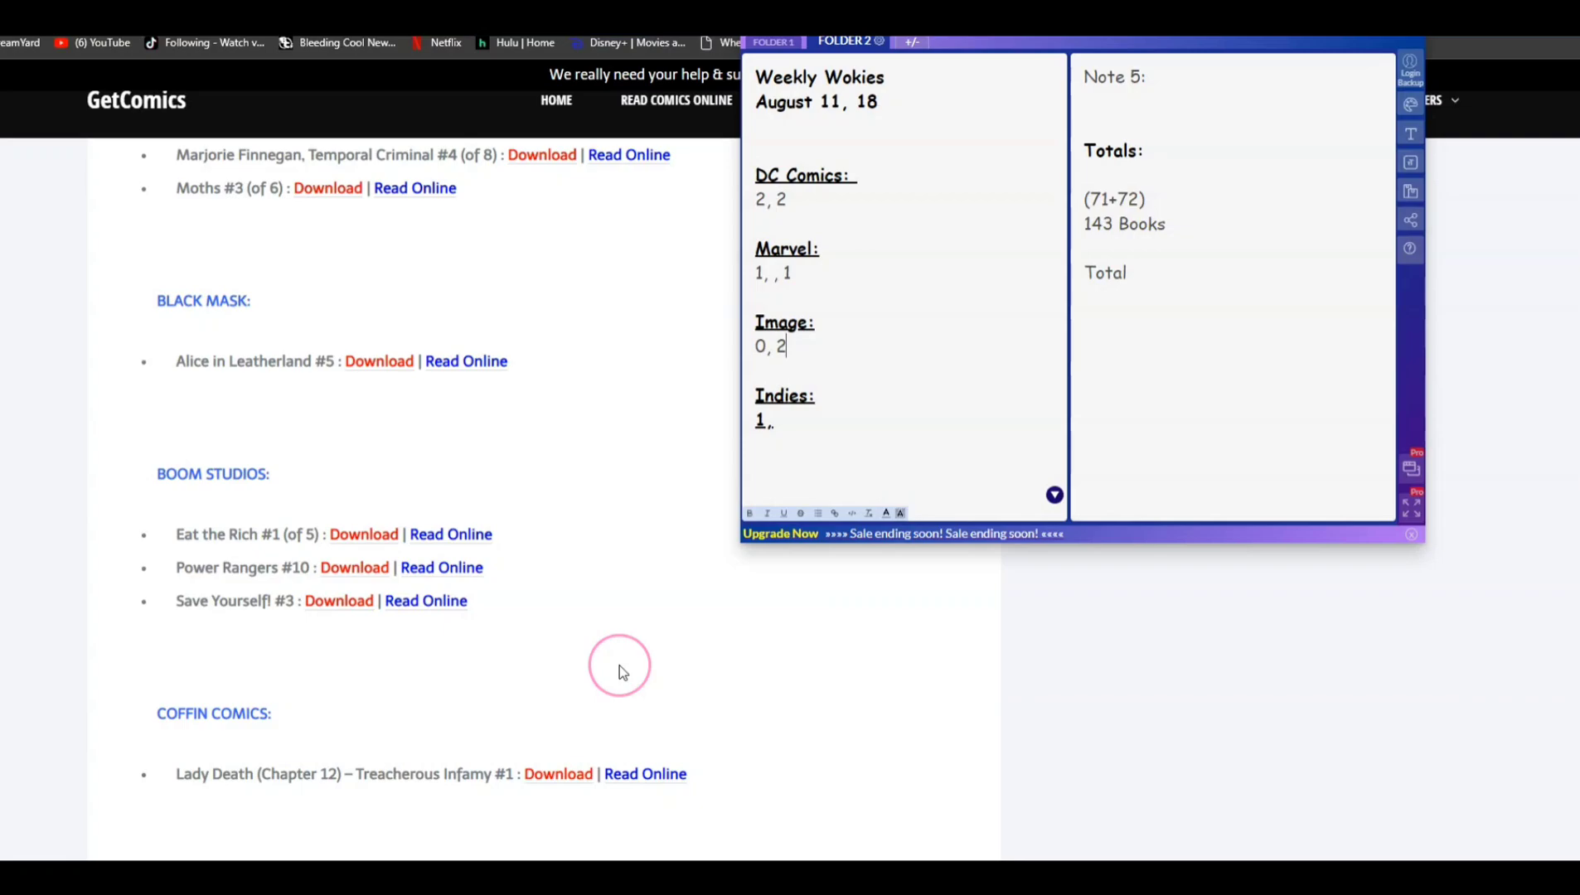
scroll("down", 3)
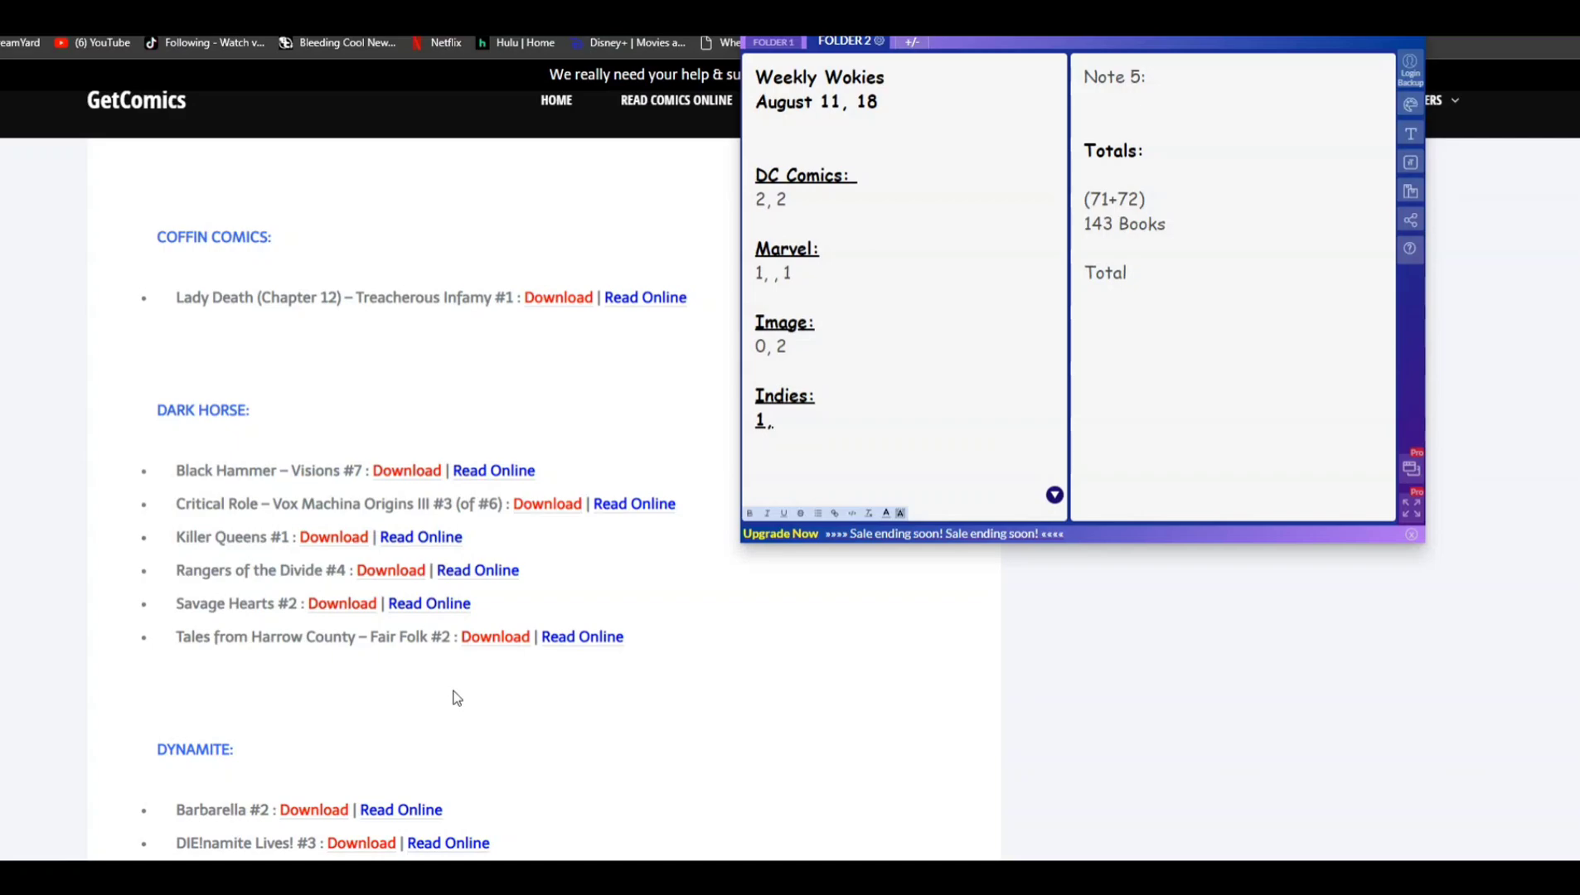
scroll("down", 3)
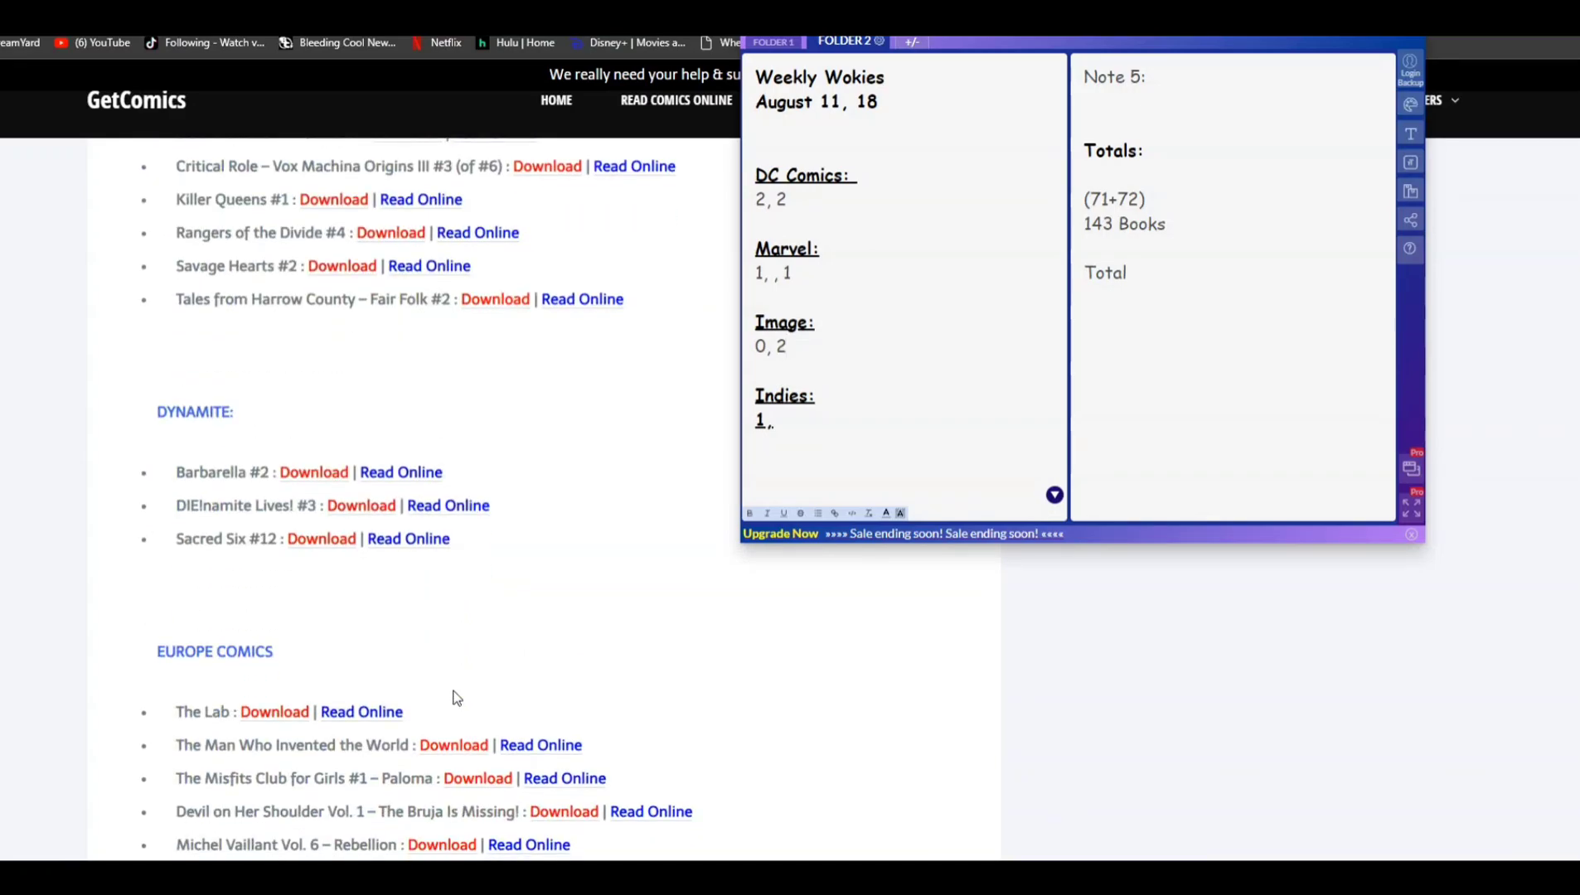
scroll("down", 3)
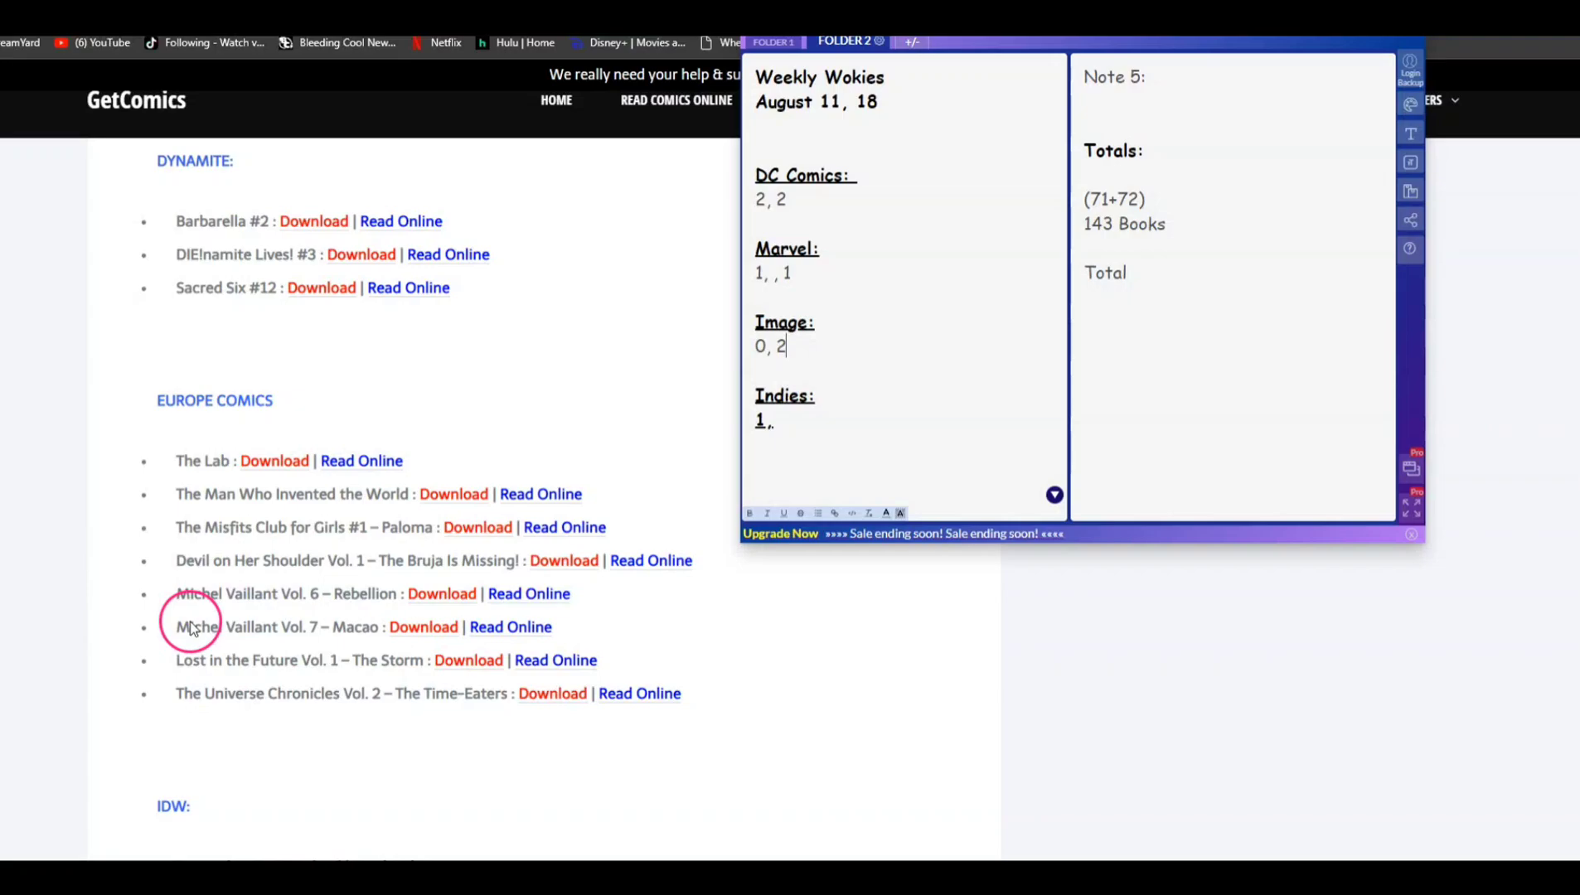
mouse_move(174, 537)
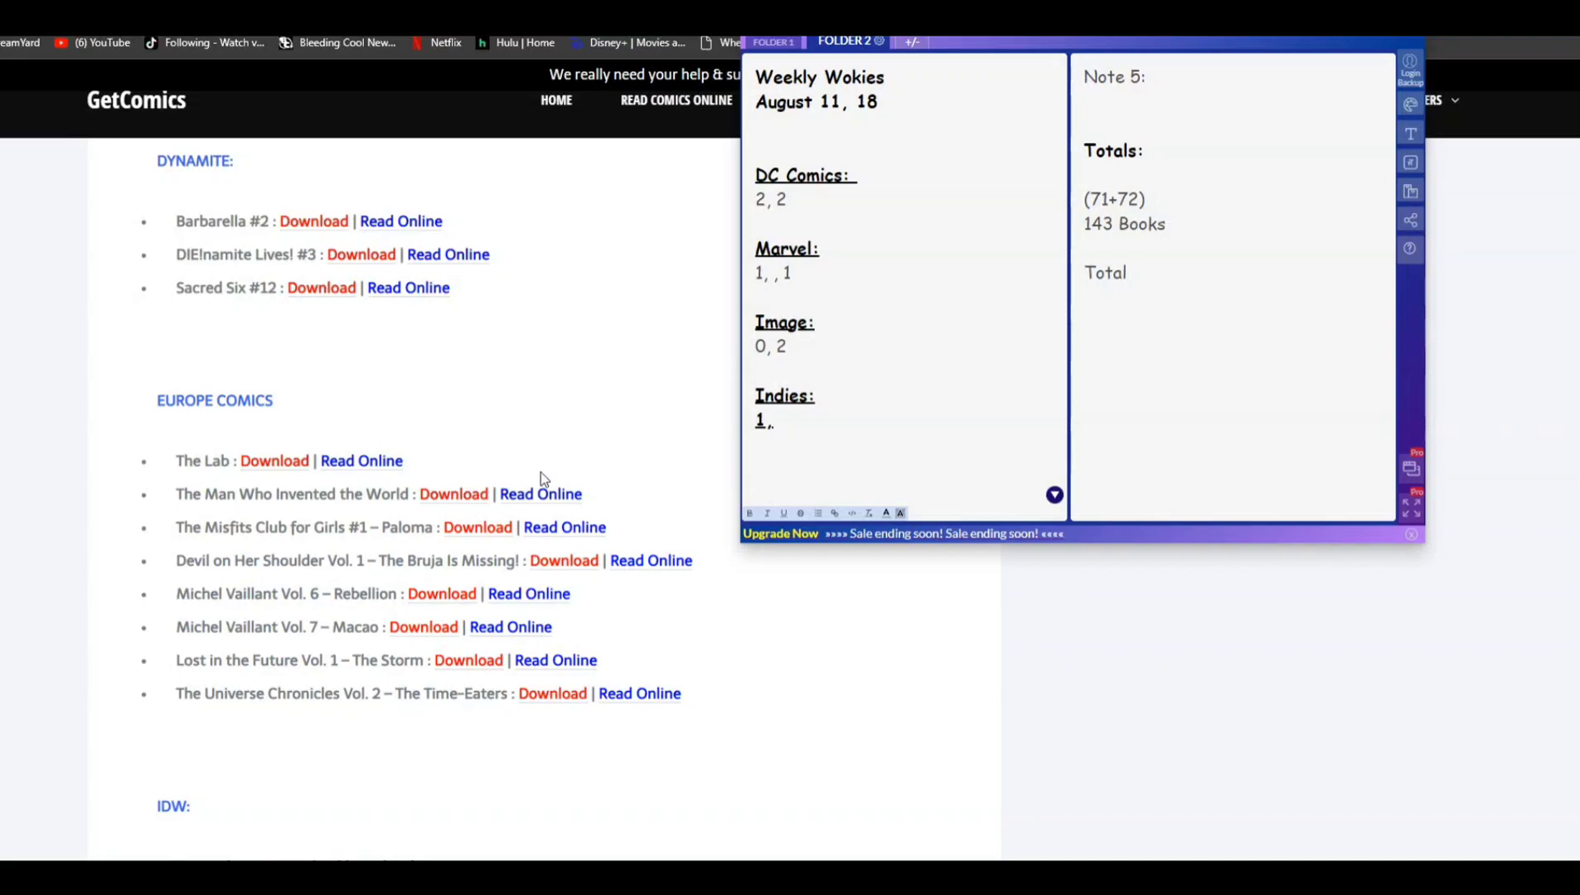
scroll("down", 3)
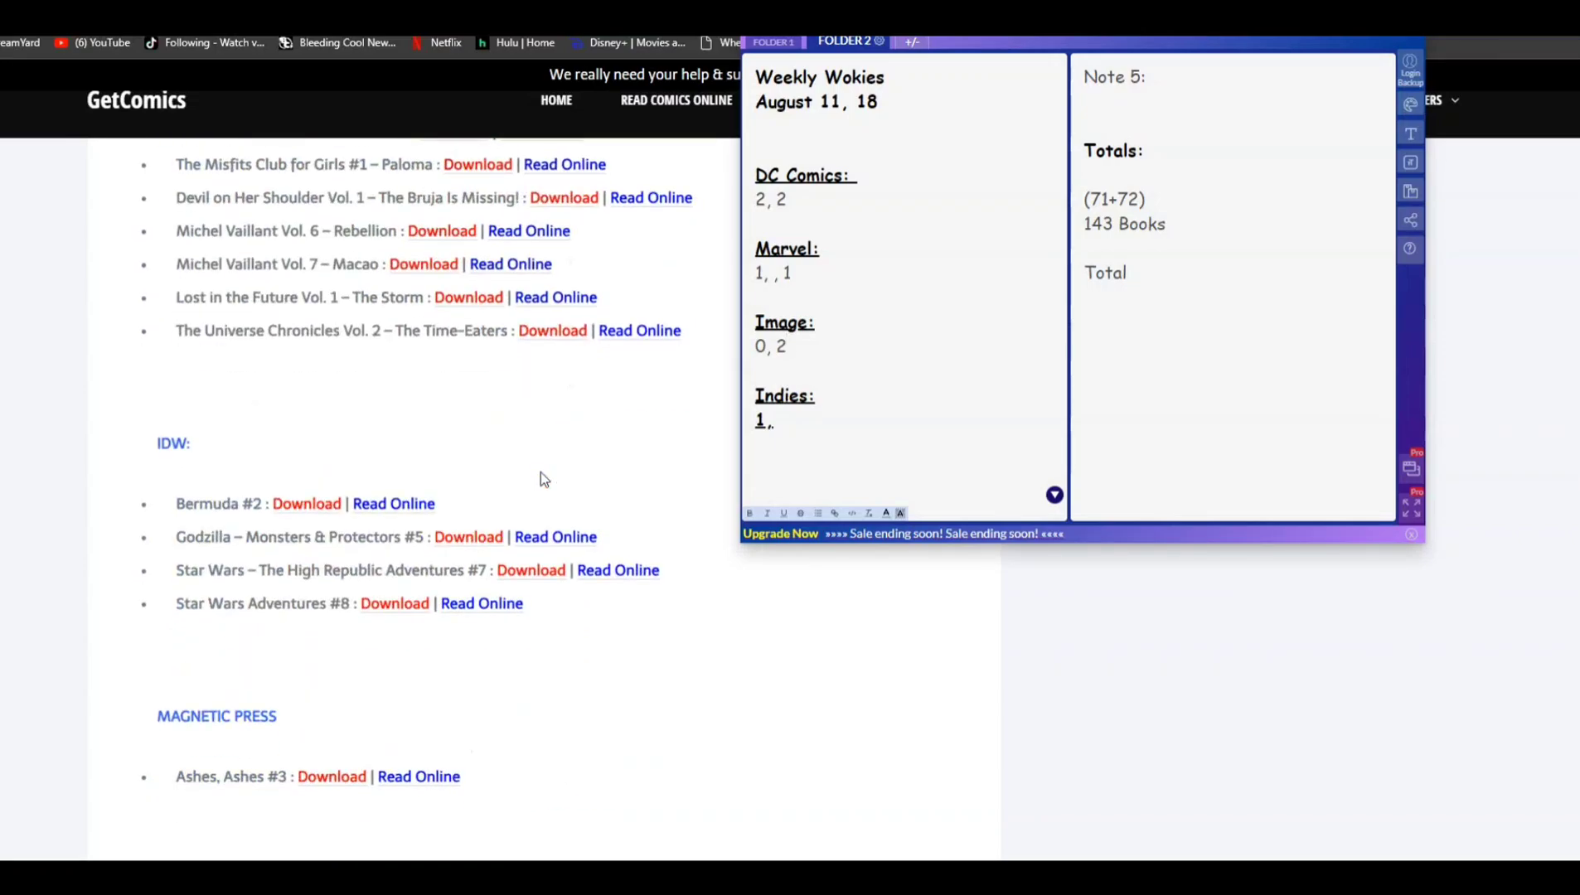
left_click(213, 503)
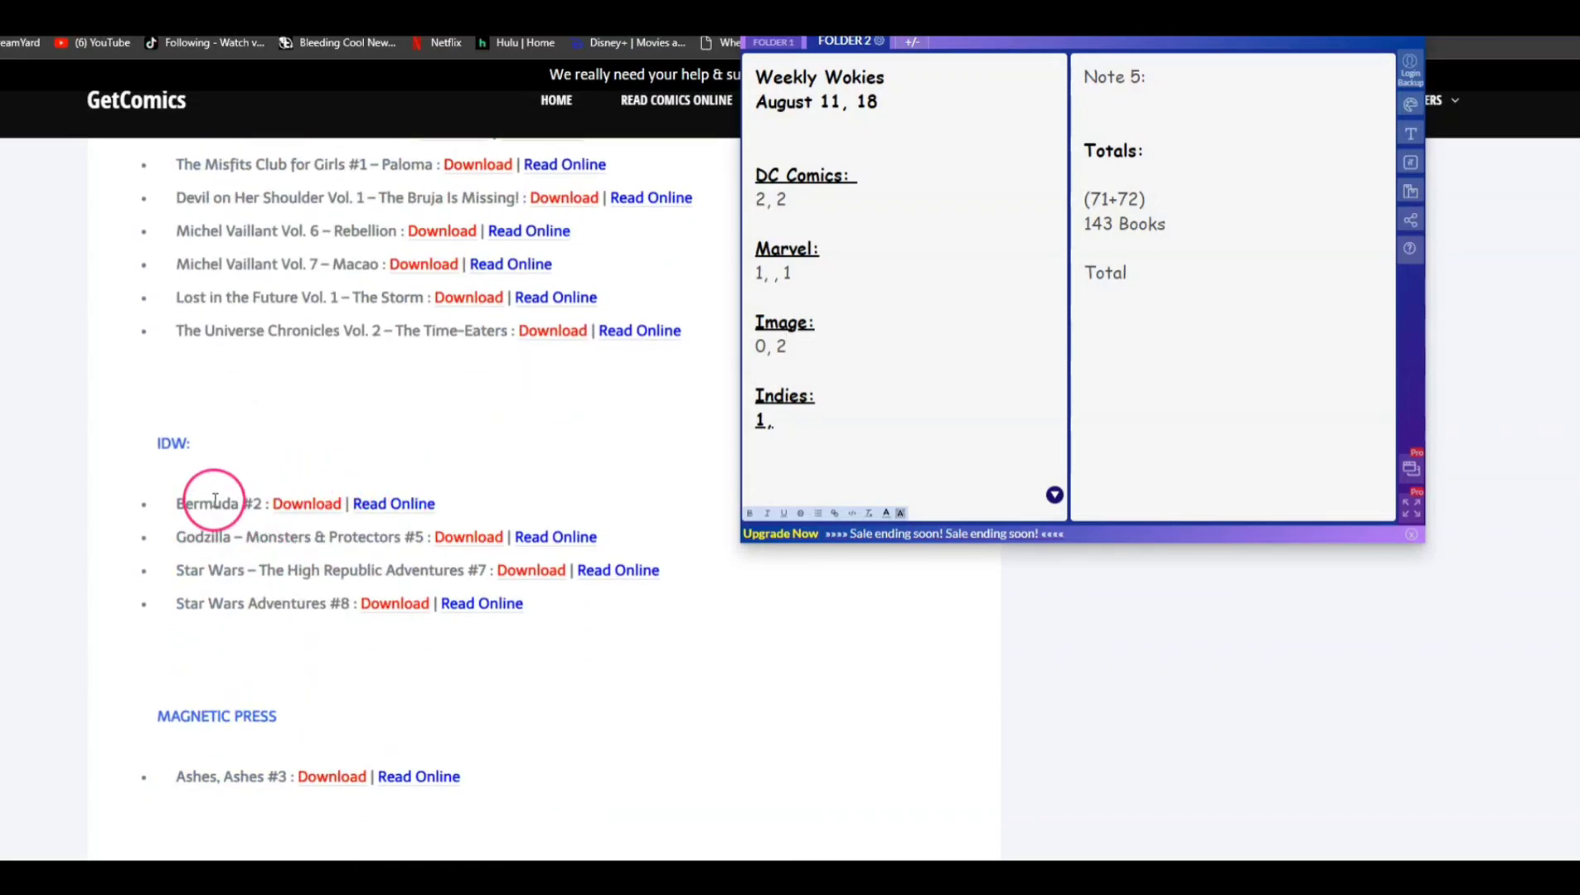
scroll("down", 3)
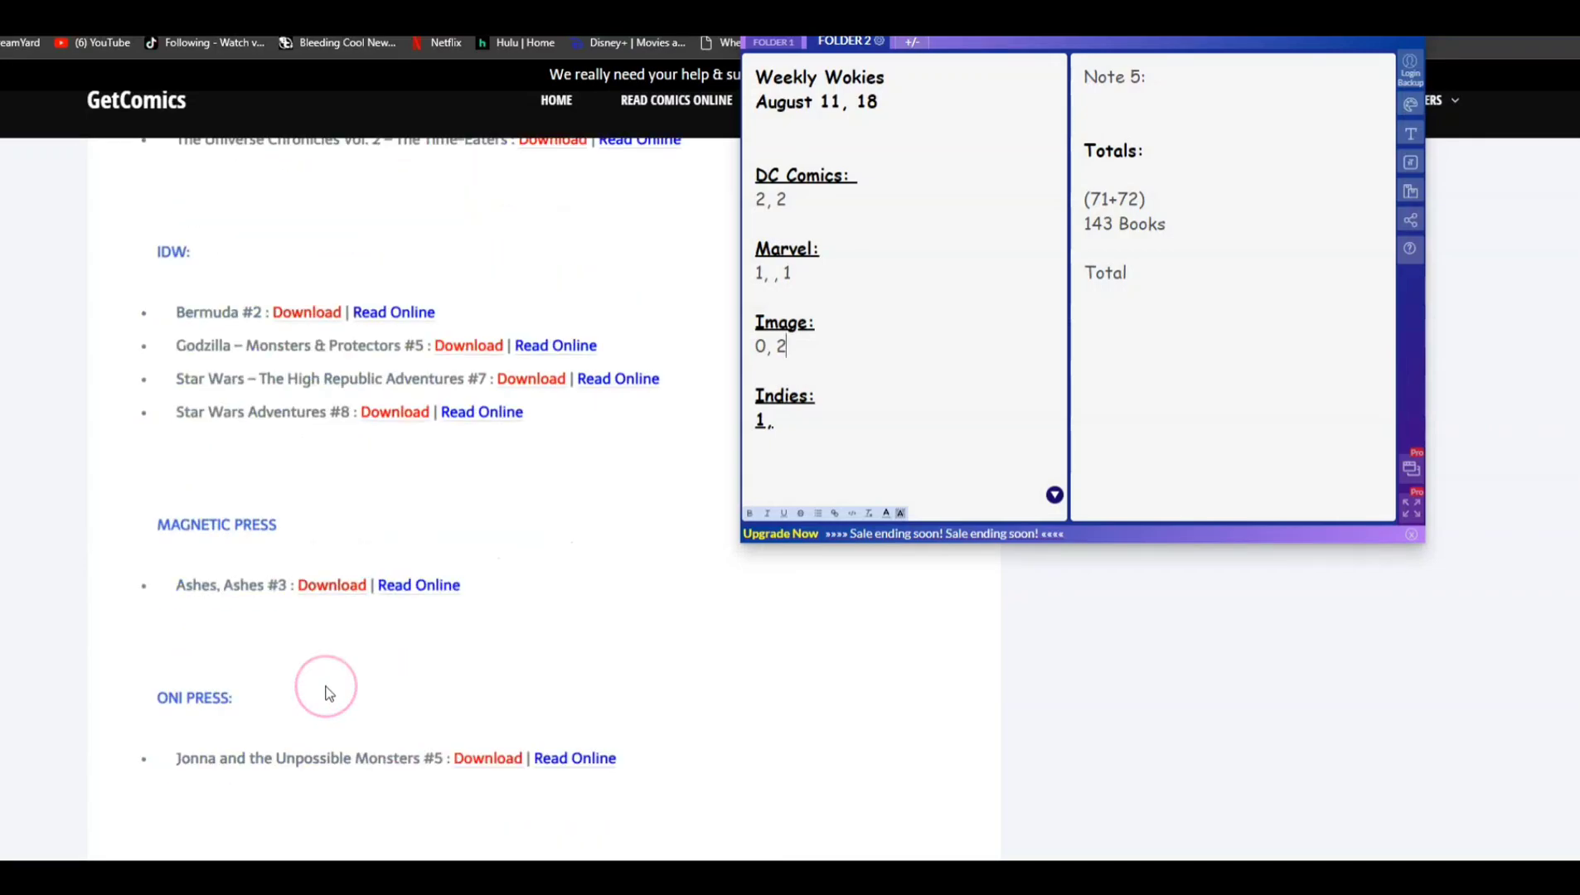
scroll("down", 3)
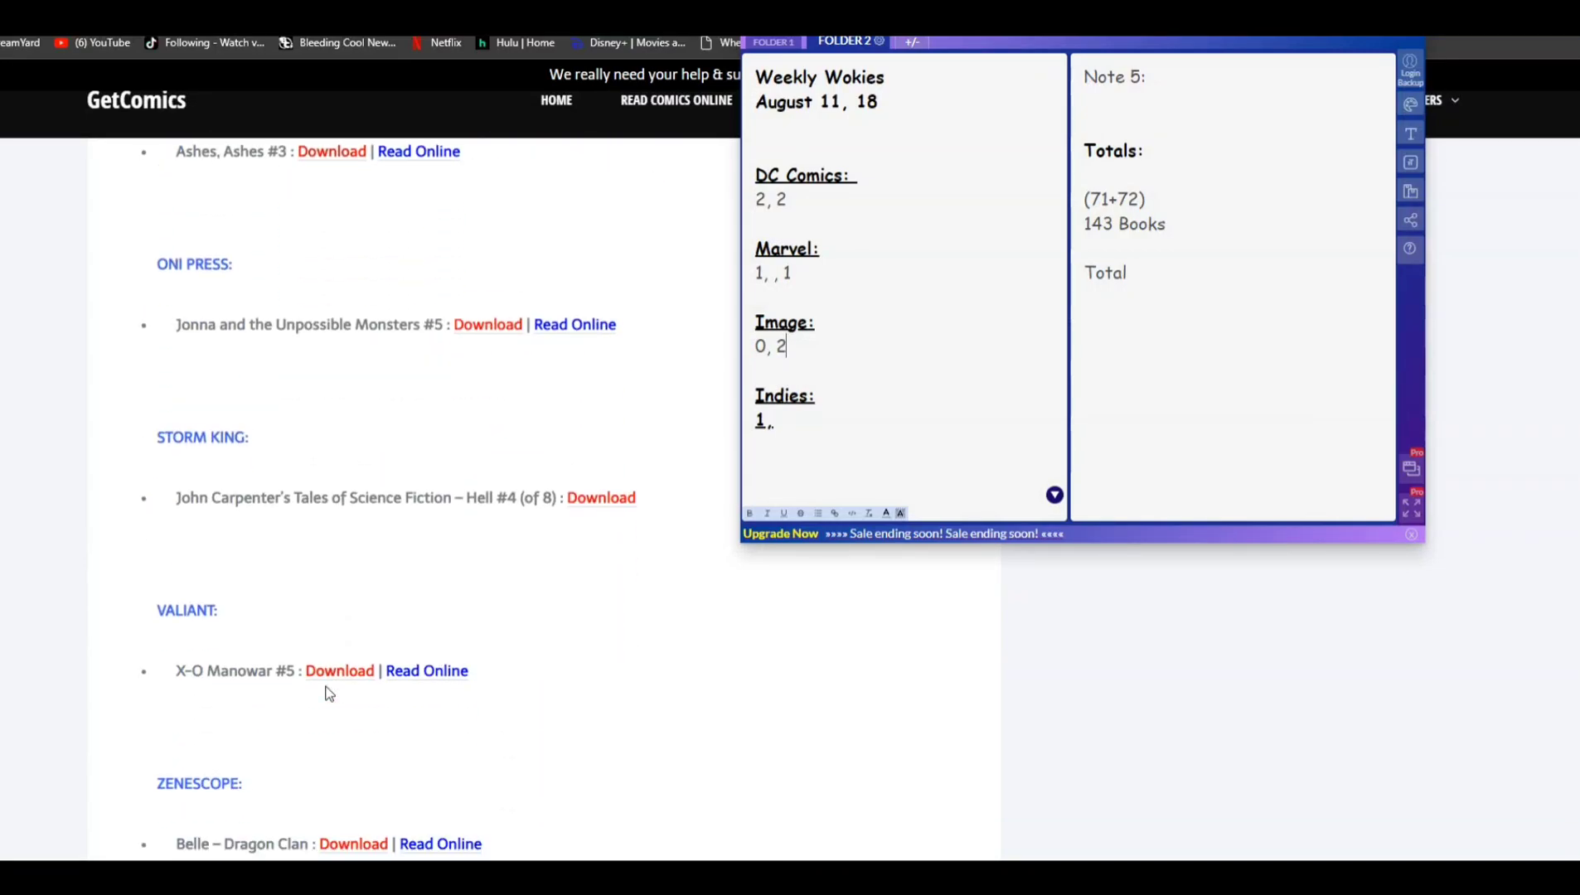
scroll("down", 3)
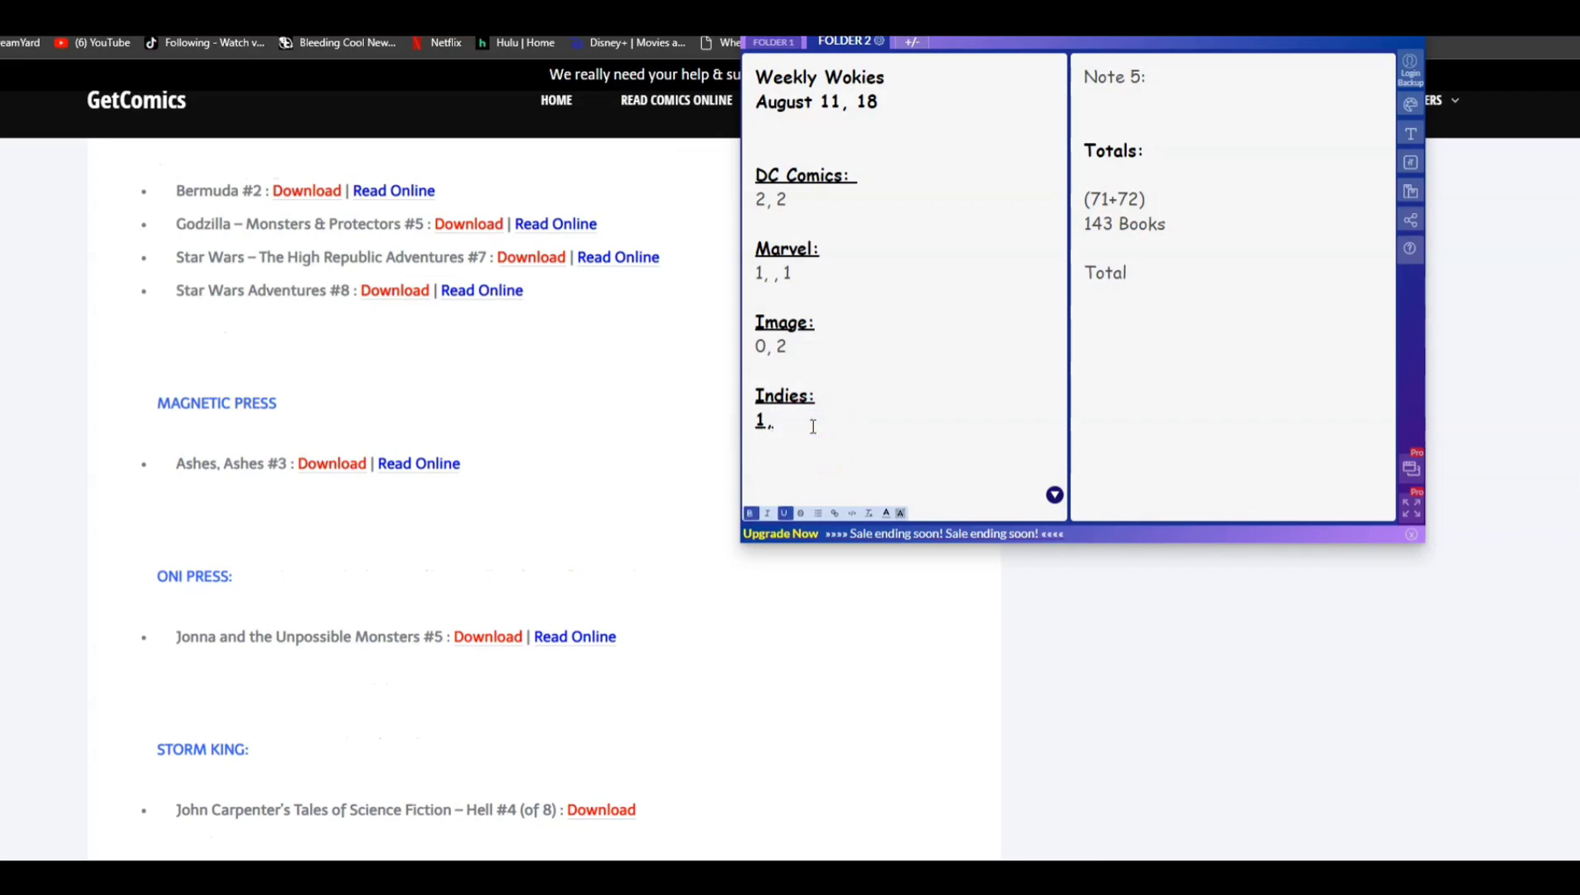
- Add 2 to Indies, then write 'Total :11' and '7-8' in the Totals note
type("2")
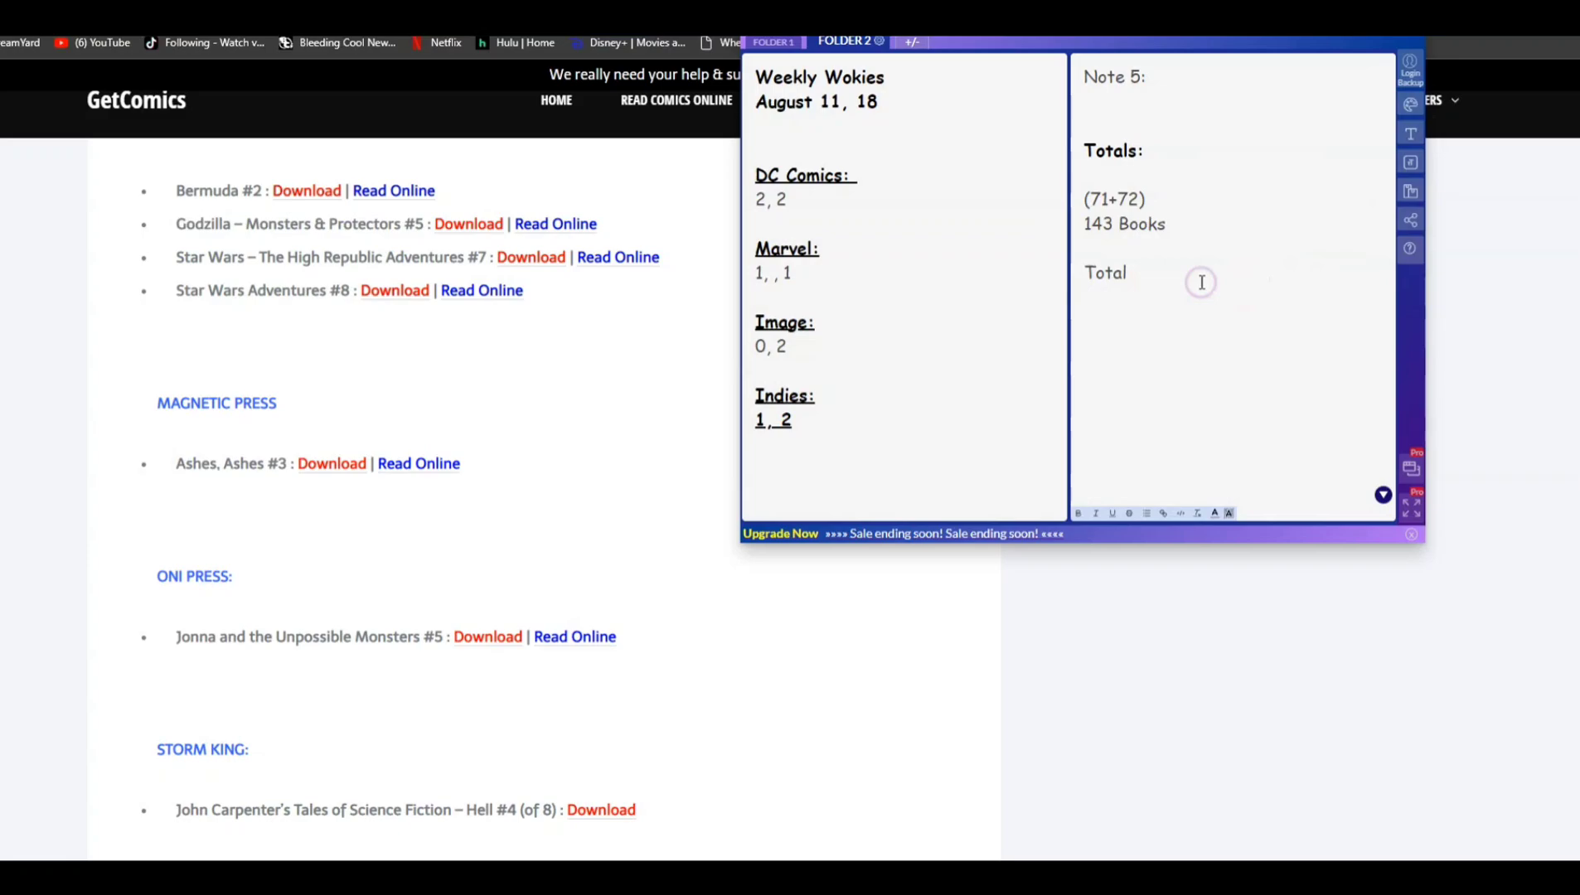
type(":")
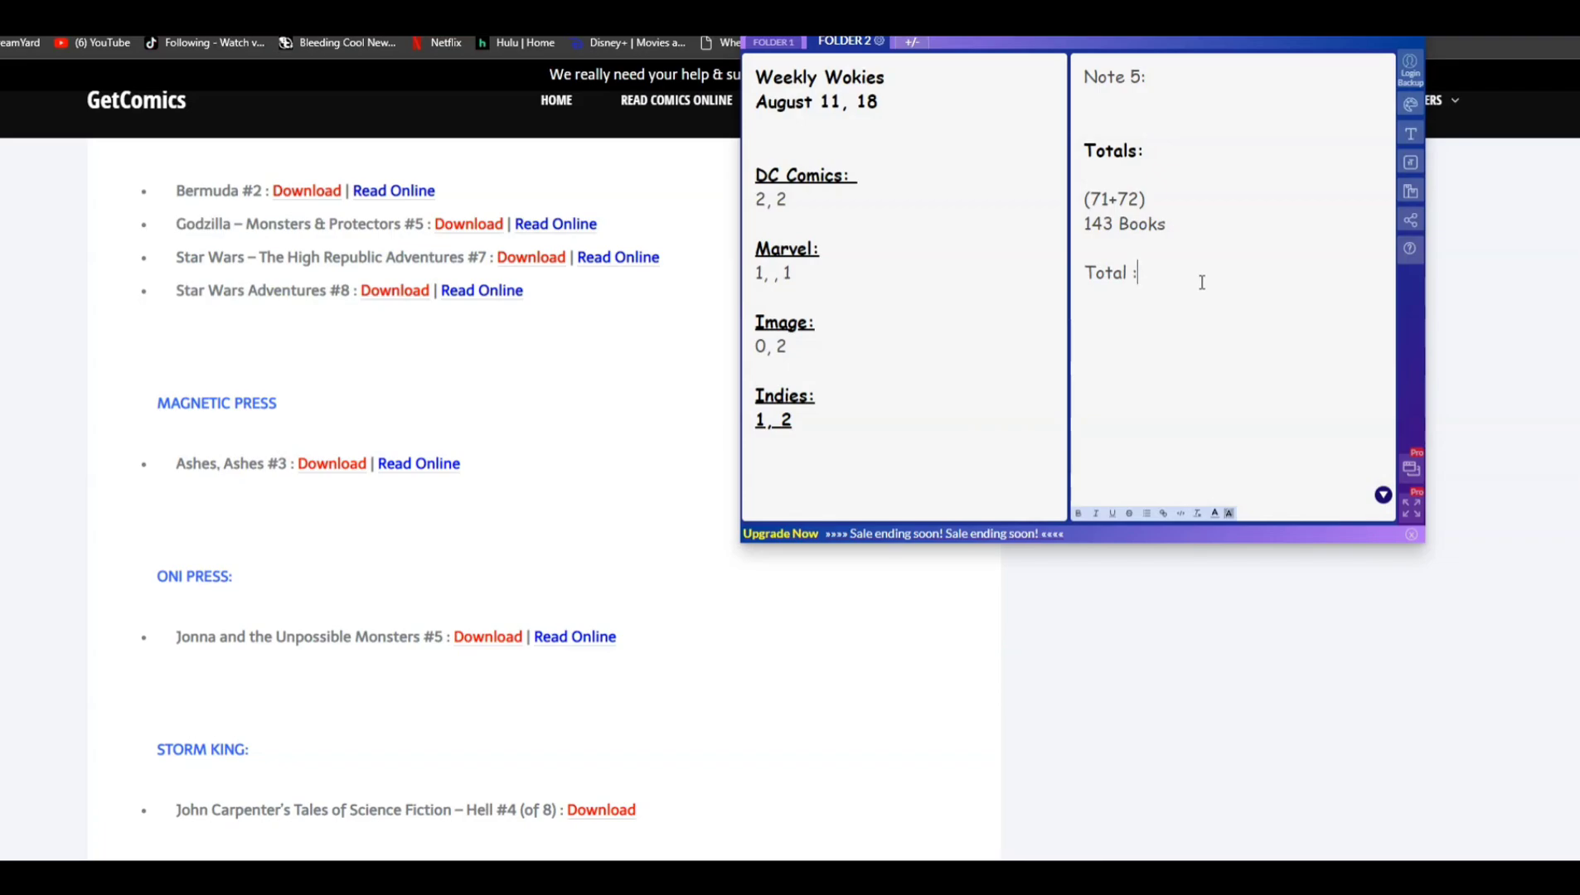
type("11")
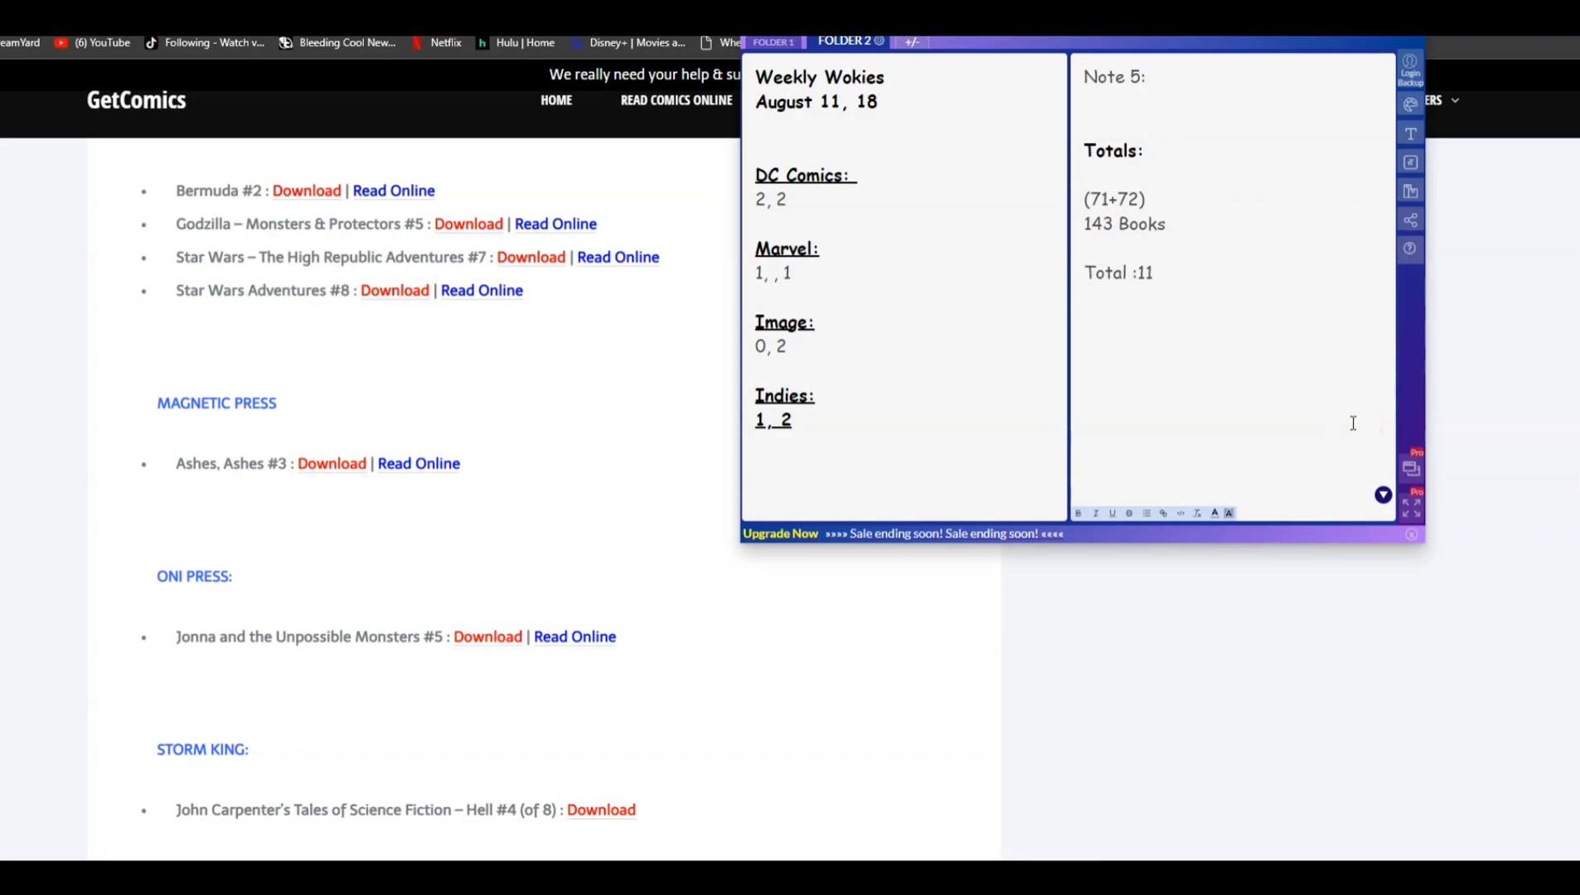
type("7")
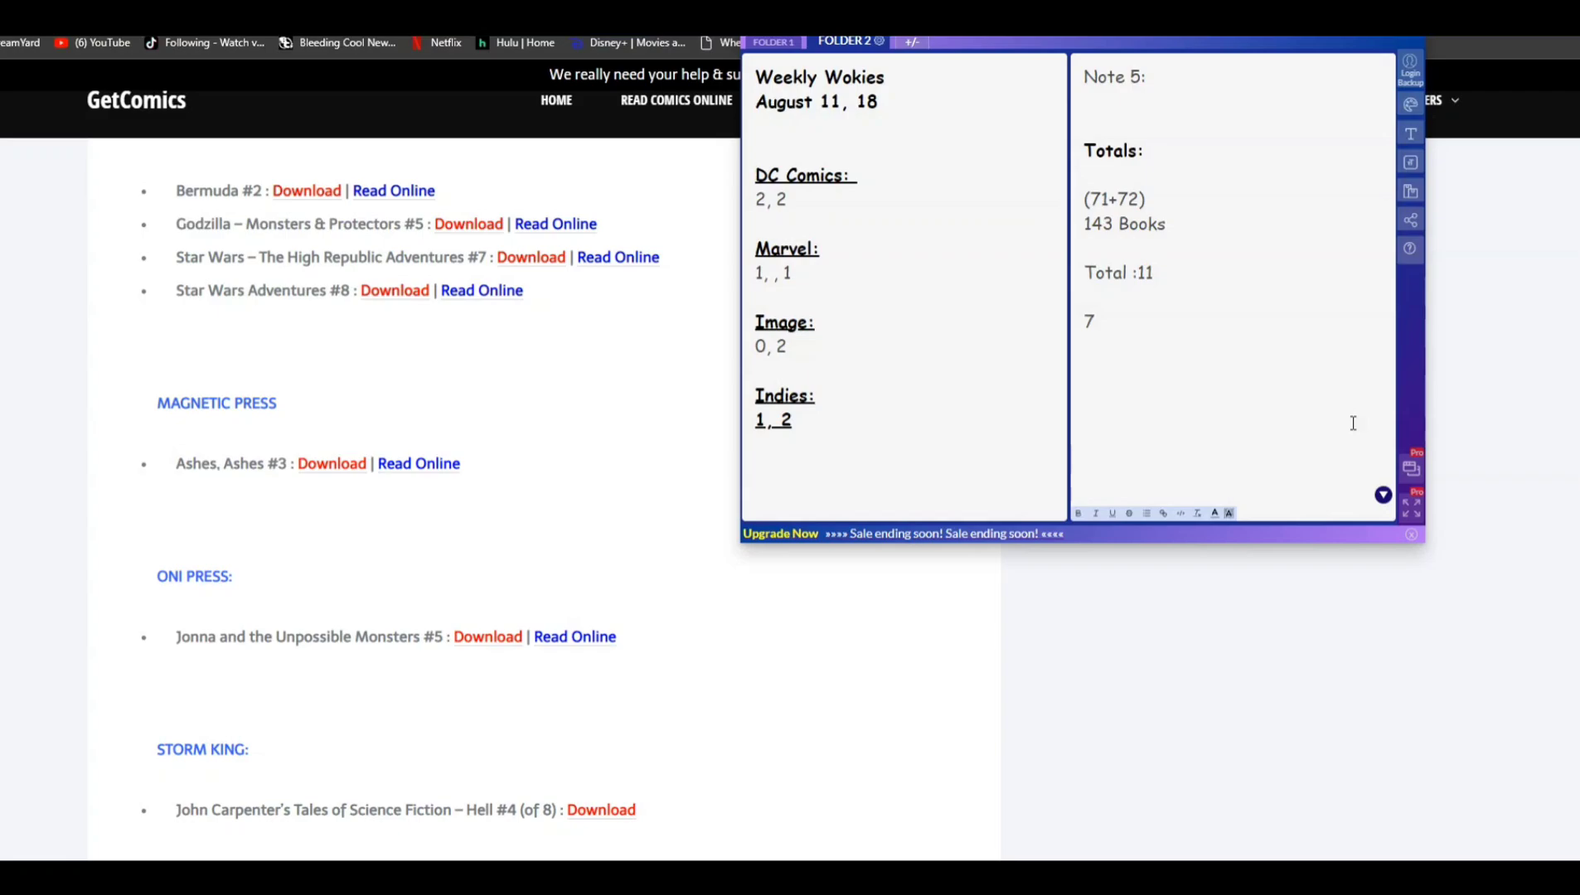
type("-8")
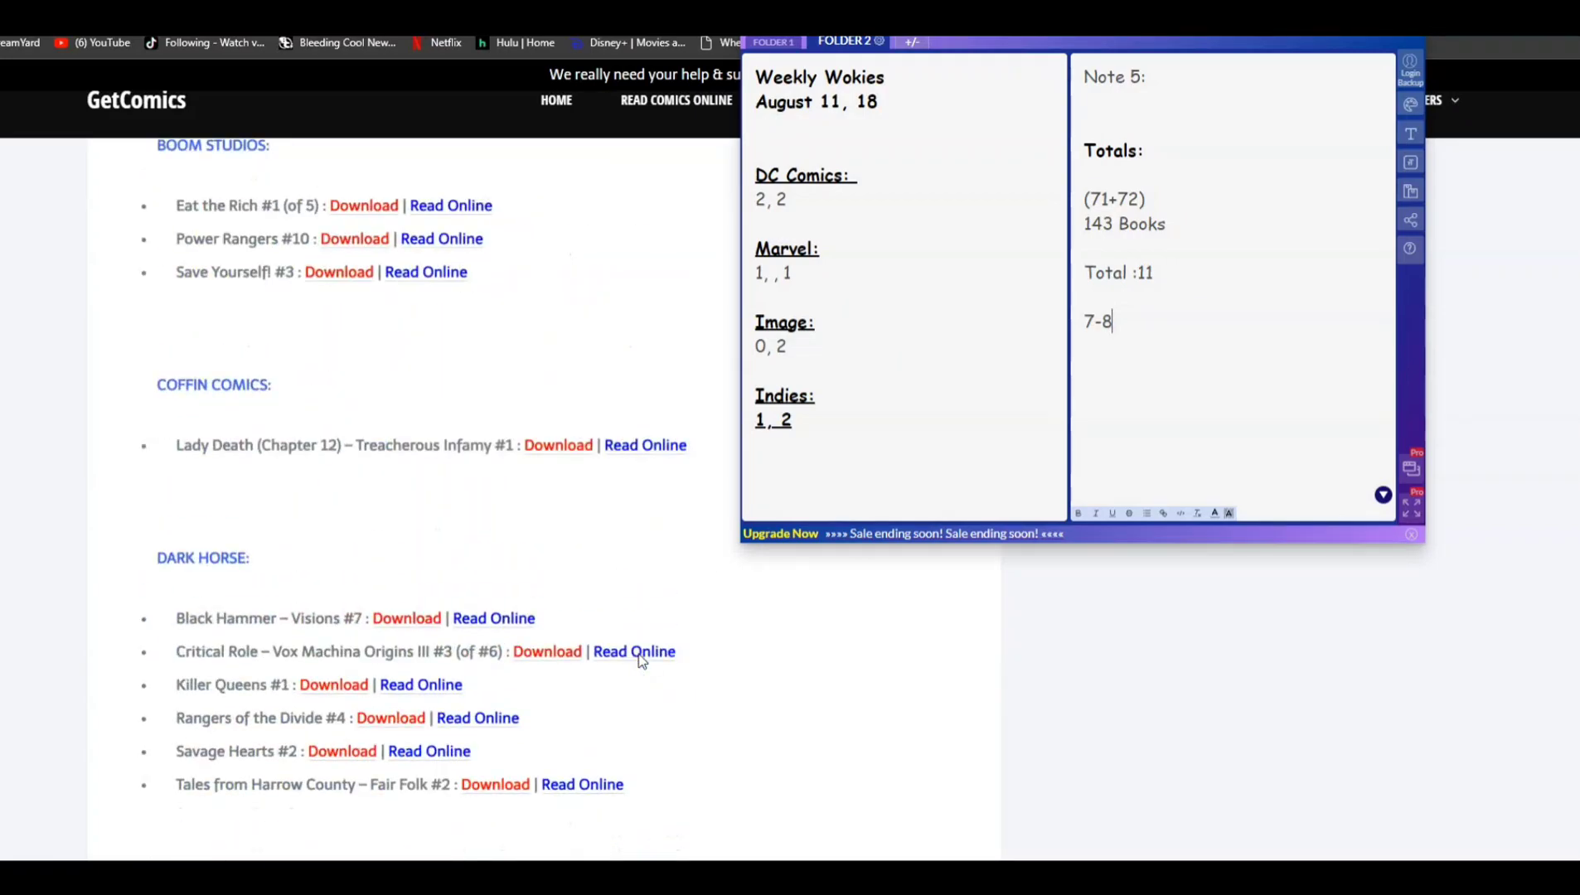
- Switch to Folder 1 to view last week's Weekly Wokies (8/4) note
scroll("down", 3)
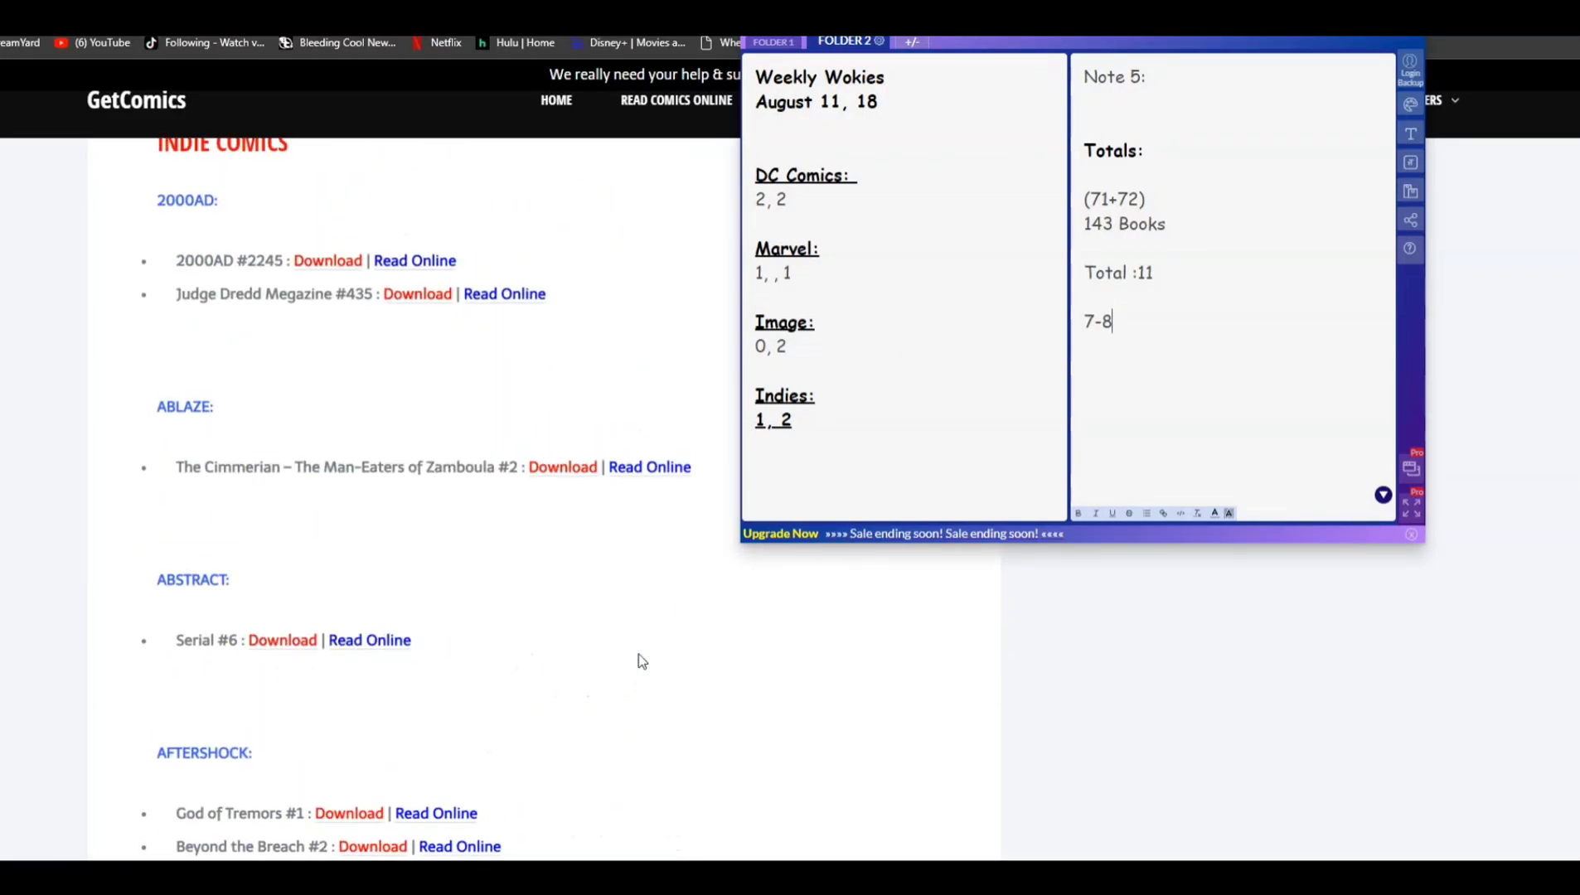
scroll("down", 3)
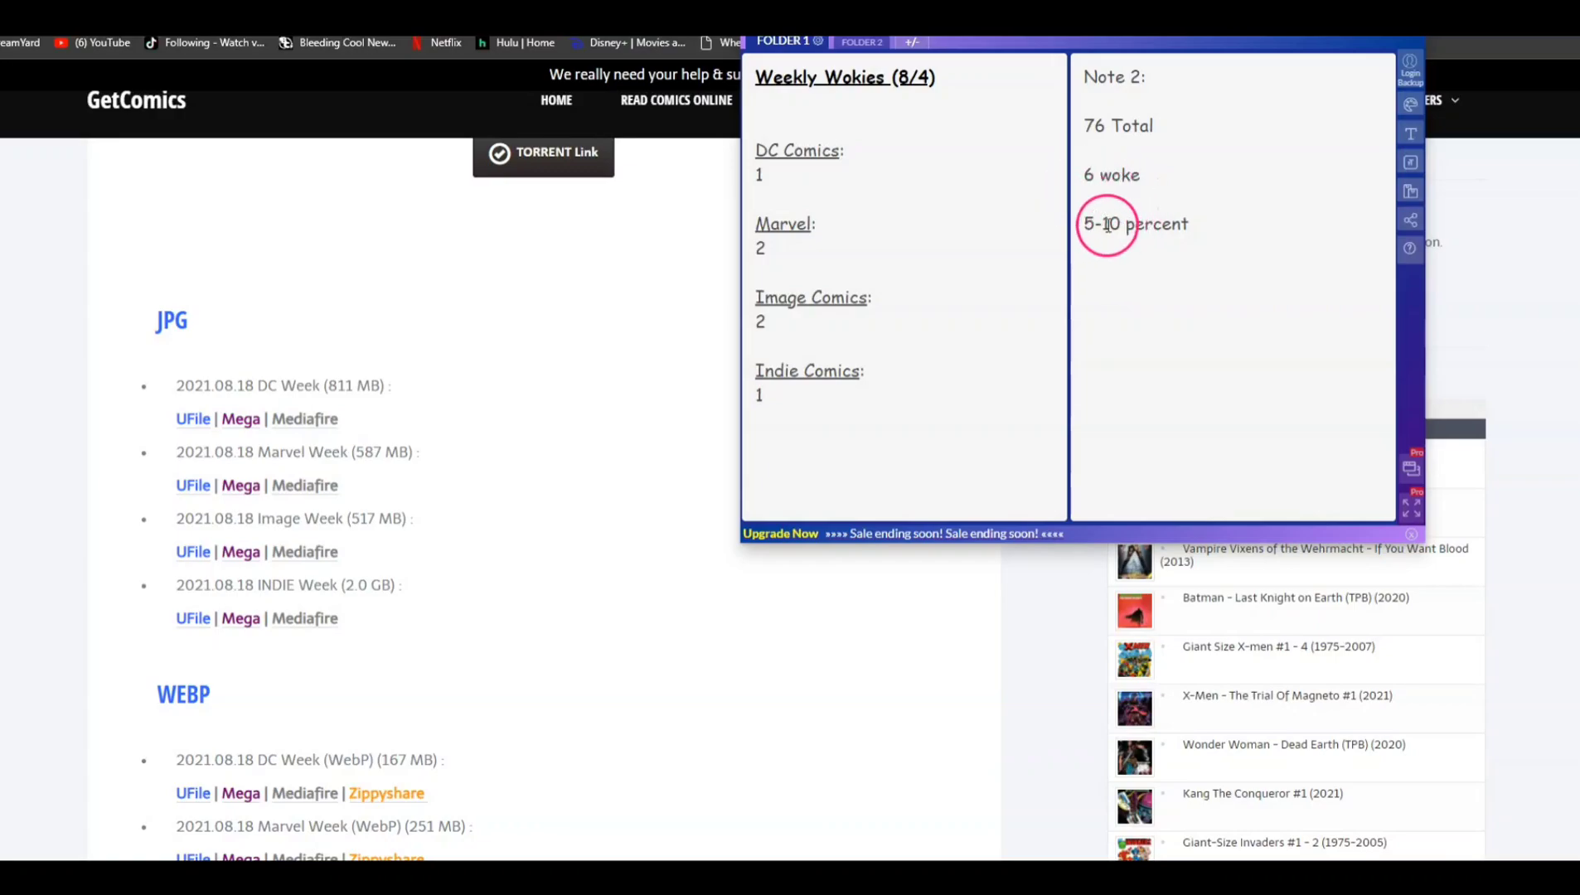
left_click(862, 42)
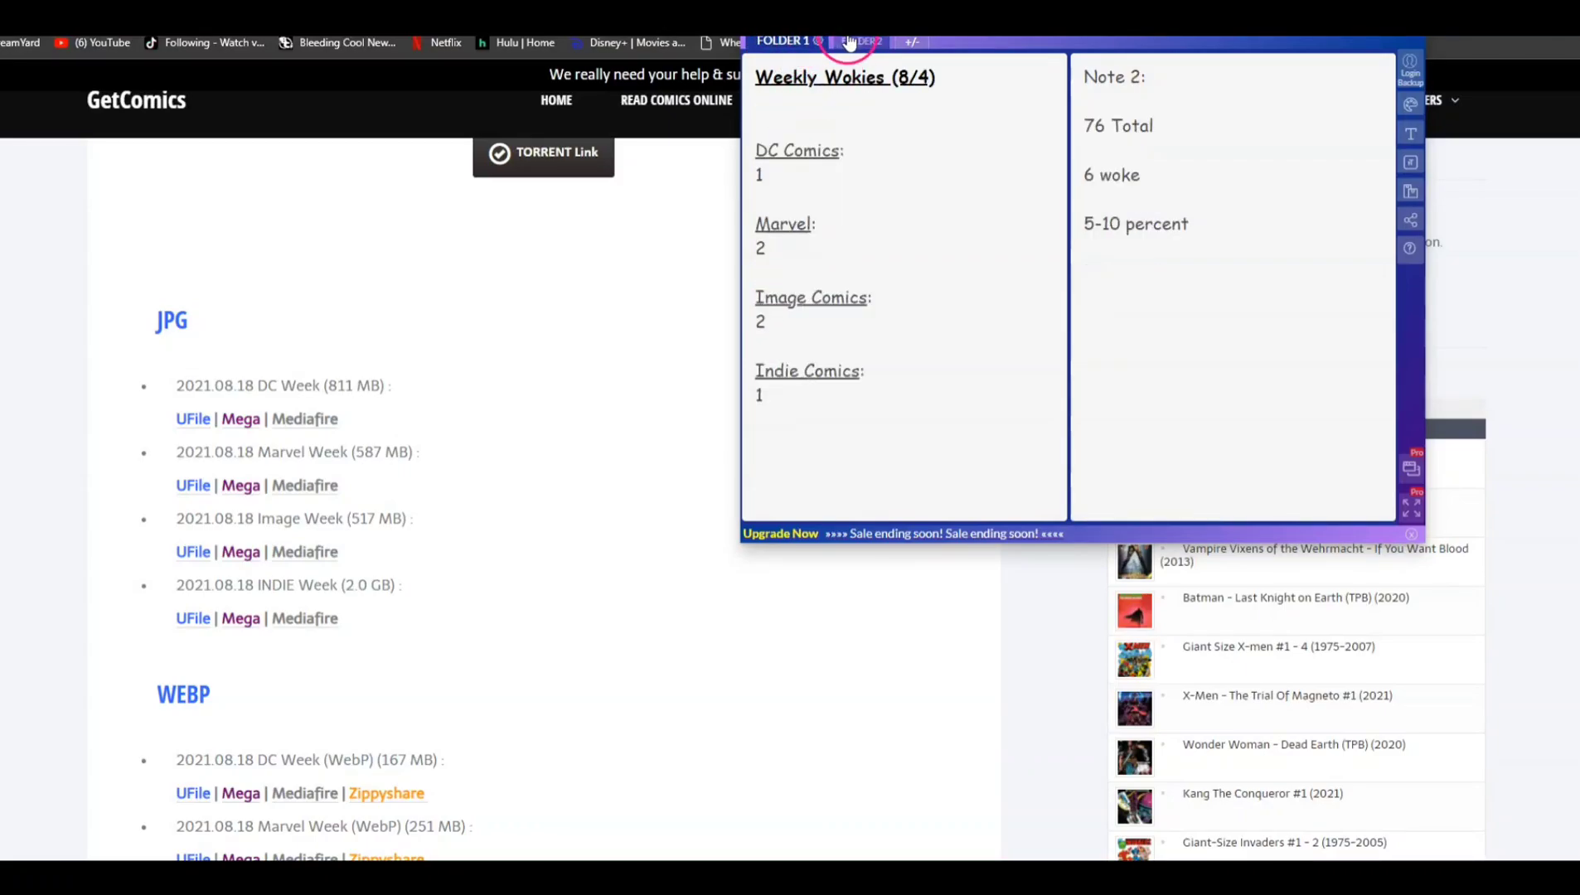
- Switch back to Folder 2 with the August 11, 18 Weekly Wokies note
left_click(854, 41)
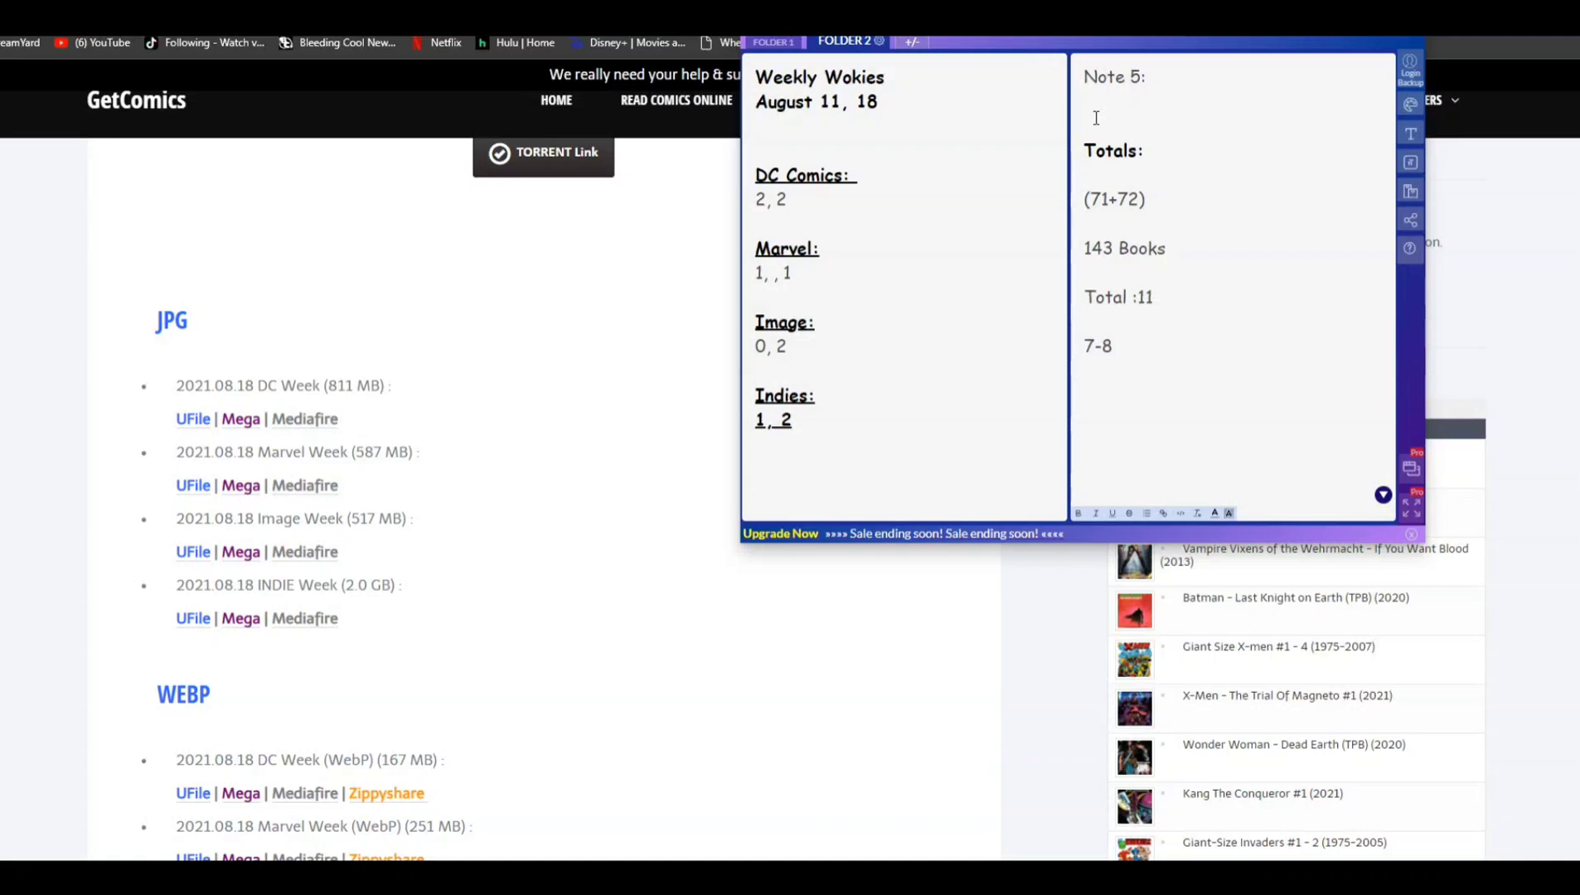
mouse_move(8, 885)
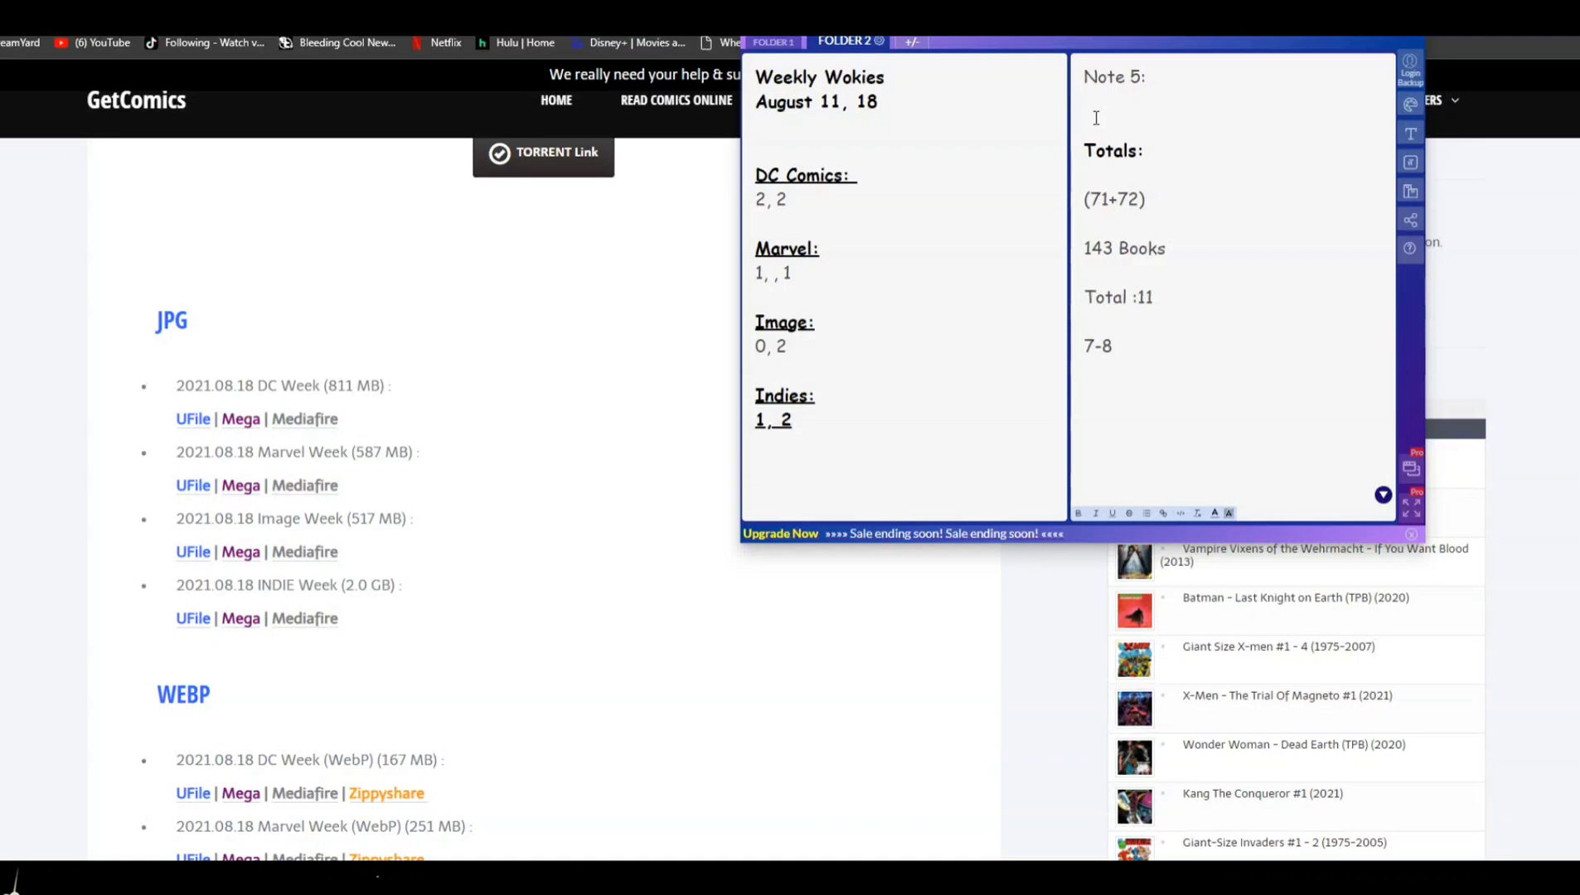